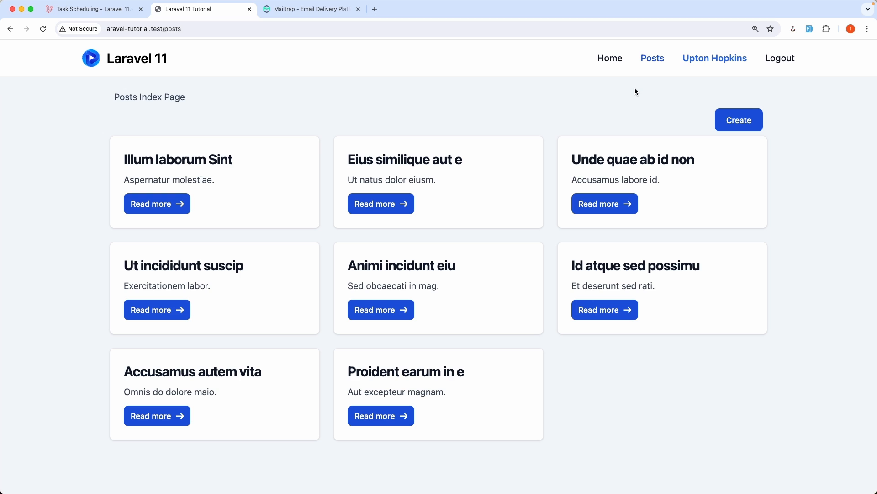
{"action": "mouse_move", "coordinate": [418, 87]}
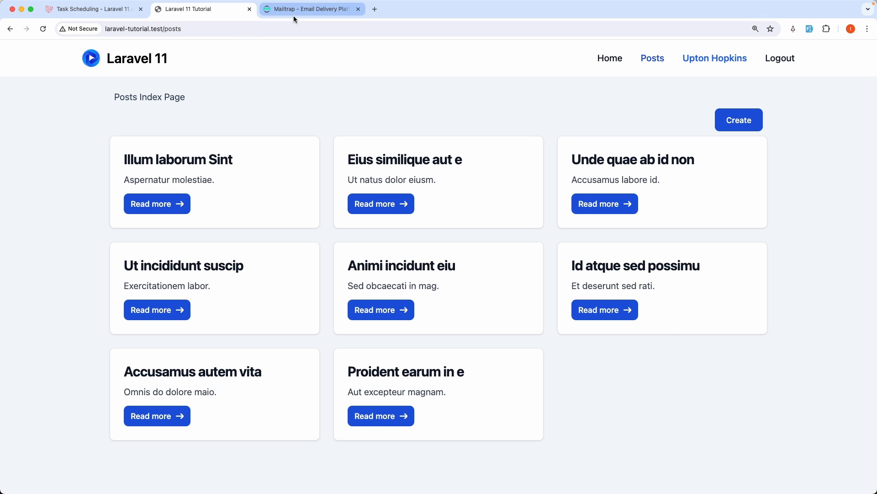
Review the Mailtrap inbox, posts page and Task Scheduling docs, then return to the editor
{"action": "left_click", "coordinate": [312, 10]}
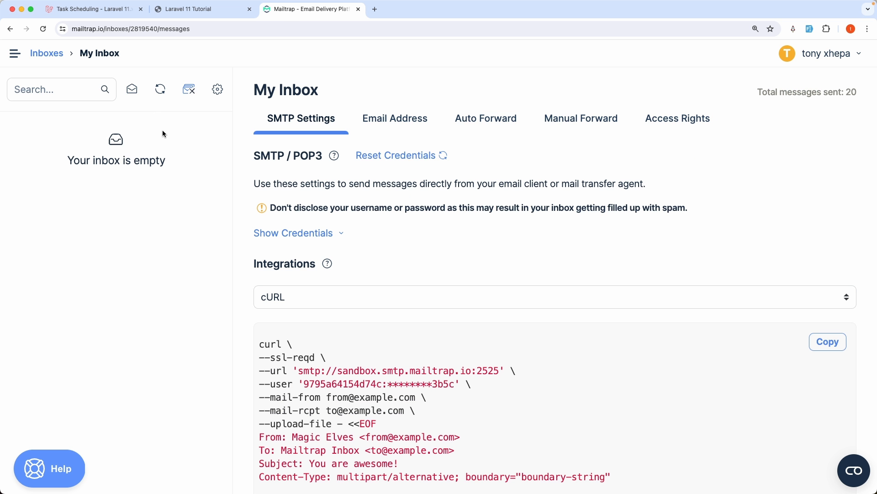
{"action": "left_click", "coordinate": [201, 9]}
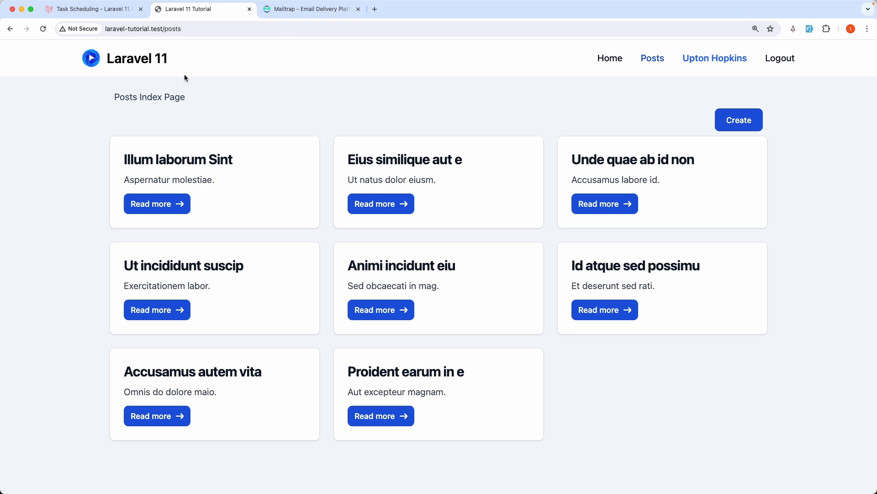
{"action": "left_click", "coordinate": [92, 9]}
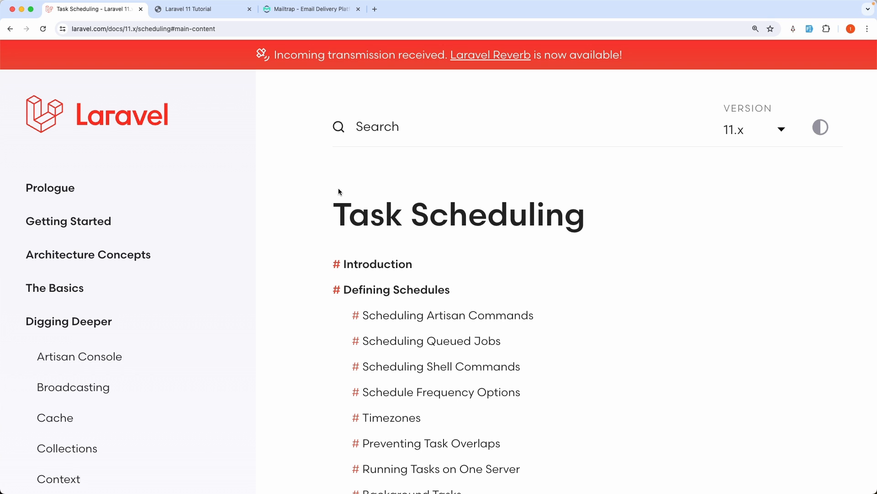
{"action": "left_click", "coordinate": [202, 9]}
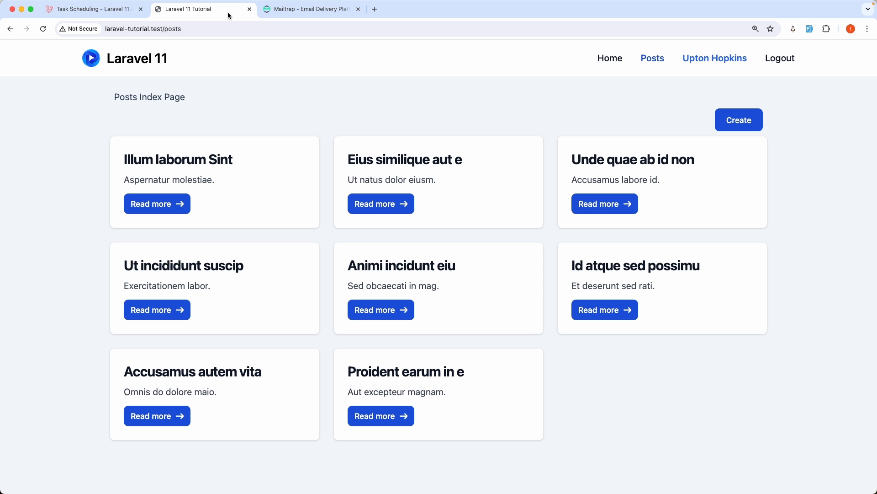
{"action": "mouse_move", "coordinate": [312, 9]}
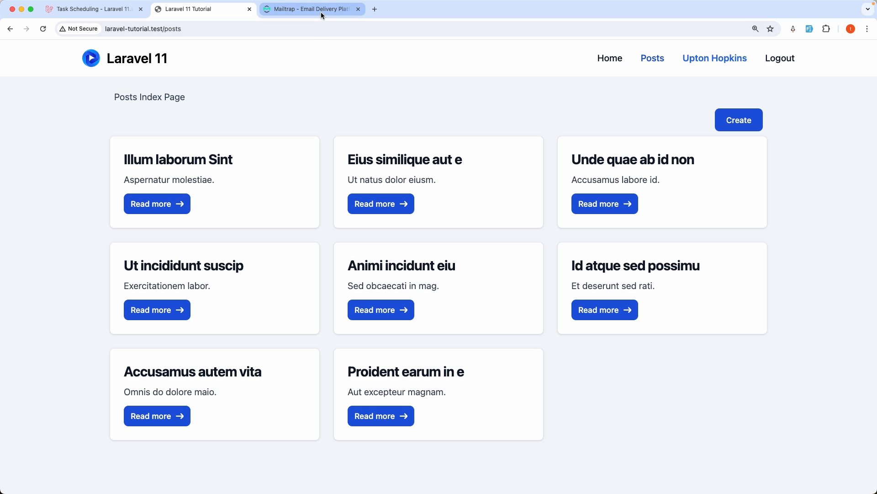
{"action": "mouse_move", "coordinate": [311, 9]}
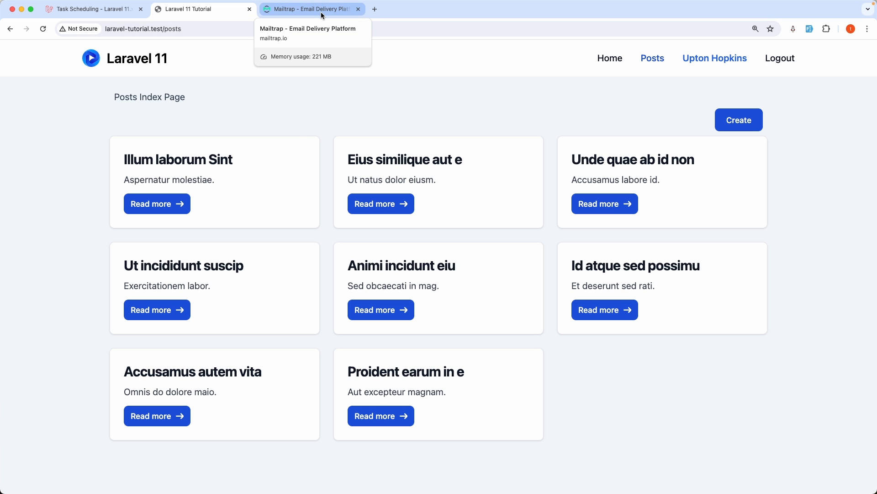
{"action": "left_click", "coordinate": [203, 10]}
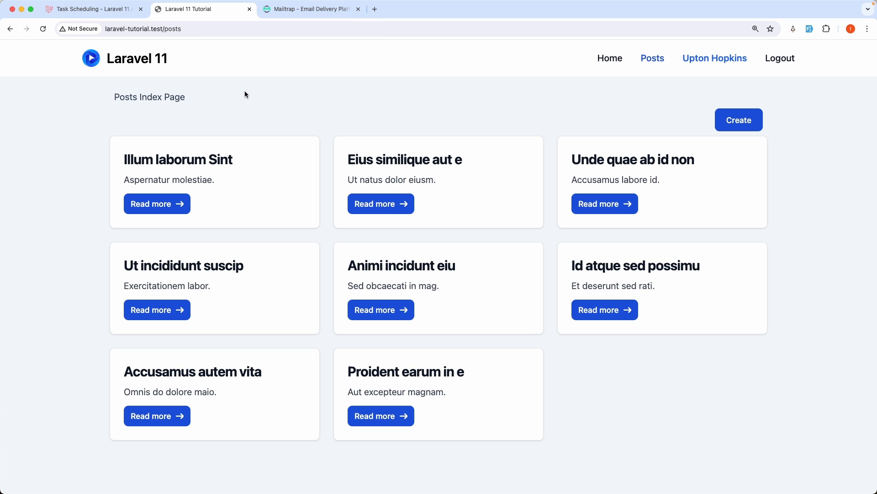
{"action": "mouse_move", "coordinate": [197, 106]}
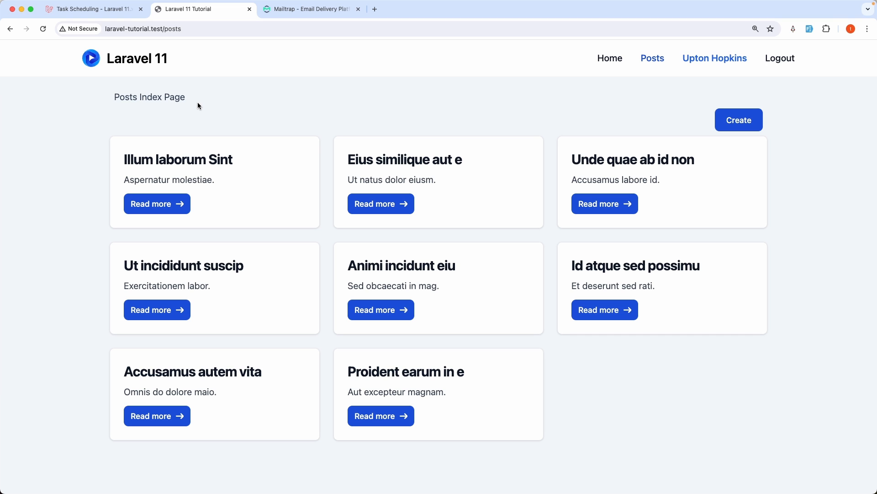
{"action": "key", "text": "cmd+tab"}
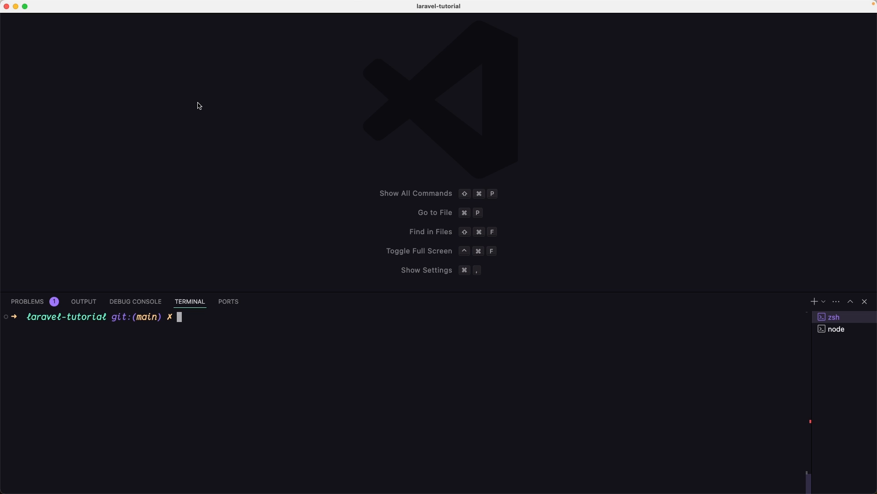
Run art make:mail PostCountMail --markdown=emails.post-count, correcting the mistyped option after the error
{"action": "type", "text": "a"}
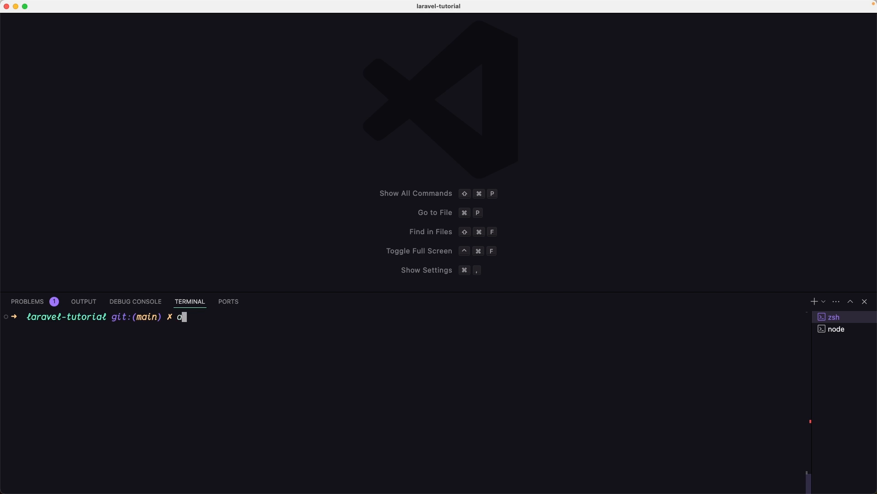
{"action": "type", "text": "rt make"}
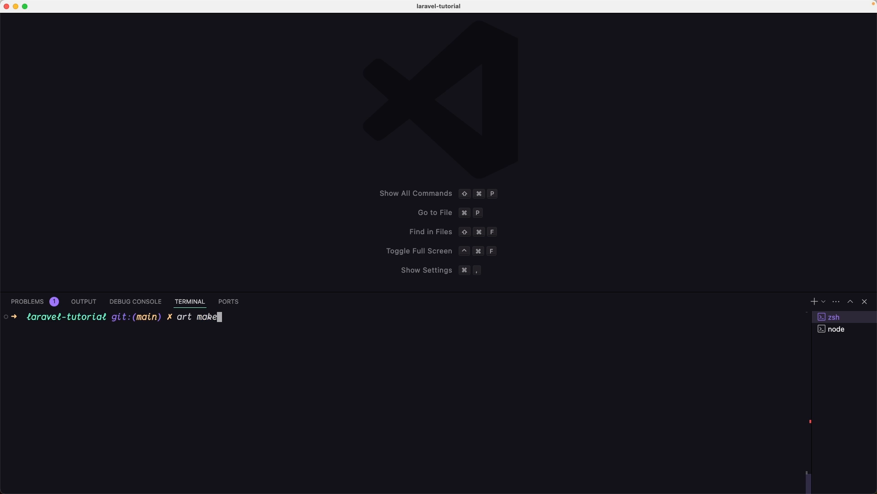
{"action": "type", "text": ":mail"}
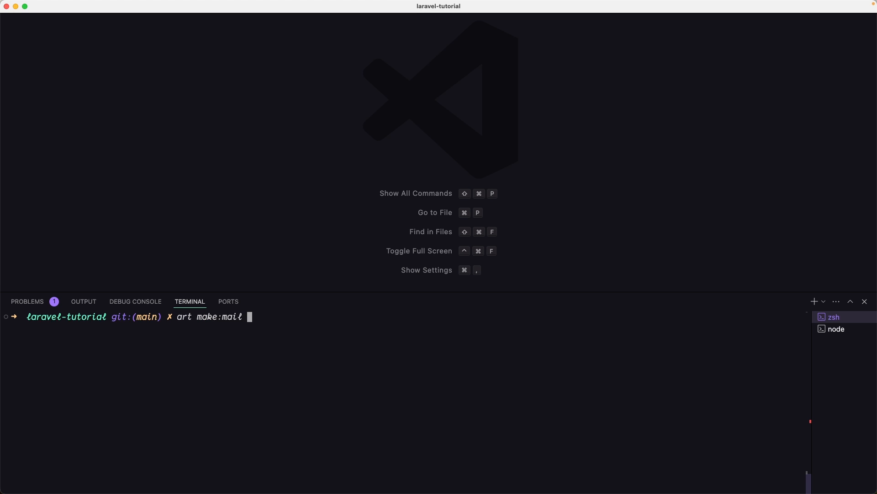
{"action": "type", "text": "PostCountMail --m"}
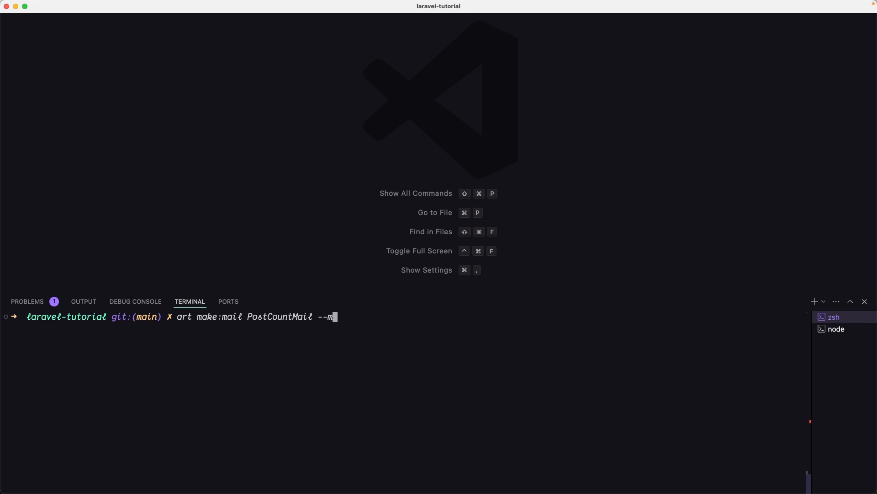
{"action": "type", "text": "ardown"}
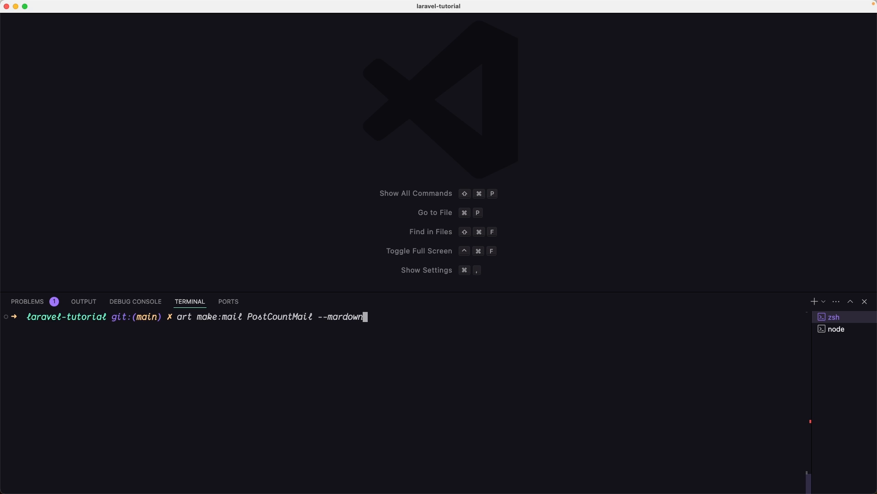
{"action": "type", "text": "=emails.p"}
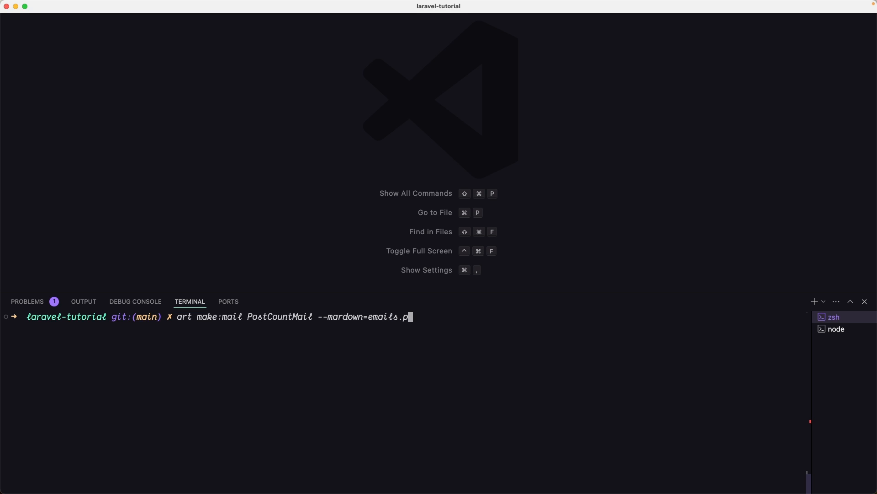
{"action": "type", "text": "ost-count"}
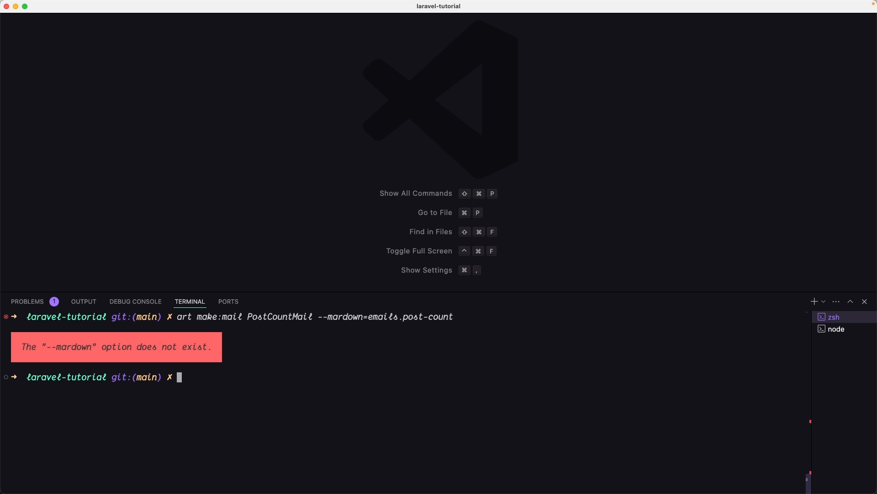
{"action": "type", "text": "art make:mail PostCountMail --mardown=emails.post-count"}
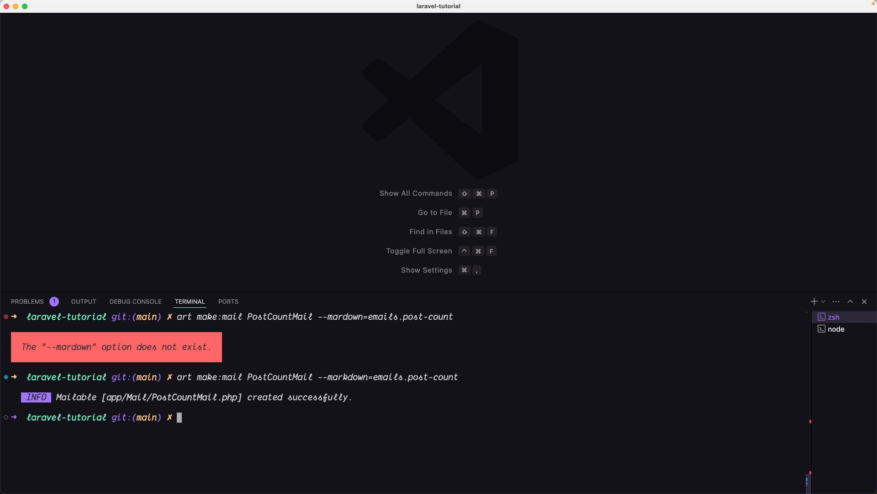
Open PostCountMail.php through the quick file search
{"action": "key", "text": "cmd+p"}
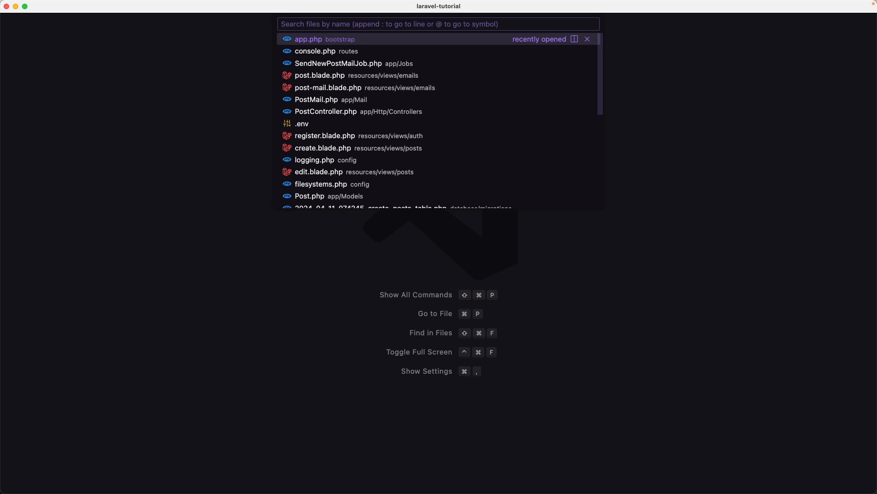
{"action": "type", "text": "pot"}
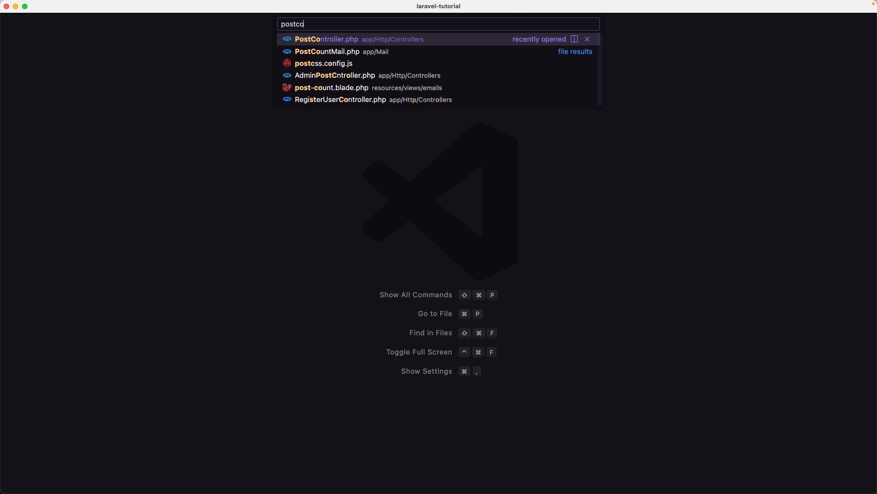
{"action": "left_click", "coordinate": [328, 52]}
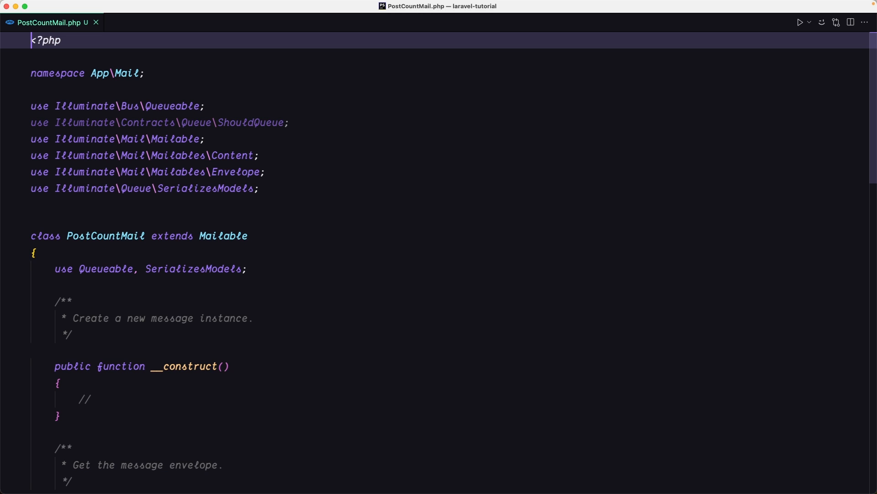
{"action": "scroll", "scroll_direction": "down", "scroll_amount": 3}
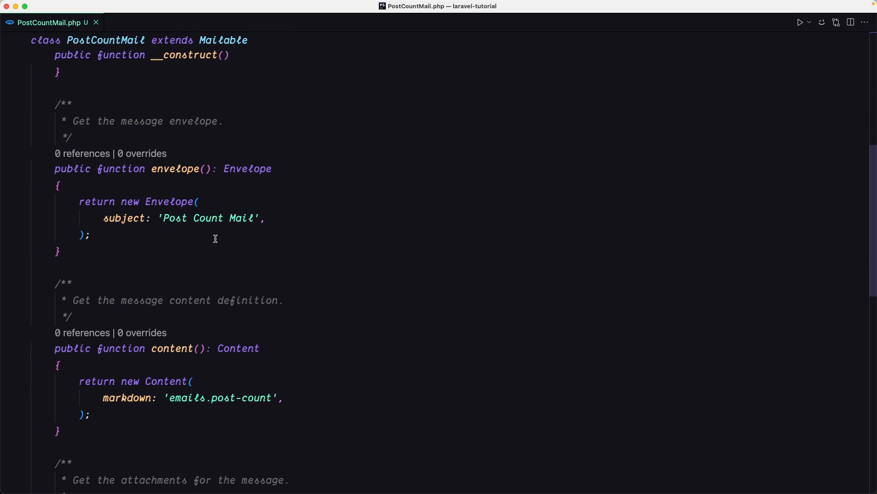
Set the Envelope subject to 'Laravel Tutorial Post Count' and the markdown view to emails.post-count
{"action": "type", "text": "L"}
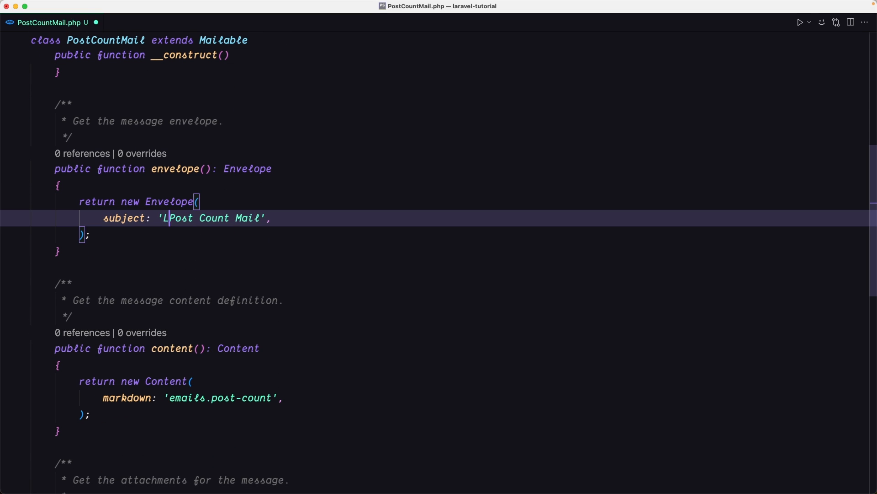
{"action": "type", "text": "aravel"}
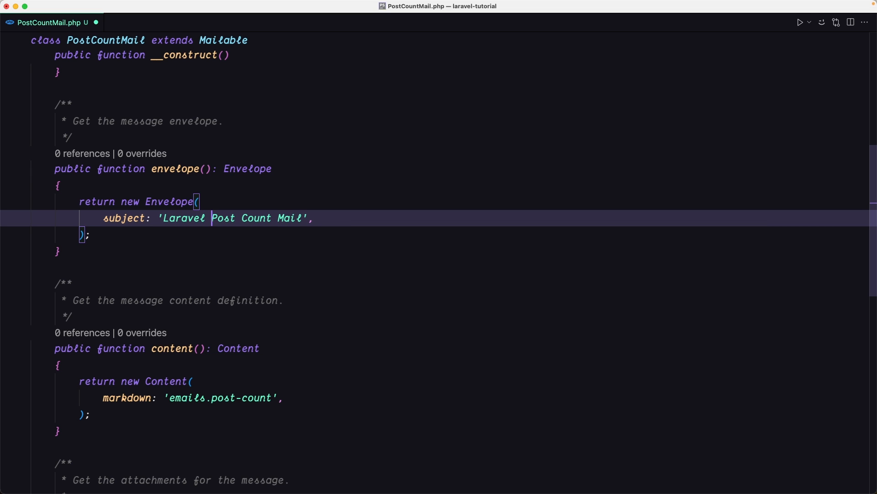
{"action": "type", "text": "Tutorial"}
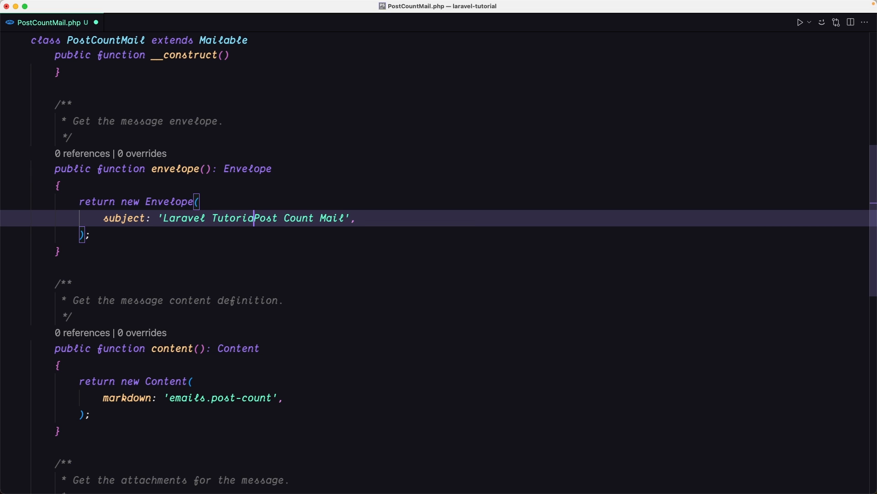
{"action": "type", "text": "\" \""}
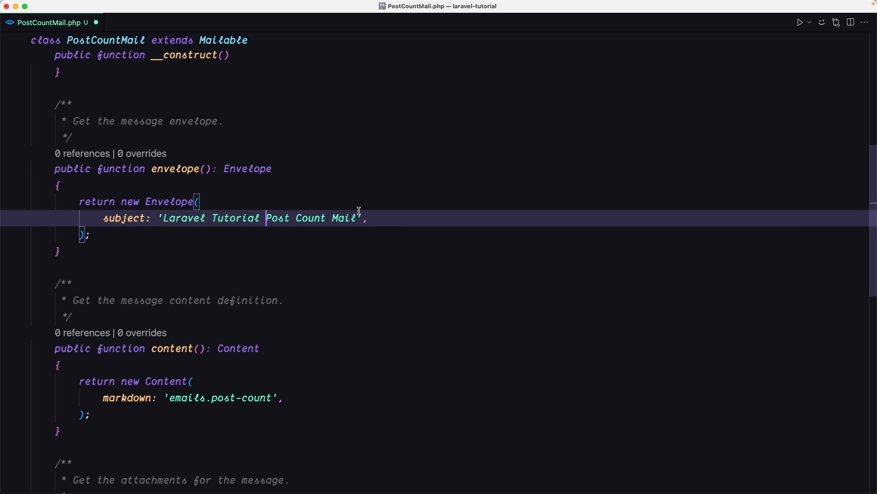
{"action": "key", "text": "Backspace"}
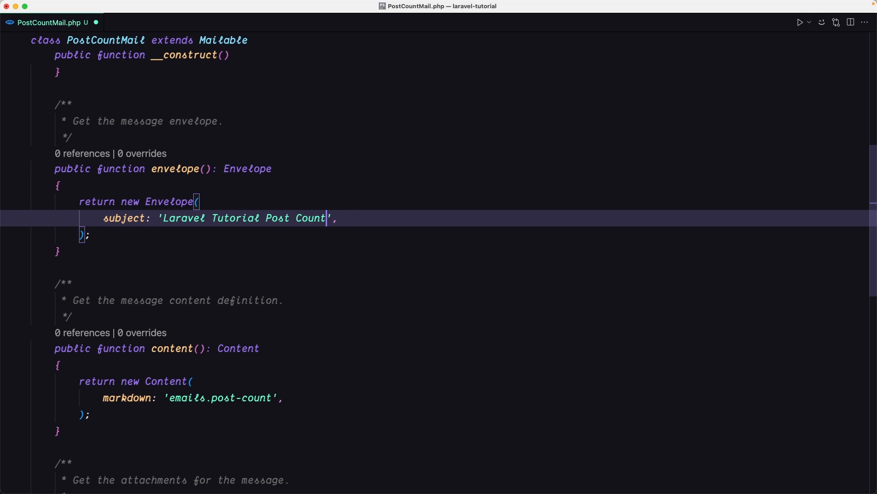
{"action": "scroll", "scroll_direction": "down", "scroll_amount": 3}
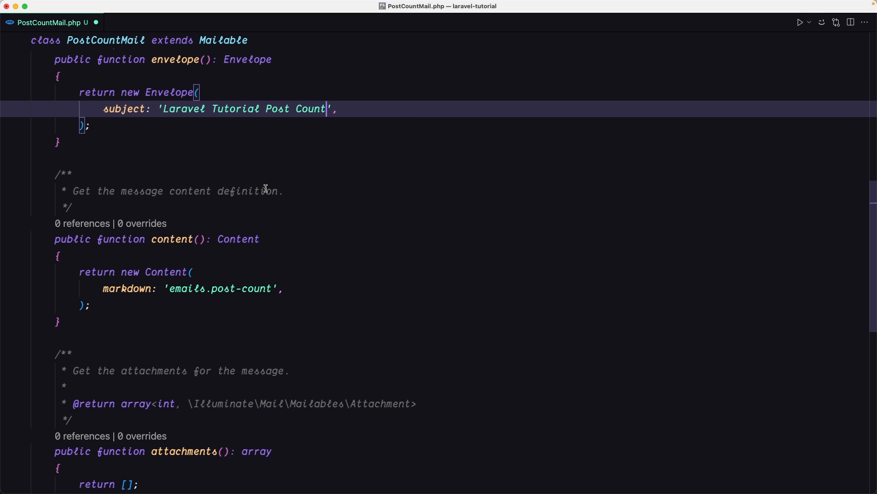
{"action": "double_click", "coordinate": [127, 288]}
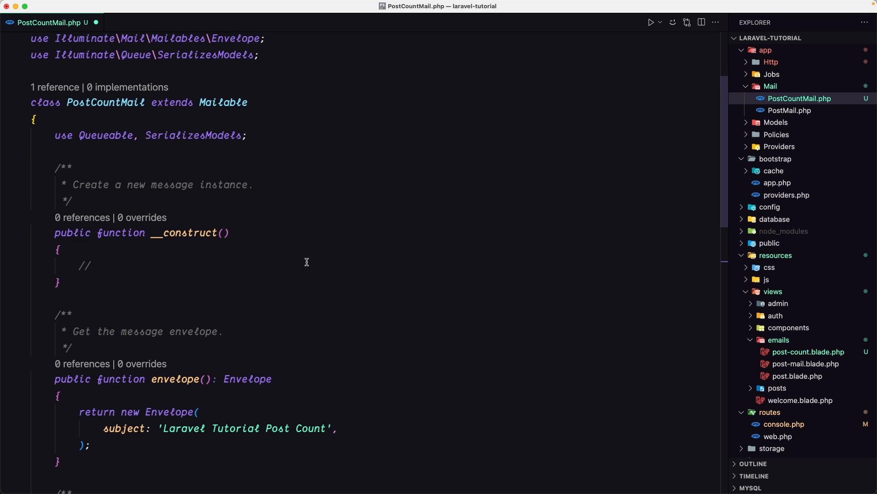
Add with: ['postCount' => Post::count()] to the Content constructor in content()
{"action": "scroll", "scroll_direction": "down", "scroll_amount": 3}
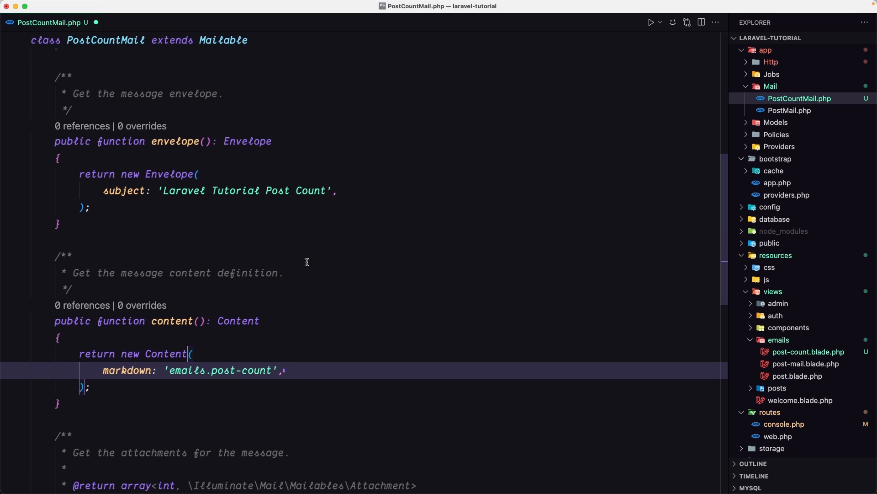
{"action": "type", "text": "with:"}
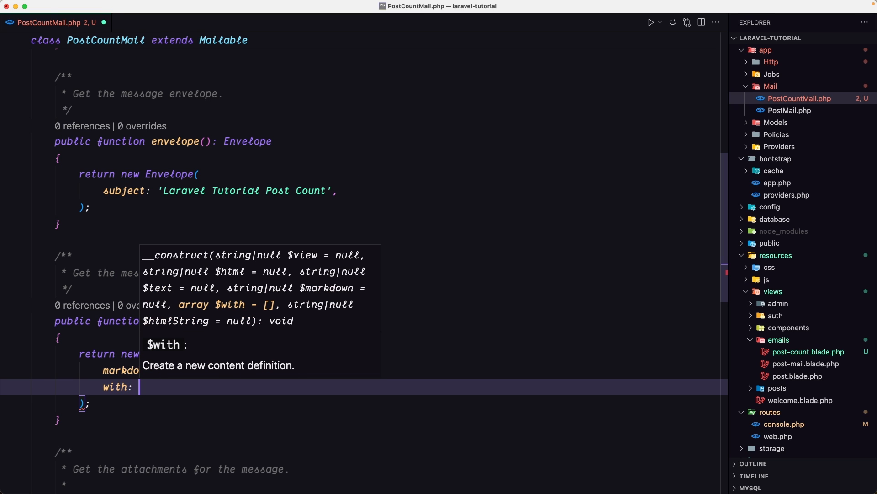
{"action": "type", "text": "[]"}
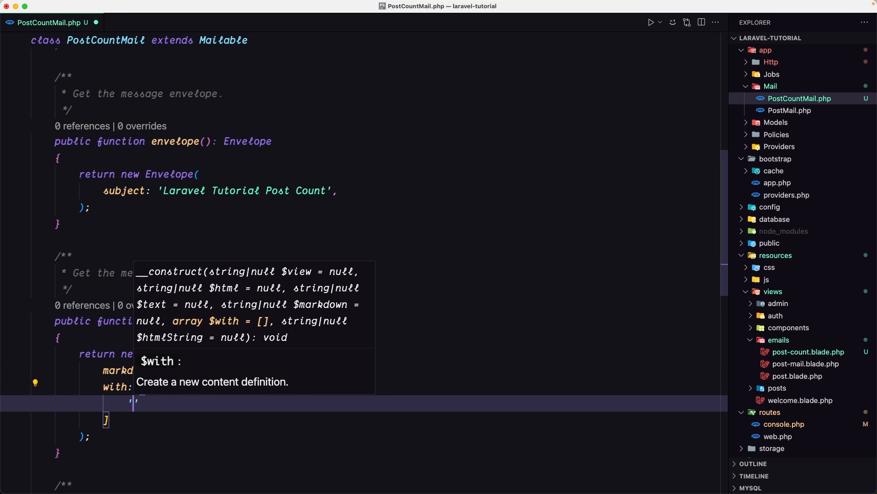
{"action": "type", "text": "postCount"}
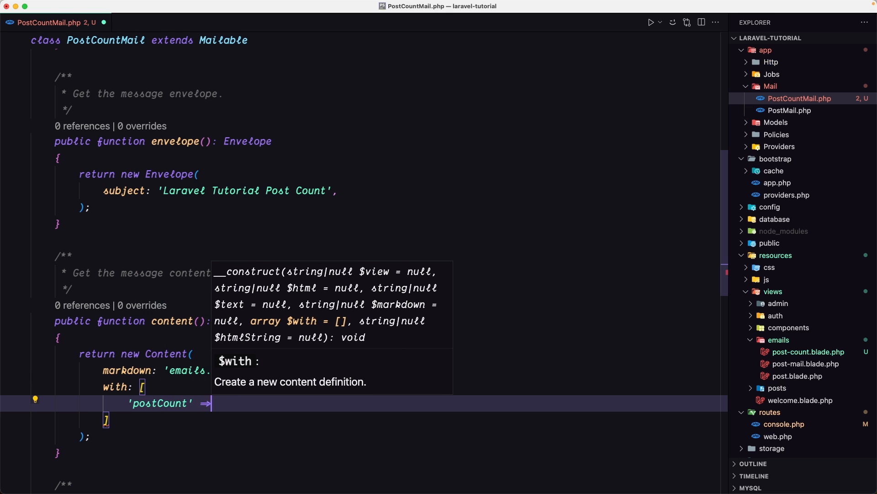
{"action": "type", "text": "Post"}
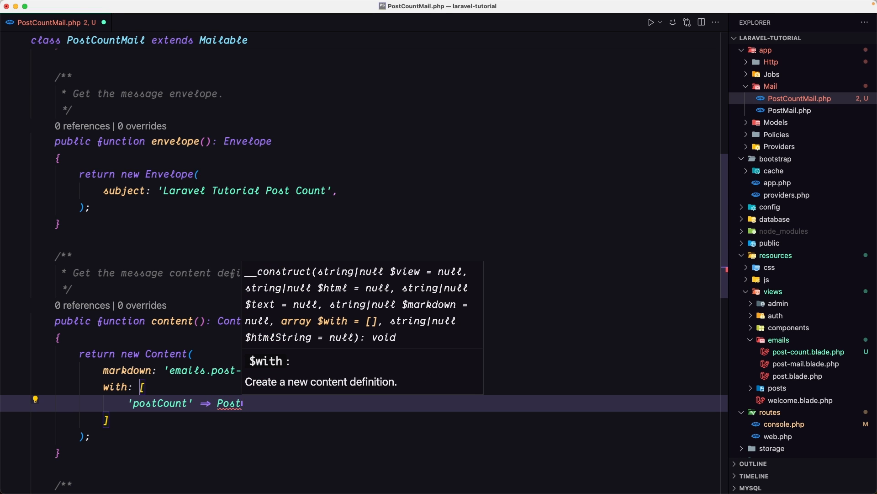
{"action": "type", "text": "::"}
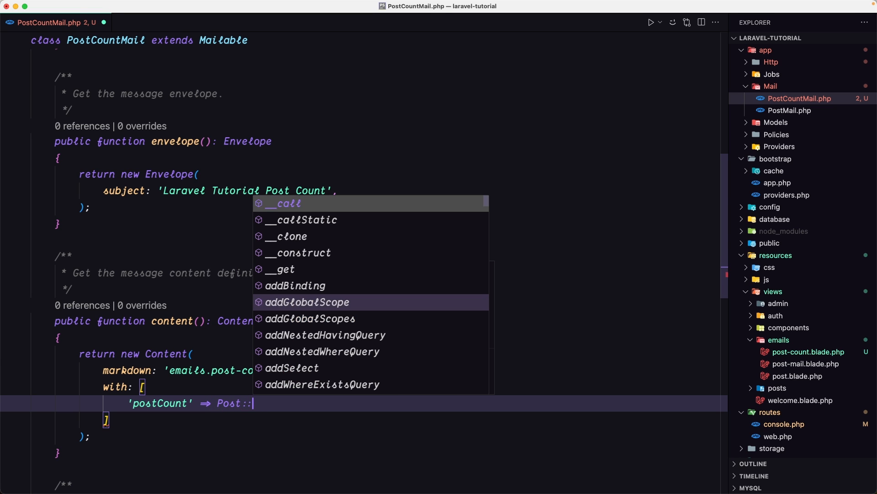
{"action": "type", "text": "count"}
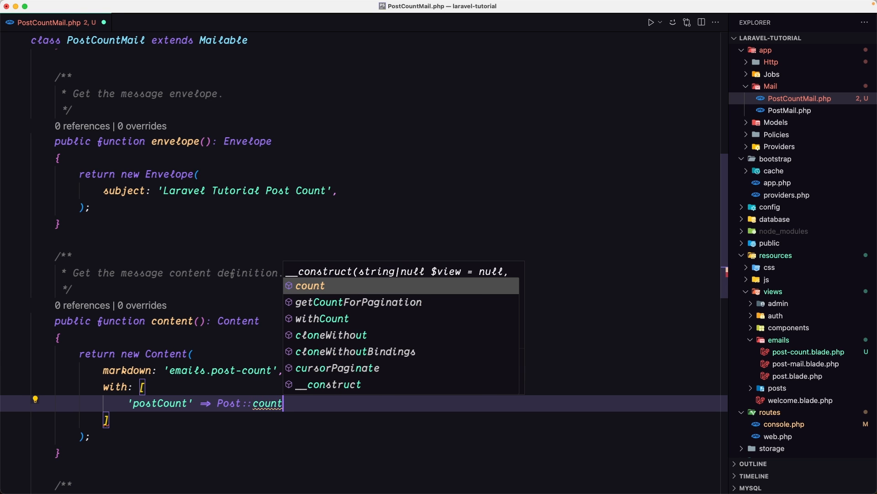
{"action": "left_click", "coordinate": [310, 285]}
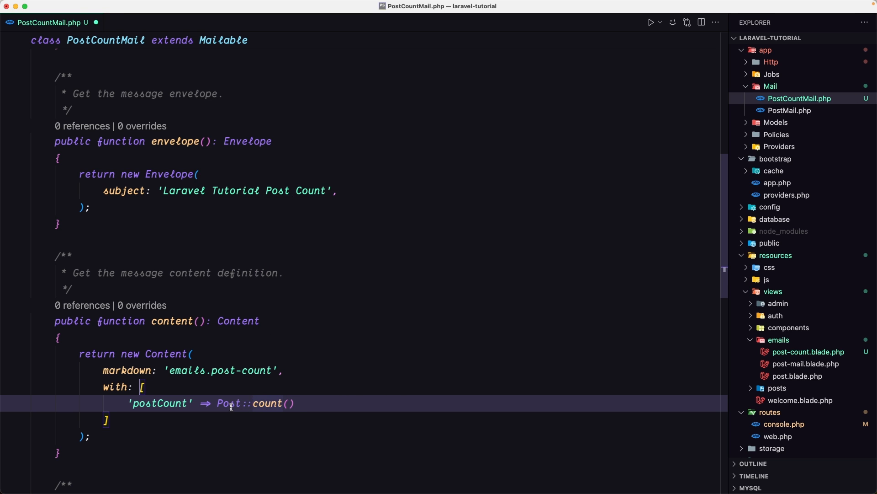
{"action": "mouse_move", "coordinate": [230, 403]}
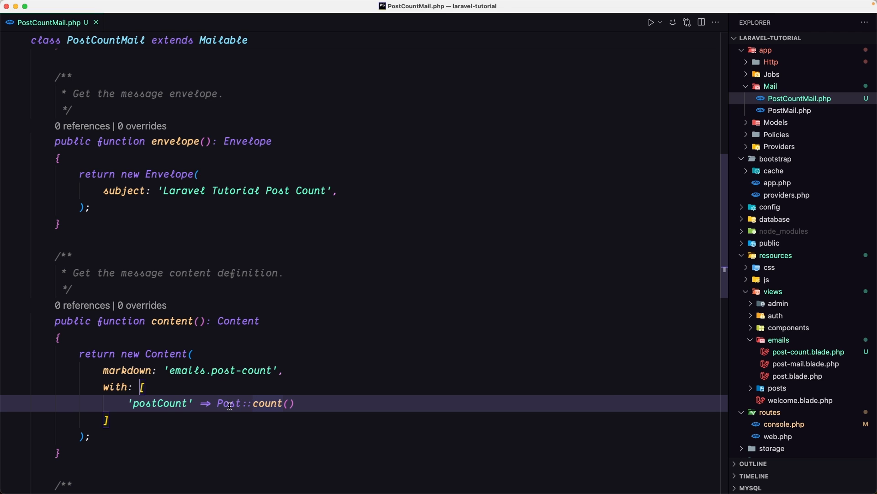
{"action": "mouse_move", "coordinate": [608, 352]}
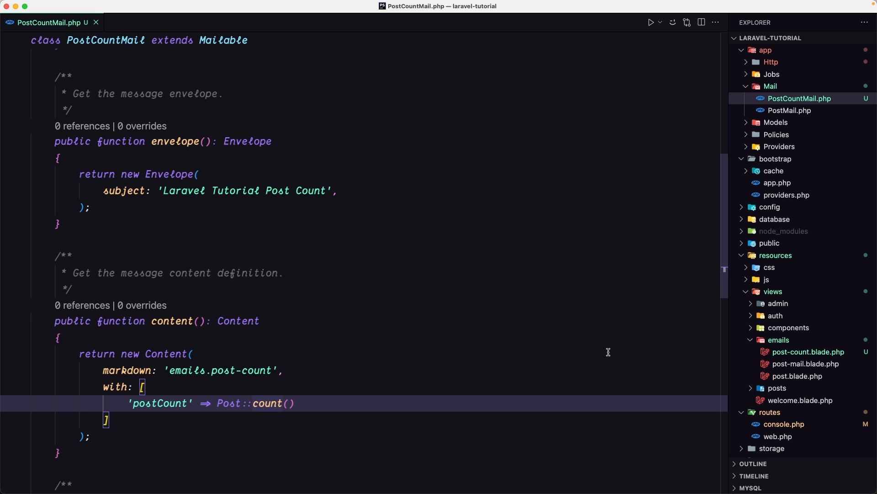
Open post-count.blade.php and set the heading to '# Laravel Tutorial Post Count'
{"action": "left_click", "coordinate": [808, 352]}
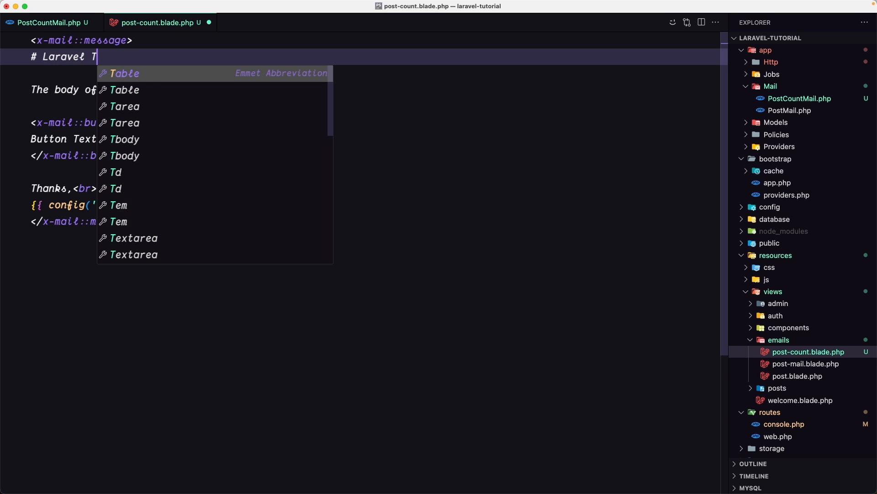
{"action": "type", "text": "utorial"}
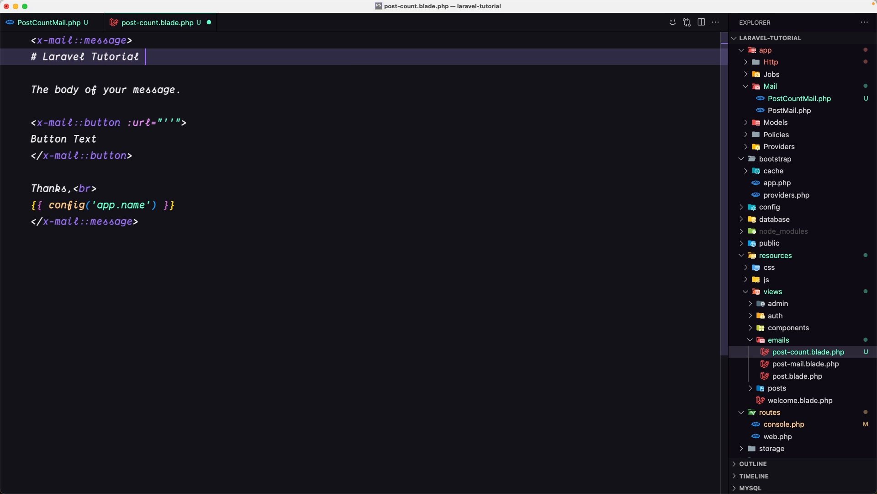
{"action": "type", "text": "Post"}
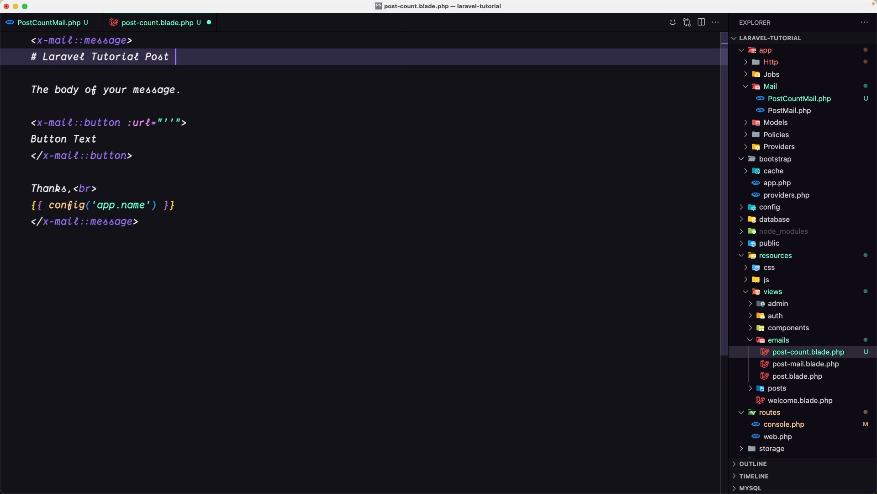
{"action": "type", "text": "Count"}
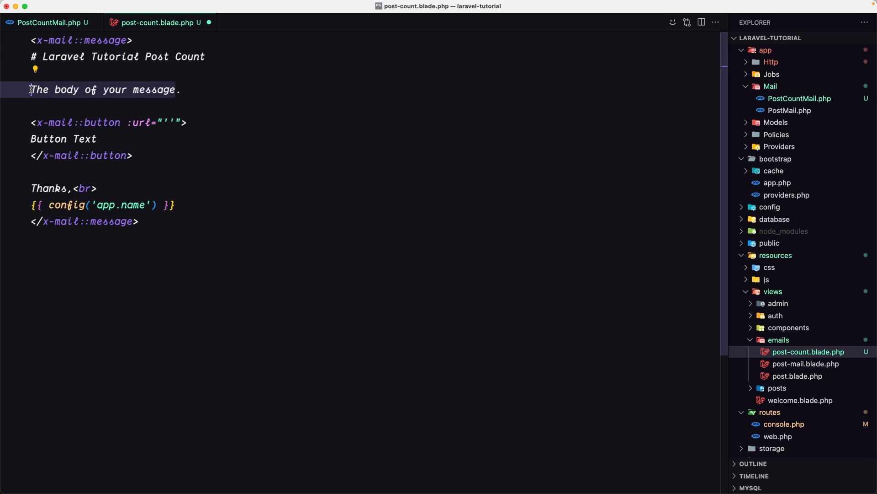
Write 'You have {{ $postCount }} posts on your database.' and remove the button block
{"action": "type", "text": "You."}
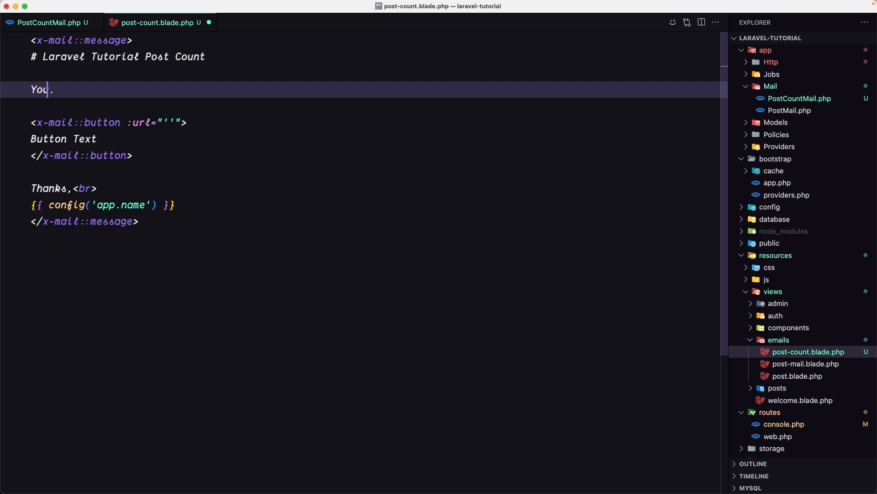
{"action": "type", "text": "have {{"}
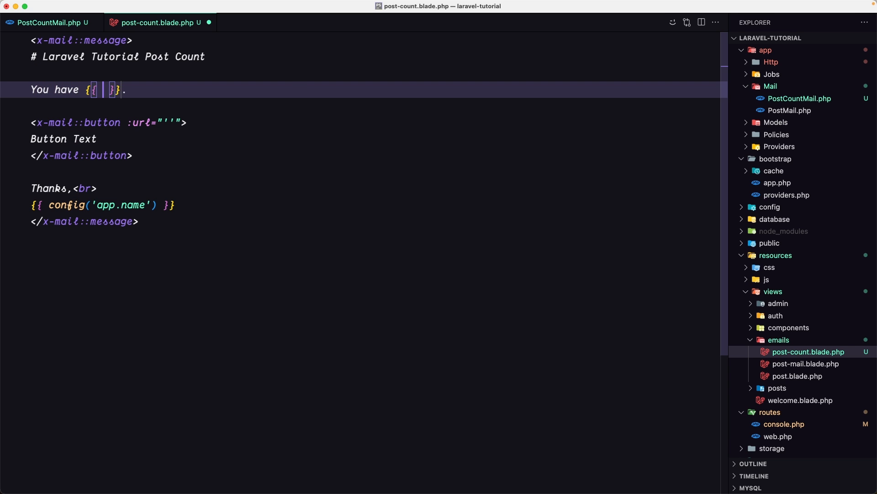
{"action": "type", "text": "$post"}
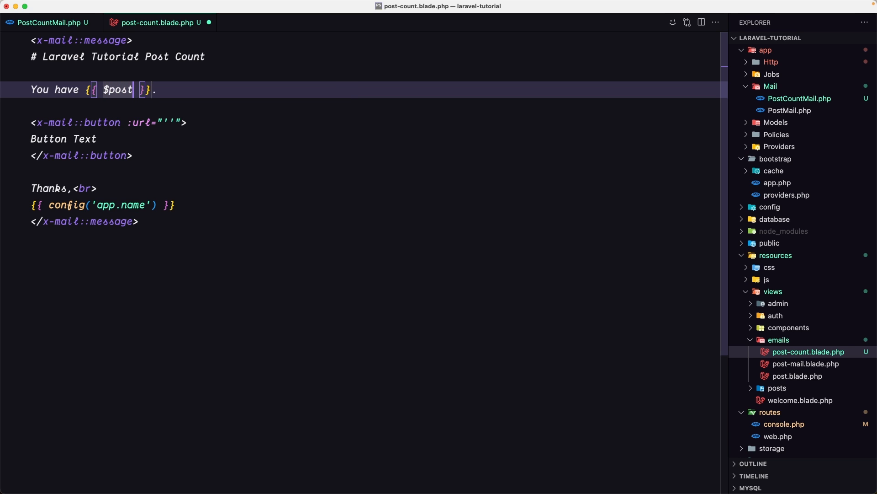
{"action": "type", "text": "Count"}
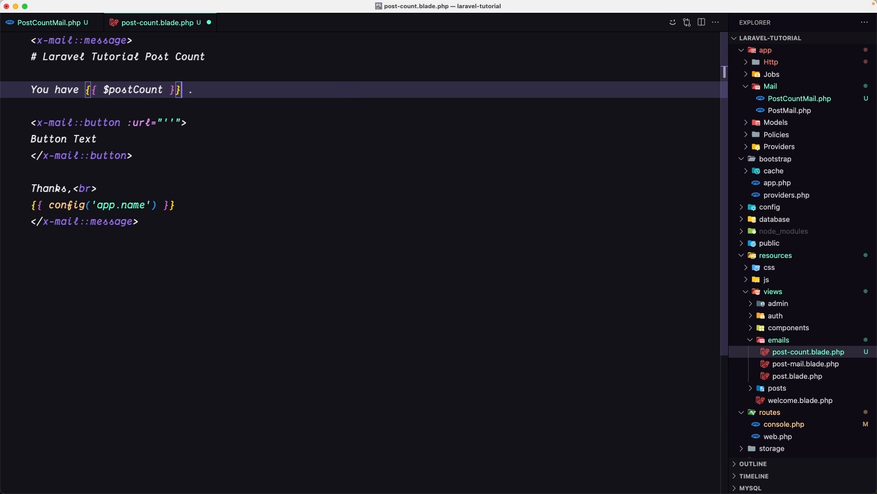
{"action": "type", "text": "posts o"}
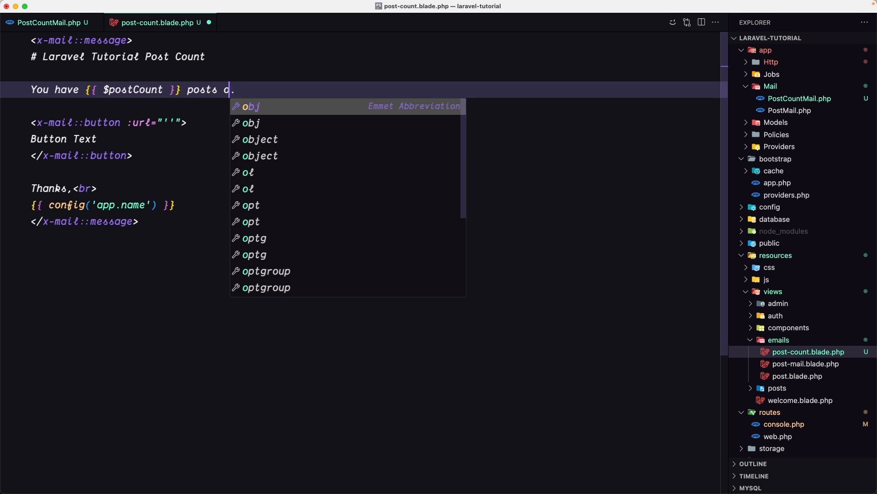
{"action": "type", "text": "n your"}
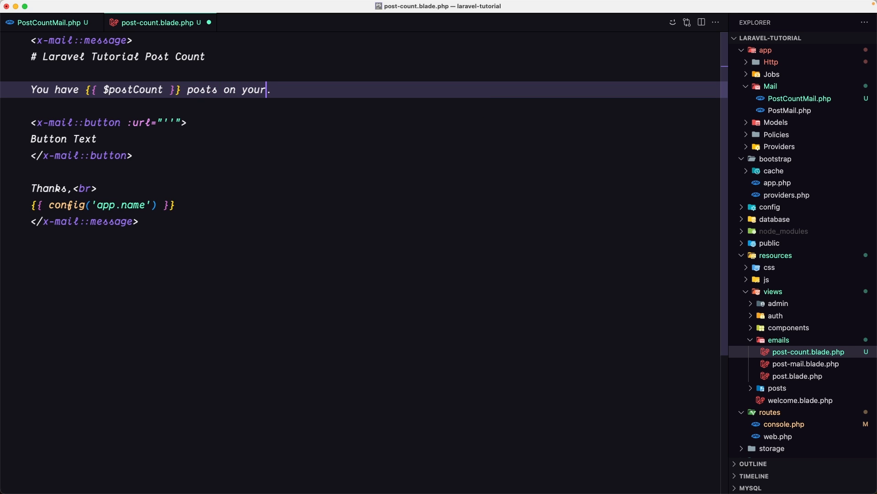
{"action": "type", "text": "databa"}
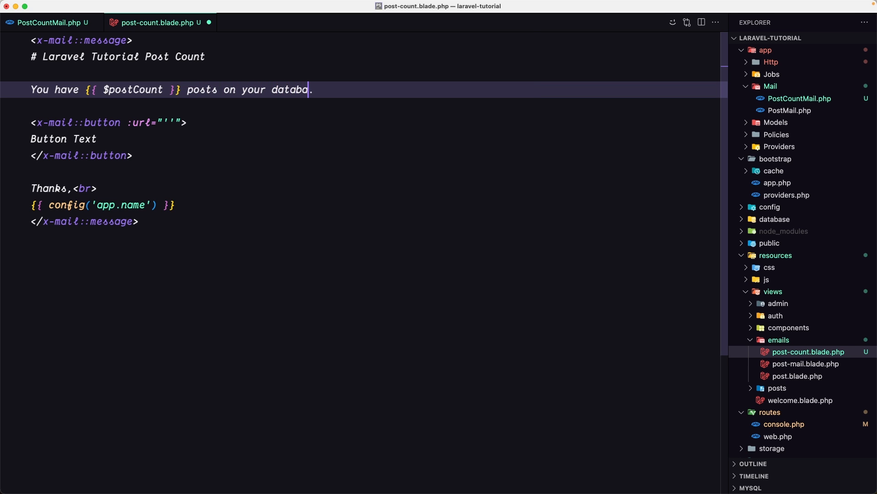
{"action": "type", "text": "se."}
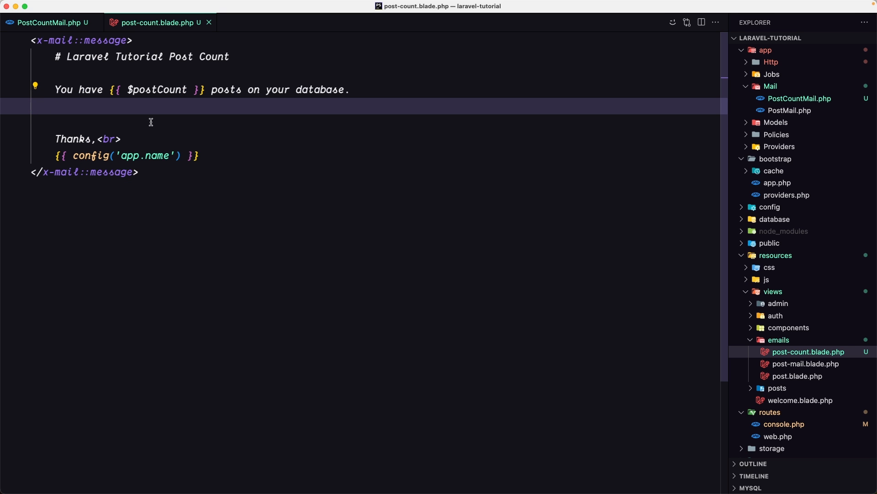
{"action": "left_click", "coordinate": [48, 23]}
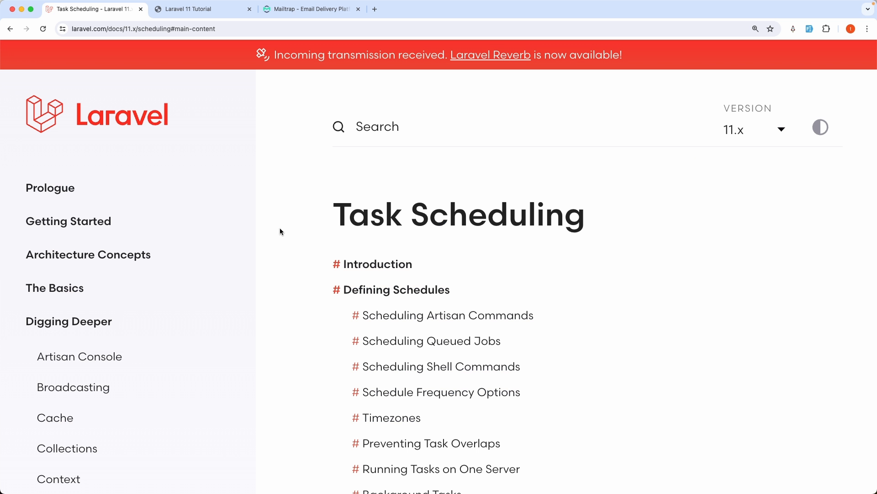
Scroll the Task Scheduling docs to the Schedule::call closure and withSchedule examples
{"action": "scroll", "scroll_direction": "down", "scroll_amount": 3}
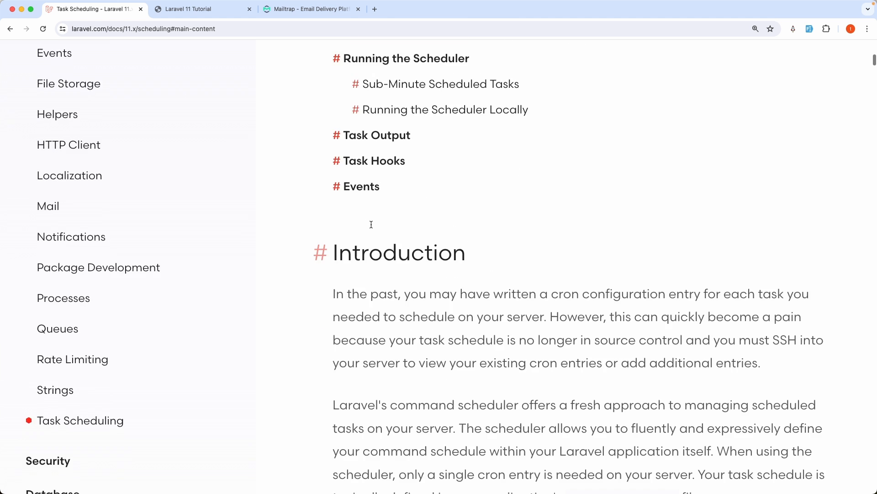
{"action": "scroll", "scroll_direction": "down", "scroll_amount": 3}
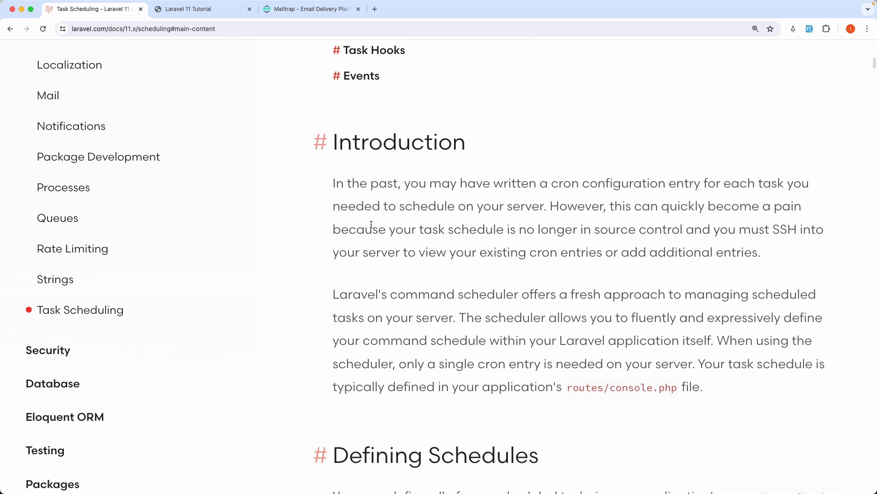
{"action": "scroll", "scroll_direction": "down", "scroll_amount": 3}
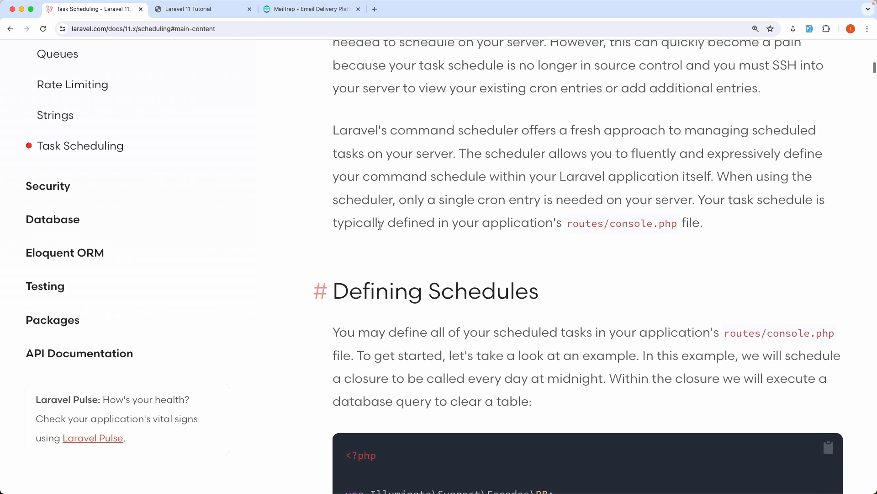
{"action": "scroll", "scroll_direction": "down", "scroll_amount": 3}
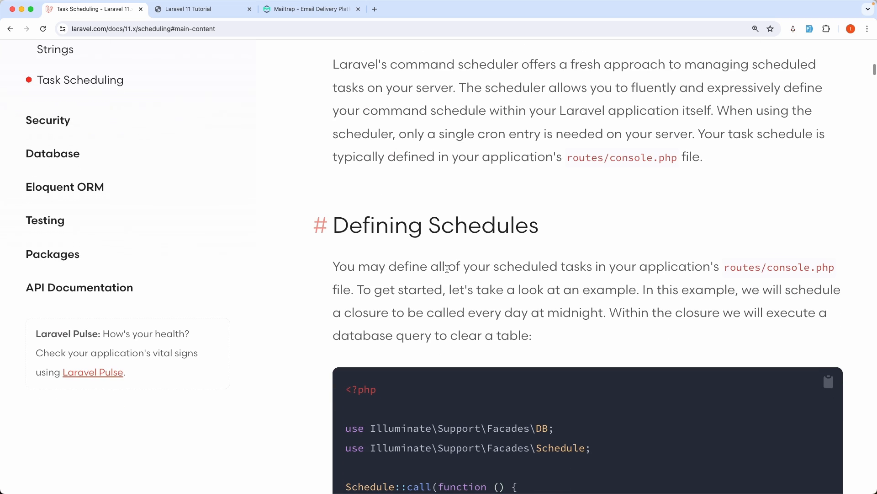
{"action": "mouse_move", "coordinate": [561, 282]}
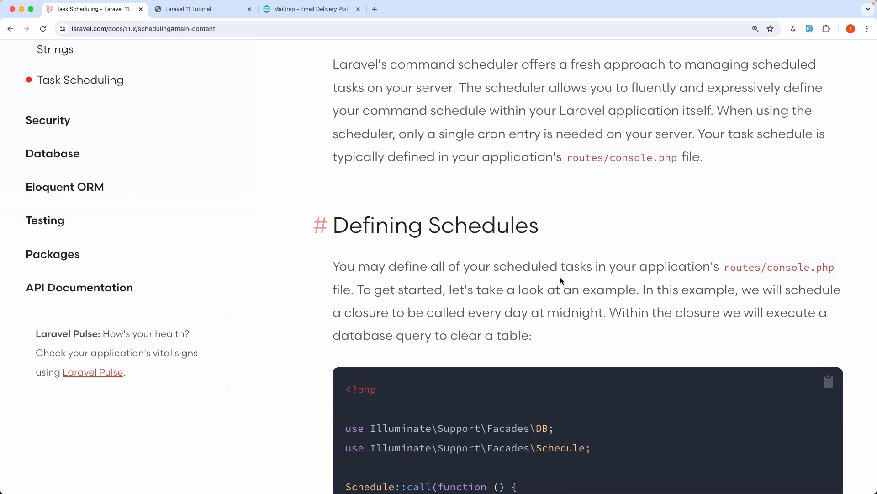
{"action": "scroll", "scroll_direction": "down", "scroll_amount": 3}
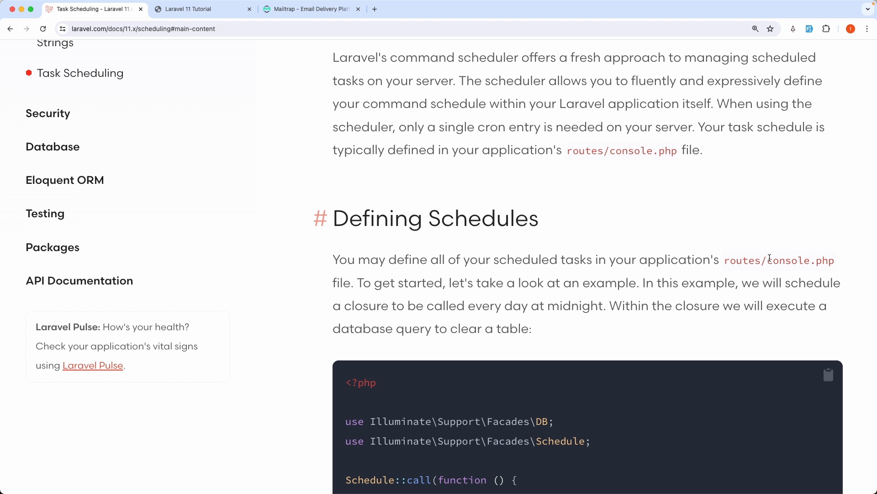
{"action": "scroll", "scroll_direction": "down", "scroll_amount": 3}
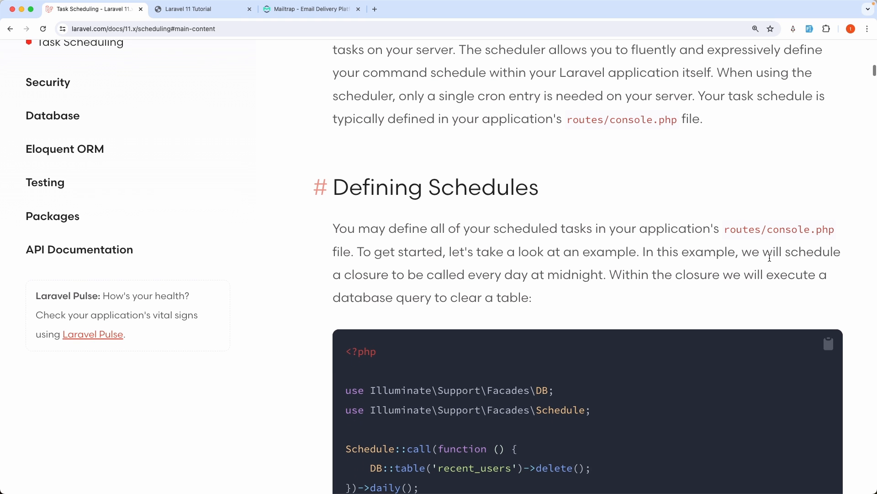
{"action": "scroll", "scroll_direction": "down", "scroll_amount": 3}
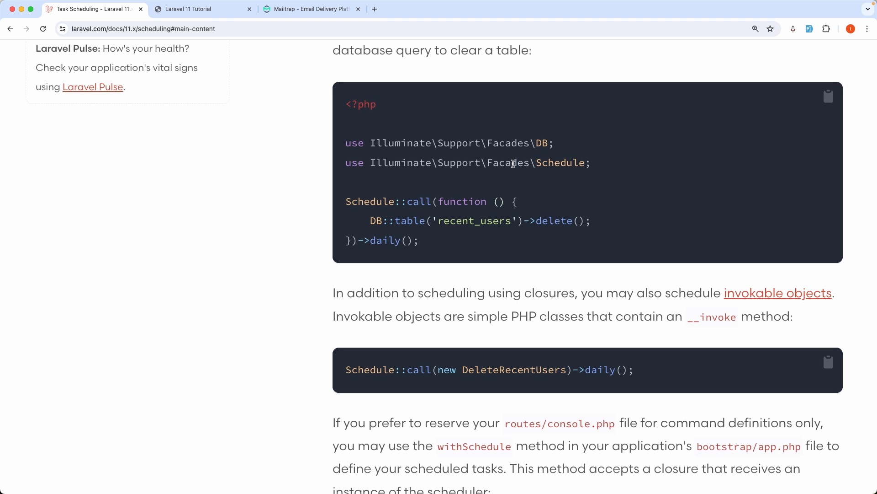
{"action": "scroll", "scroll_direction": "down", "scroll_amount": 3}
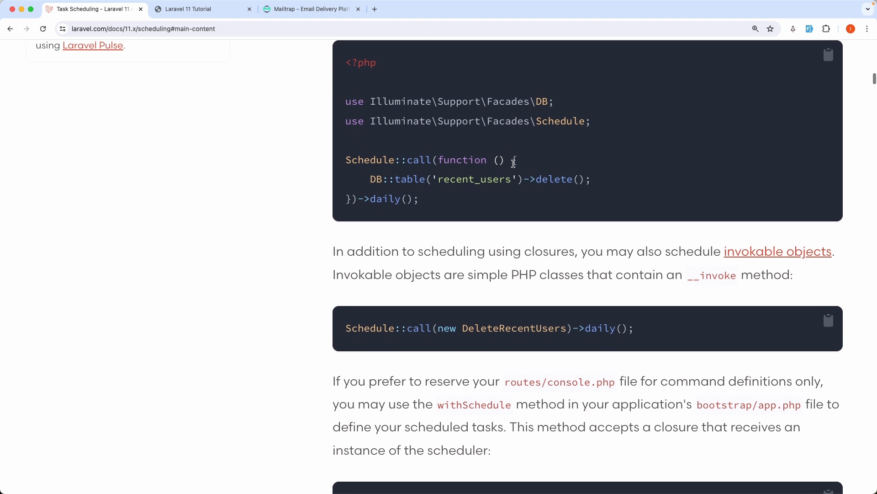
{"action": "scroll", "scroll_direction": "down", "scroll_amount": 3}
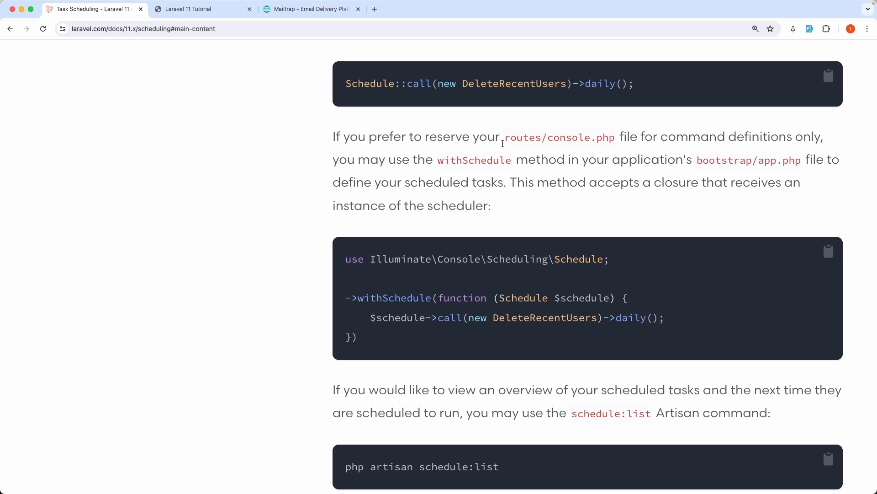
{"action": "mouse_move", "coordinate": [663, 142]}
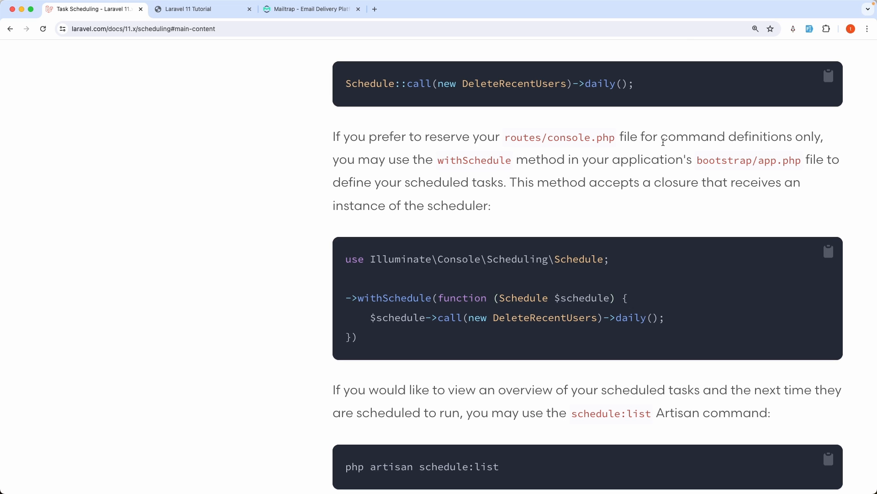
{"action": "mouse_move", "coordinate": [538, 170]}
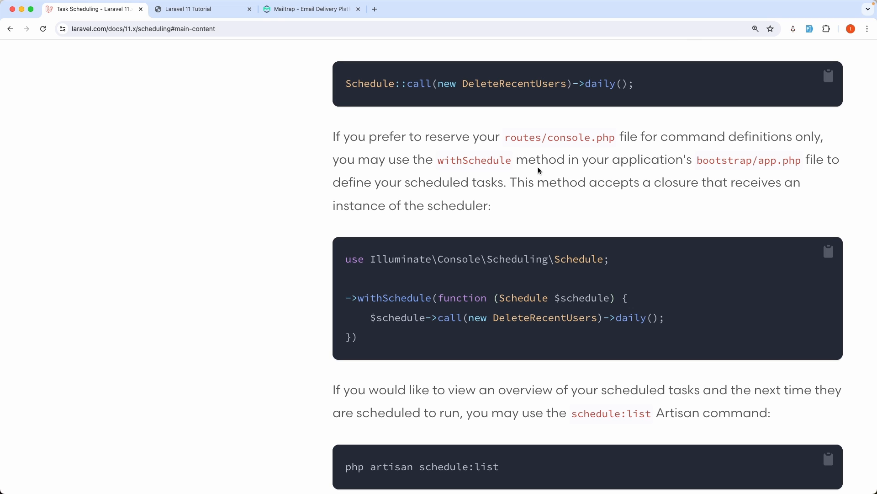
{"action": "mouse_move", "coordinate": [643, 182]}
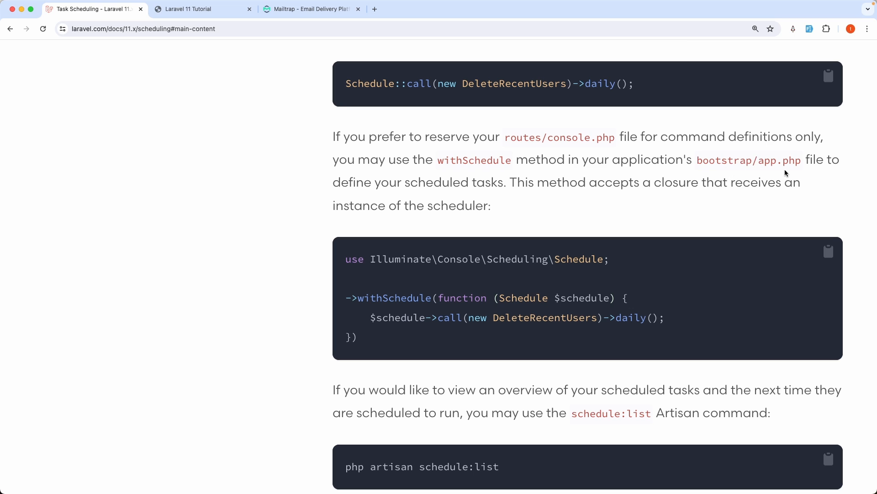
{"action": "mouse_move", "coordinate": [793, 174]}
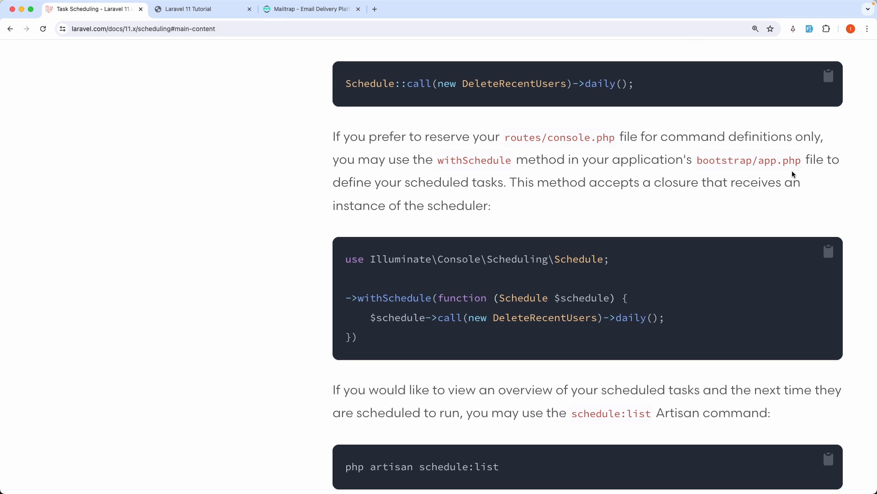
{"action": "mouse_move", "coordinate": [602, 197]}
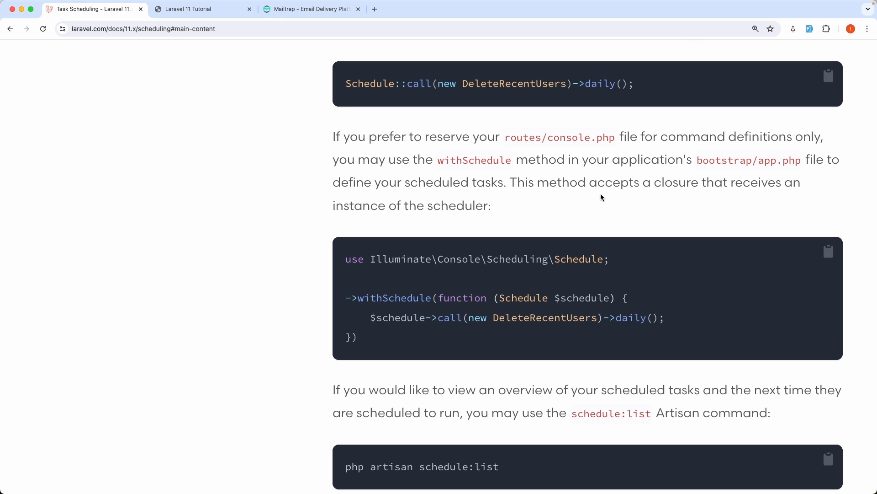
{"action": "scroll", "scroll_direction": "down", "scroll_amount": 3}
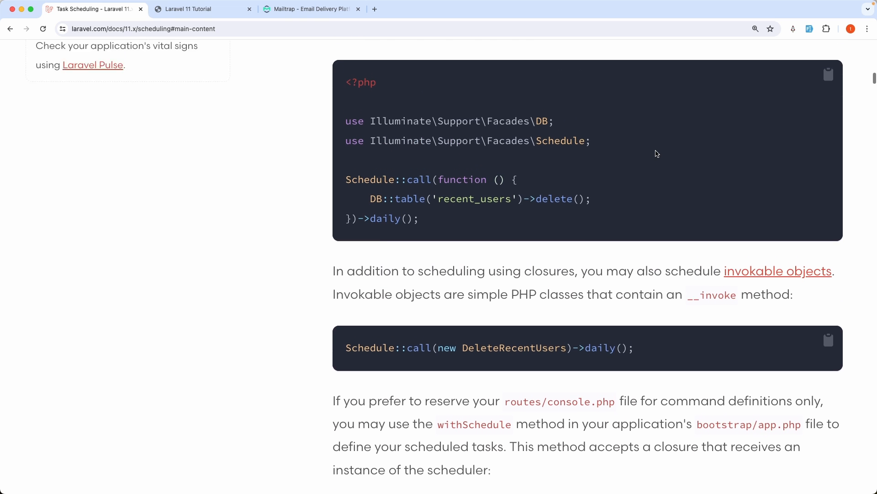
{"action": "scroll", "scroll_direction": "down", "scroll_amount": 3}
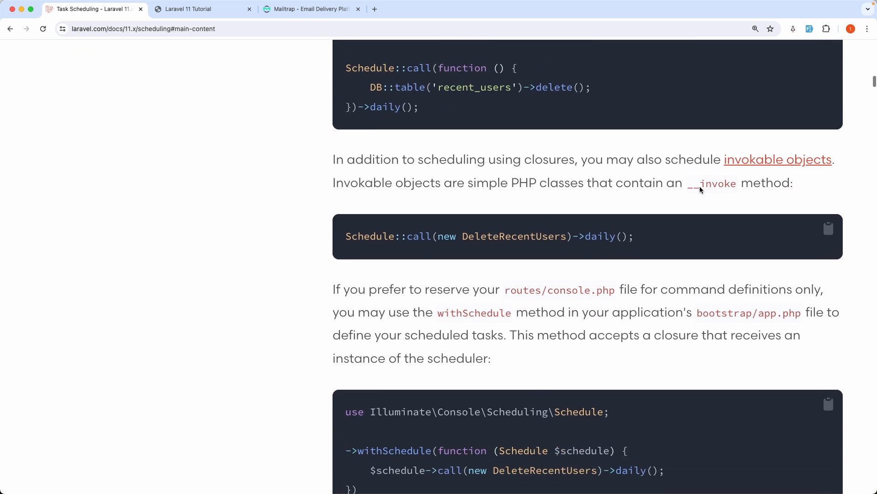
{"action": "scroll", "scroll_direction": "down", "scroll_amount": 3}
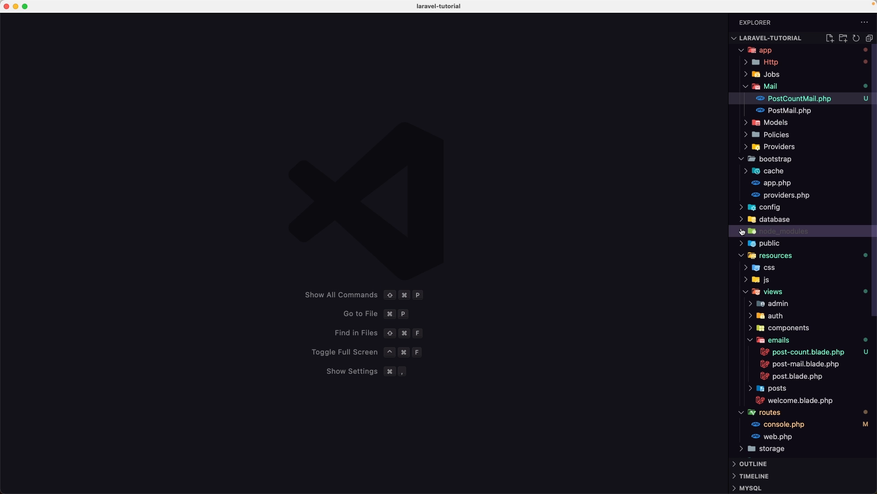
In routes/console.php, begin a Schedule::call closure that uses Mail
{"action": "left_click", "coordinate": [784, 423]}
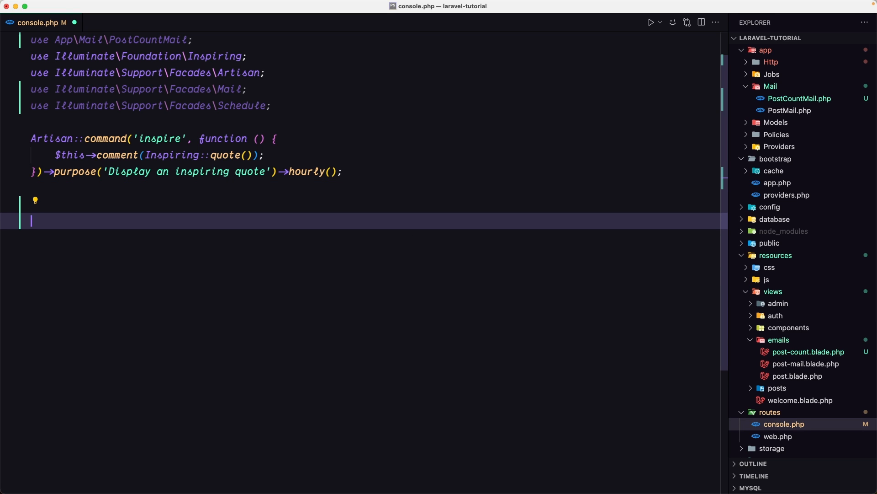
{"action": "type", "text": "Schedule"}
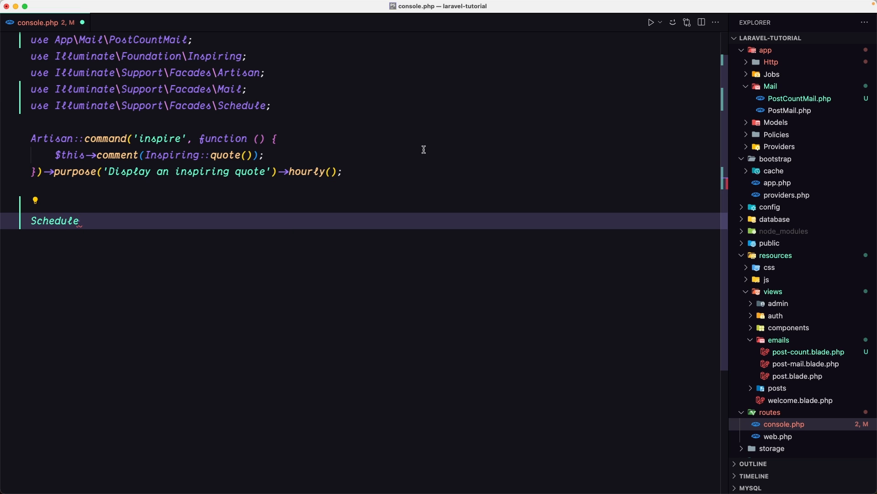
{"action": "mouse_move", "coordinate": [187, 105]}
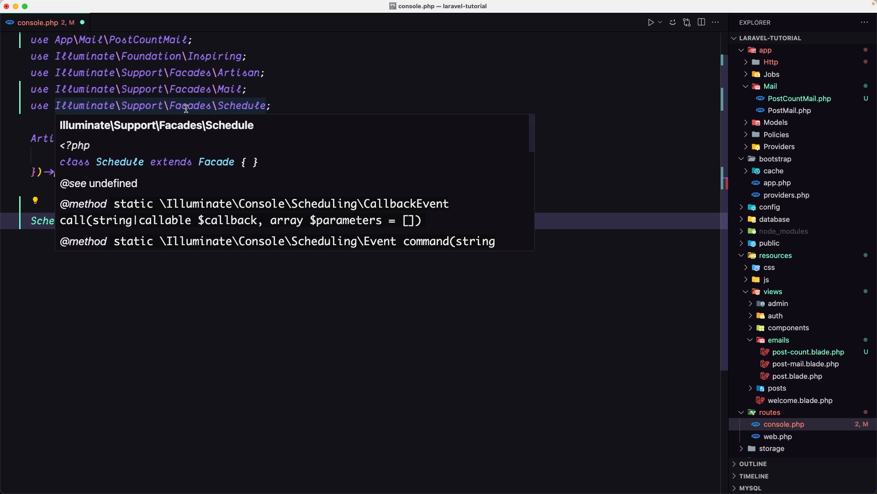
{"action": "mouse_move", "coordinate": [255, 273]}
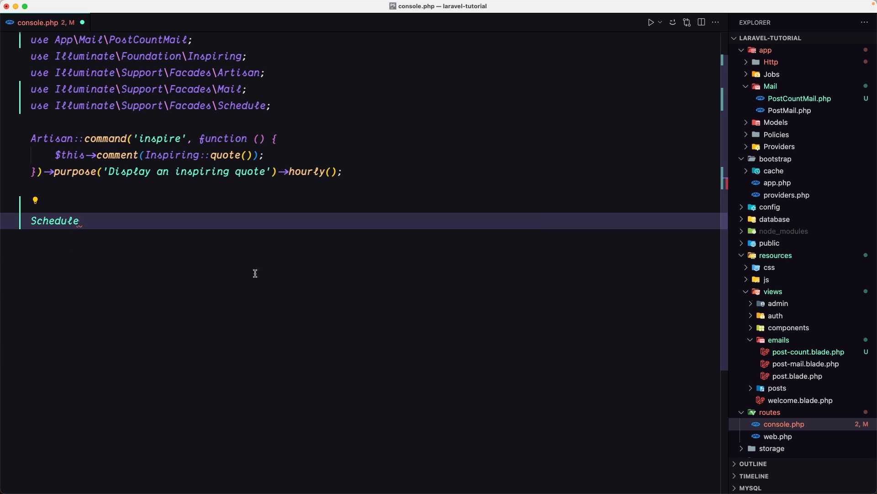
{"action": "type", "text": "::call("}
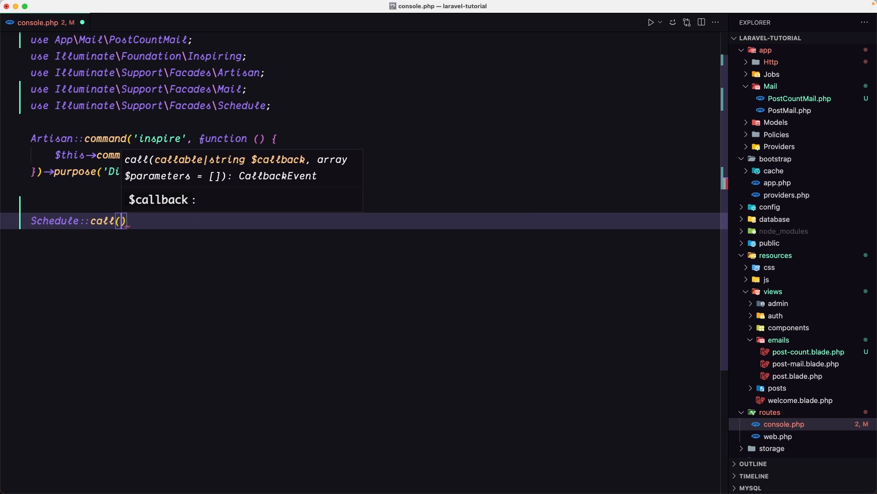
{"action": "type", "text": "function("}
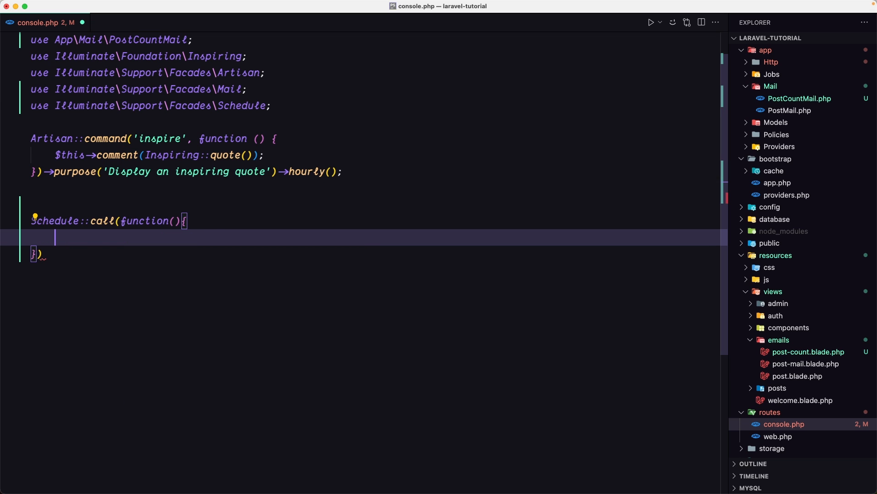
{"action": "type", "text": "Mail"}
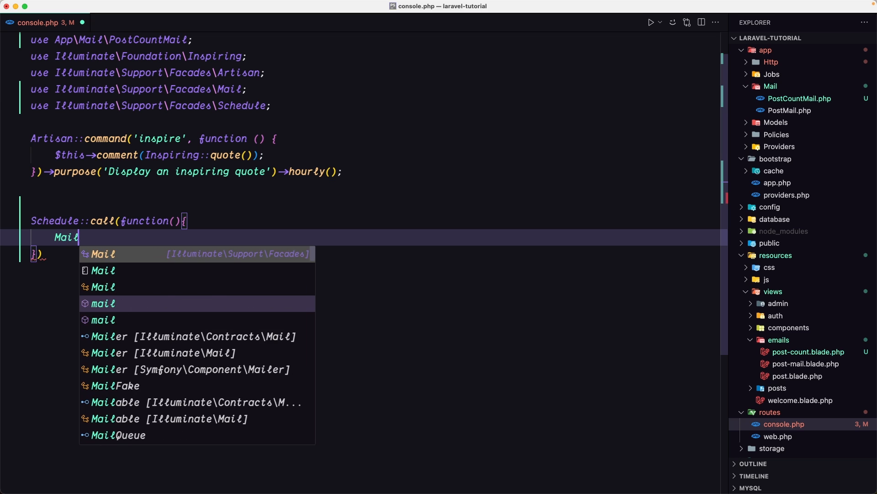
{"action": "key", "text": "Escape"}
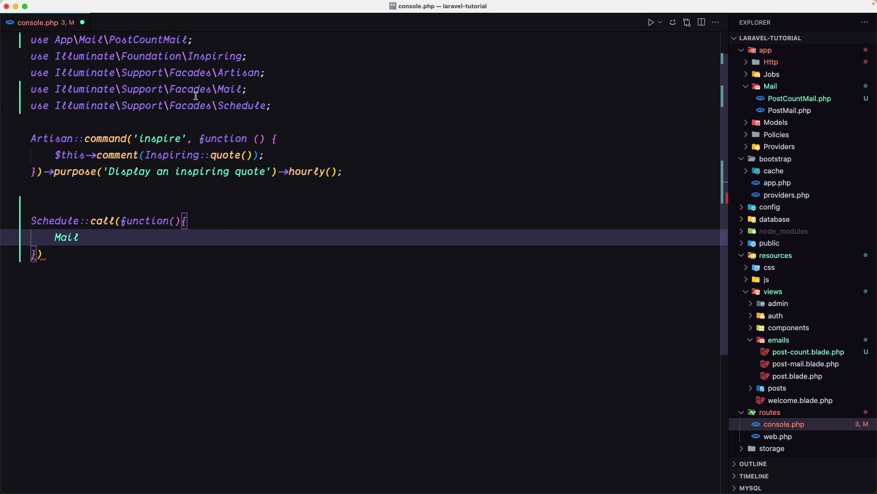
{"action": "type", "text": "::to('"}
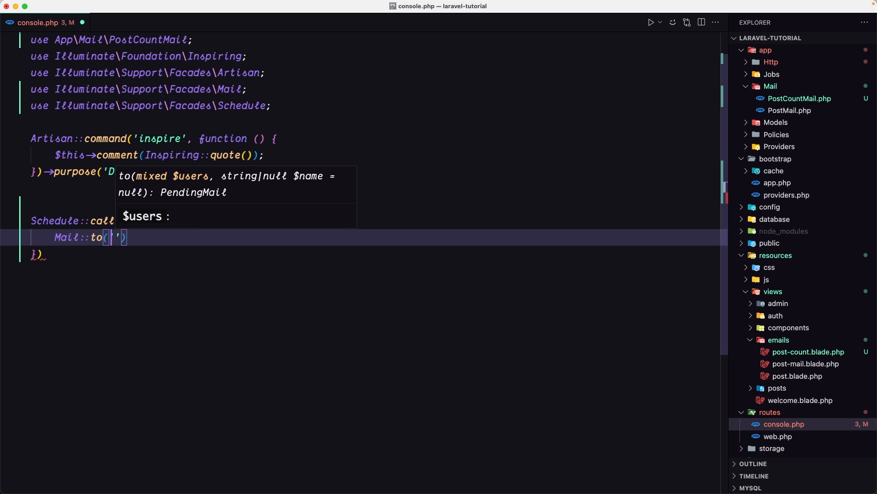
{"action": "type", "text": "admin"}
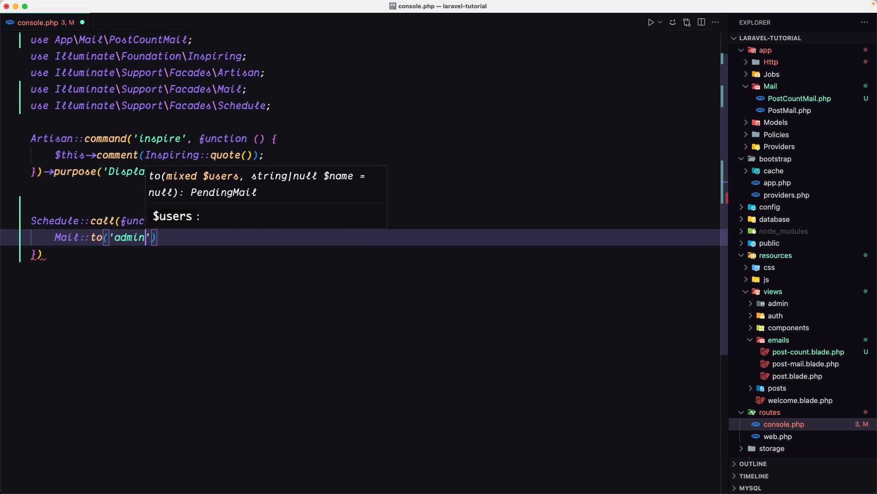
{"action": "type", "text": "@e"}
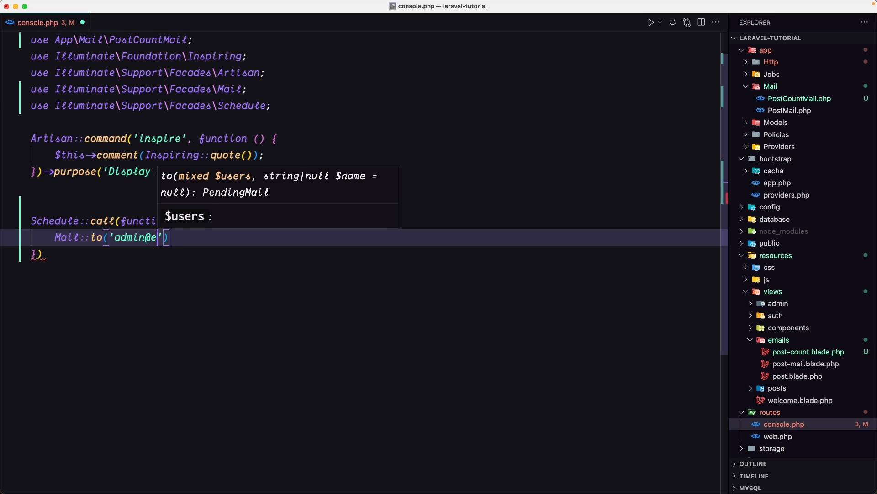
{"action": "type", "text": "xample."}
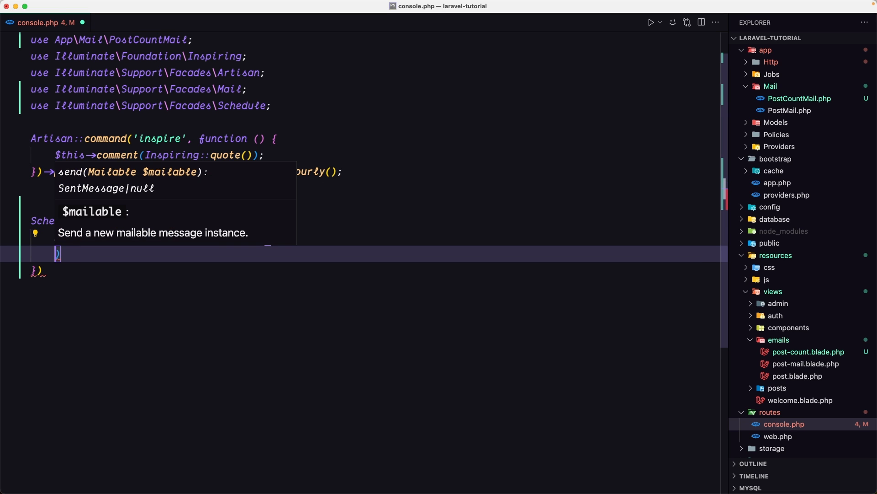
{"action": "type", "text": "new PostCountMail)"}
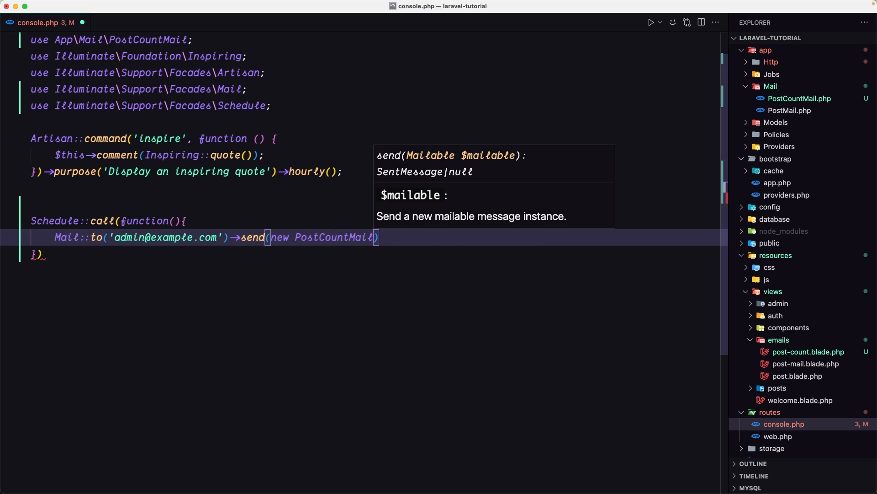
{"action": "type", "text": "()"}
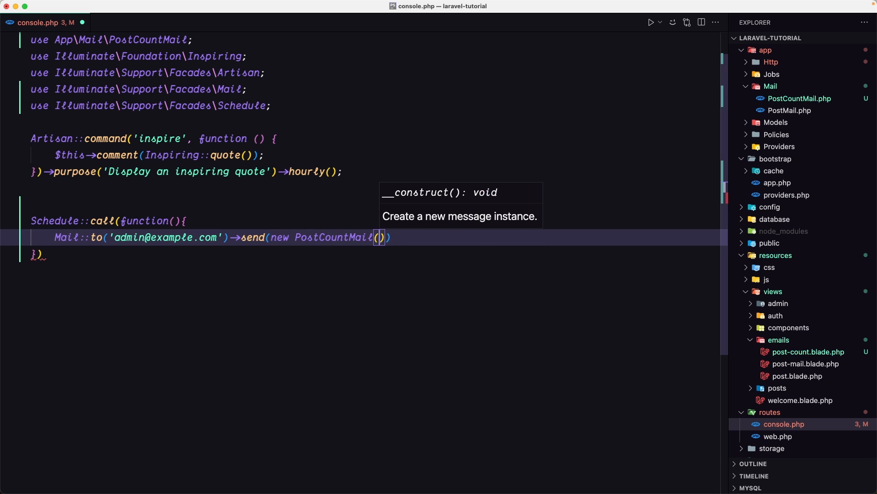
{"action": "type", "text": ";"}
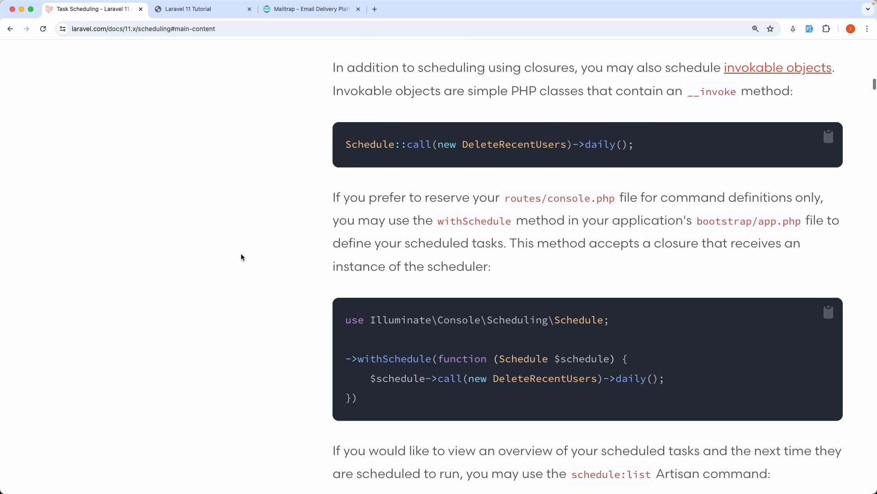
Scroll down to the Schedule Frequency Options table listing methods like everySecond
{"action": "scroll", "scroll_direction": "down", "scroll_amount": 3}
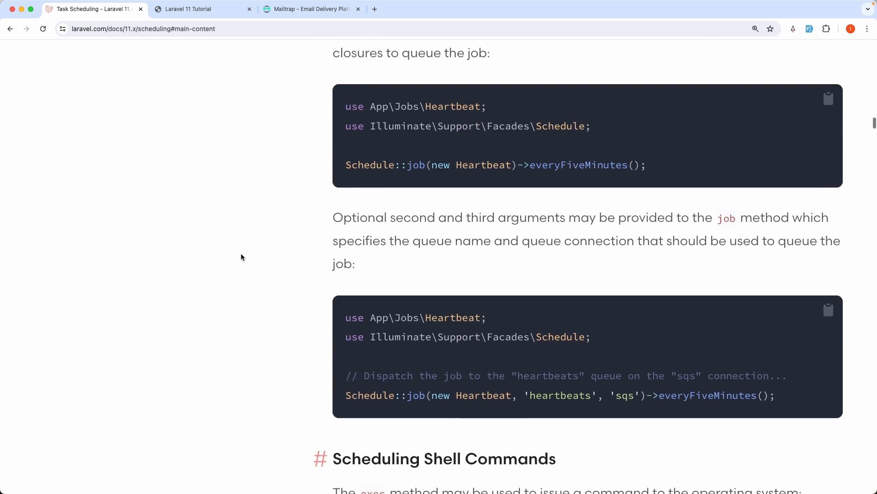
{"action": "scroll", "scroll_direction": "down", "scroll_amount": 3}
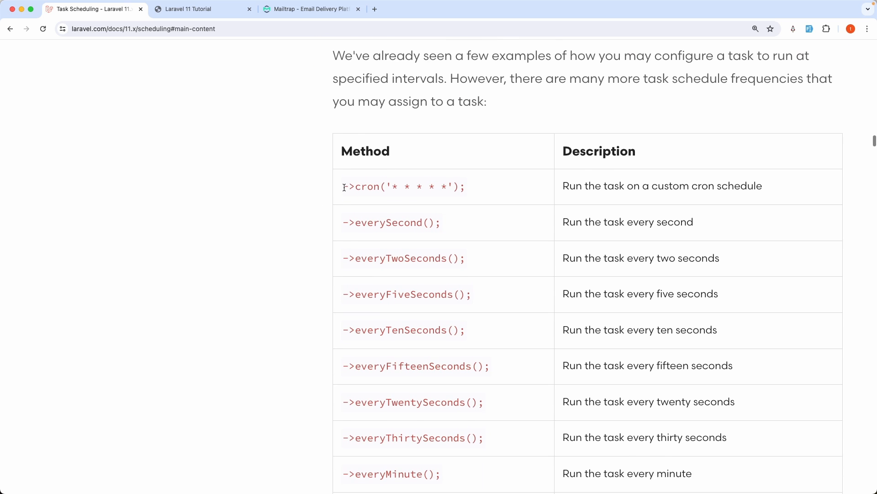
{"action": "scroll", "scroll_direction": "down", "scroll_amount": 3}
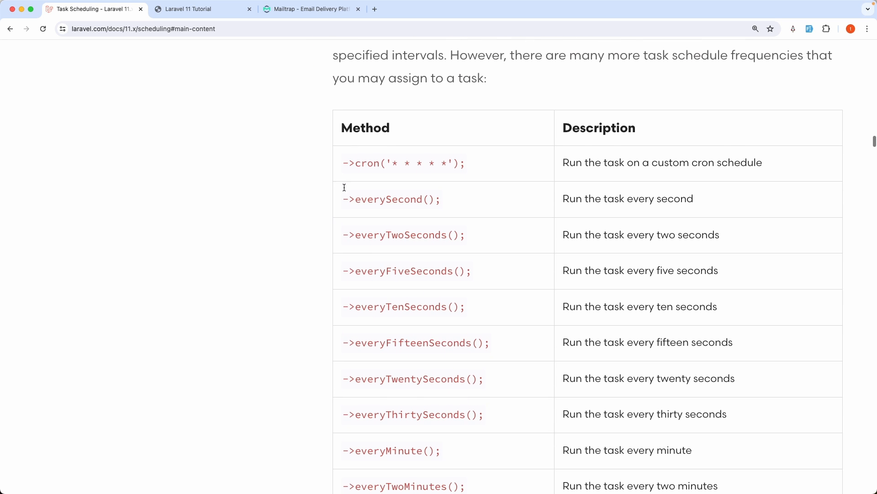
{"action": "scroll", "scroll_direction": "down", "scroll_amount": 3}
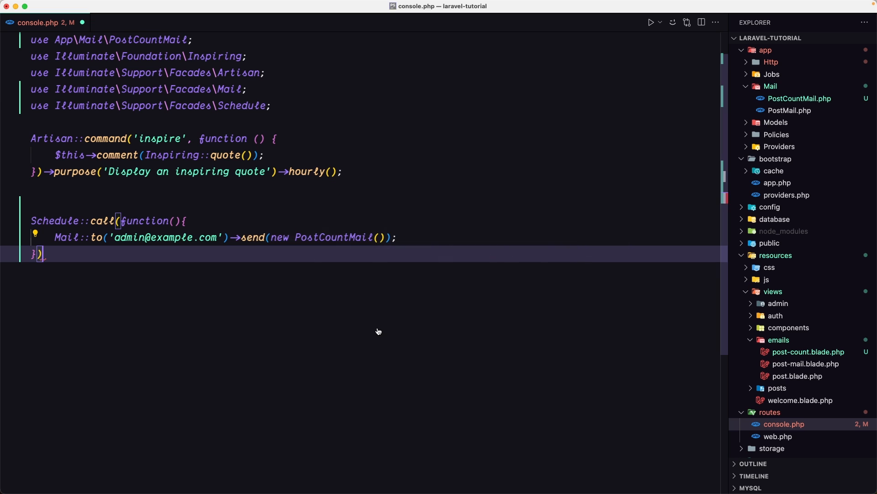
Append ->everyMinute(); to the Schedule::call closure
{"action": "type", "text": "->everyMinute("}
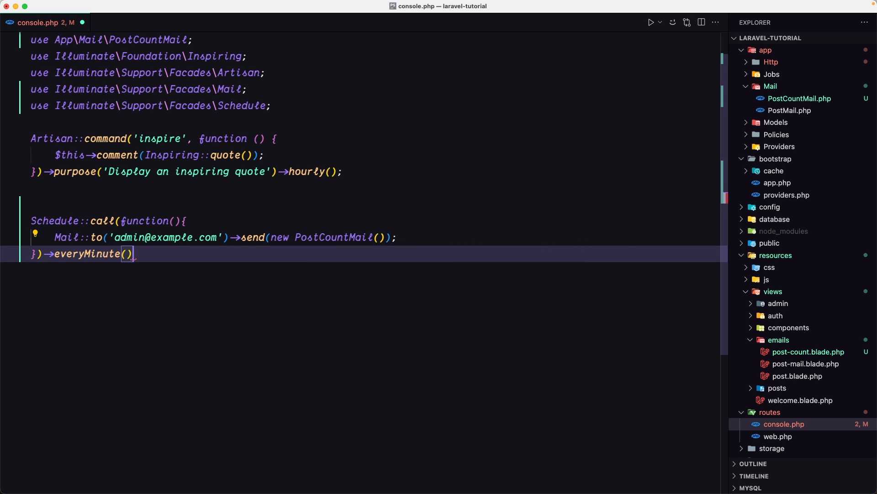
{"action": "type", "text": ";"}
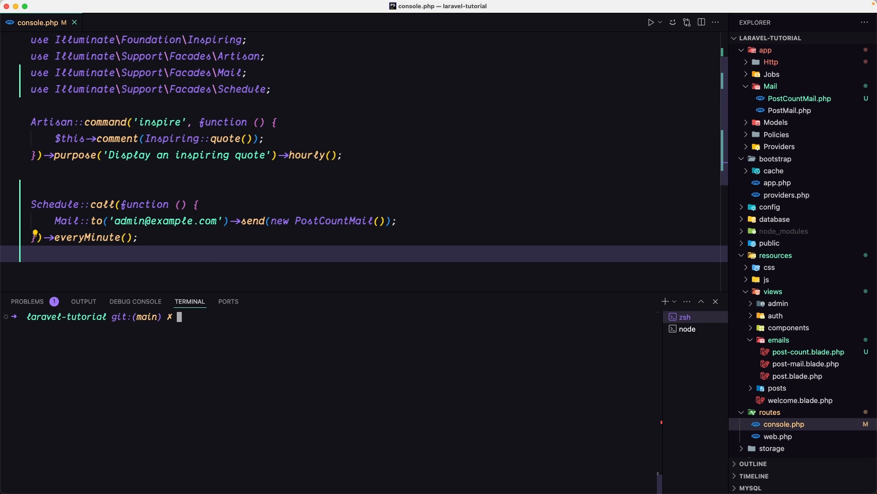
Run php artisan schedule:work in the integrated terminal
{"action": "type", "text": "php"}
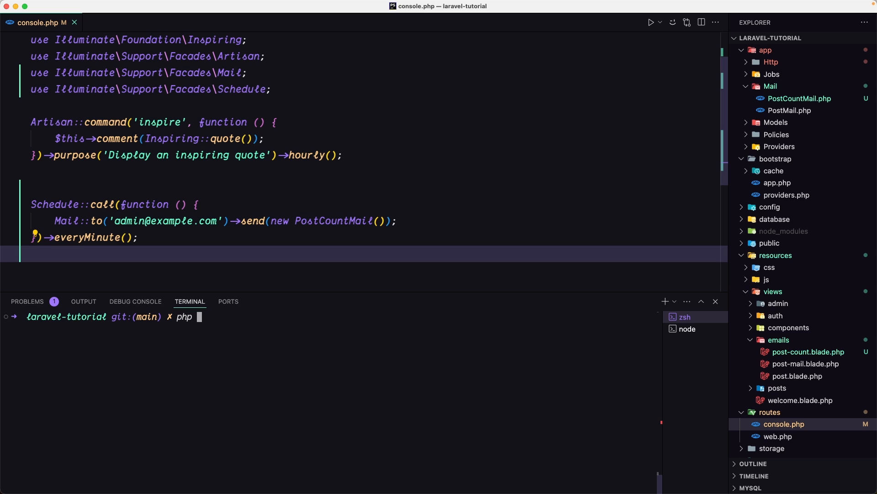
{"action": "type", "text": "artisan"}
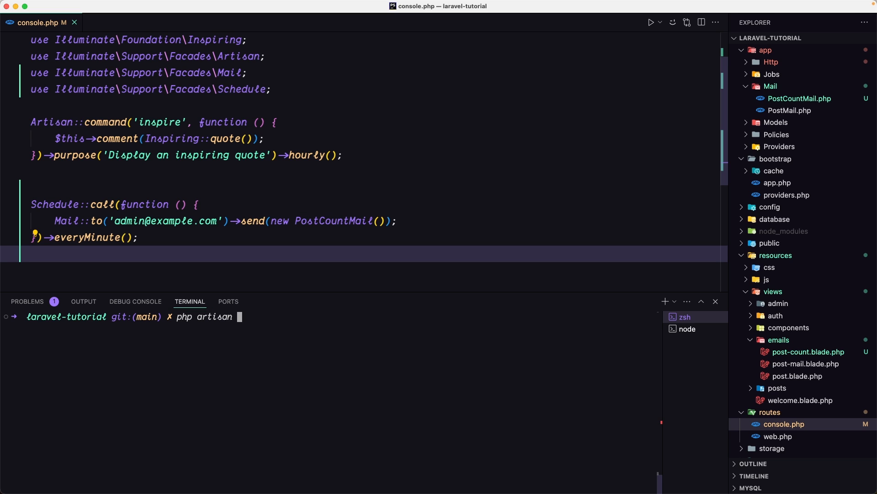
{"action": "type", "text": "s"}
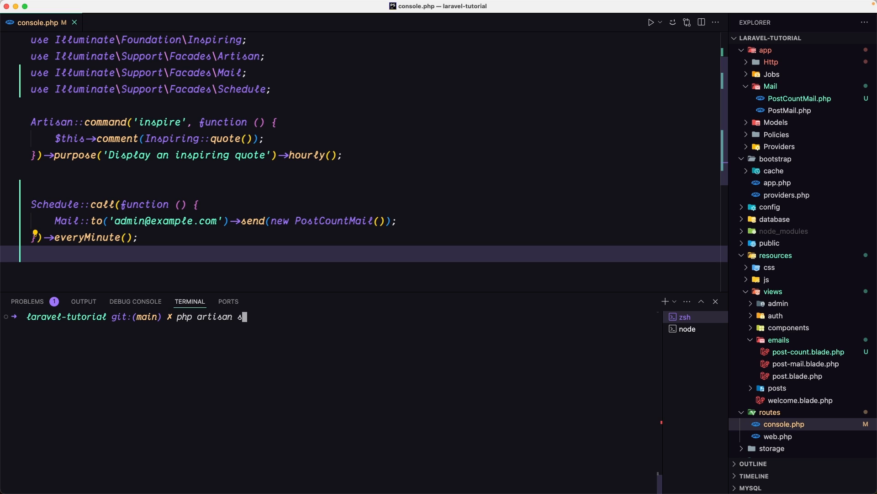
{"action": "type", "text": "chedule:"}
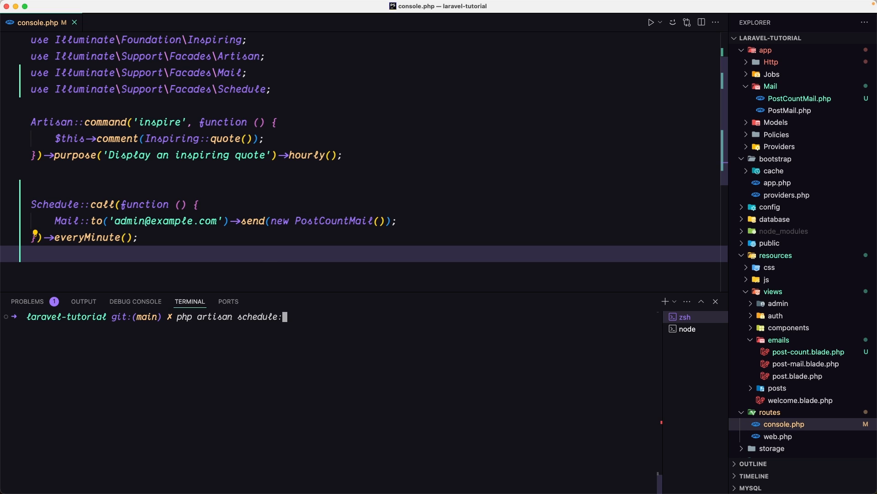
{"action": "type", "text": "work"}
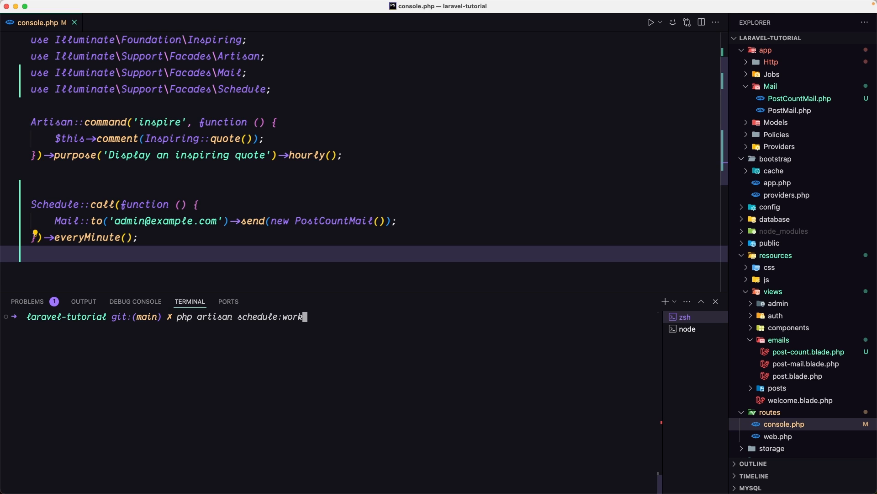
{"action": "key", "text": "enter"}
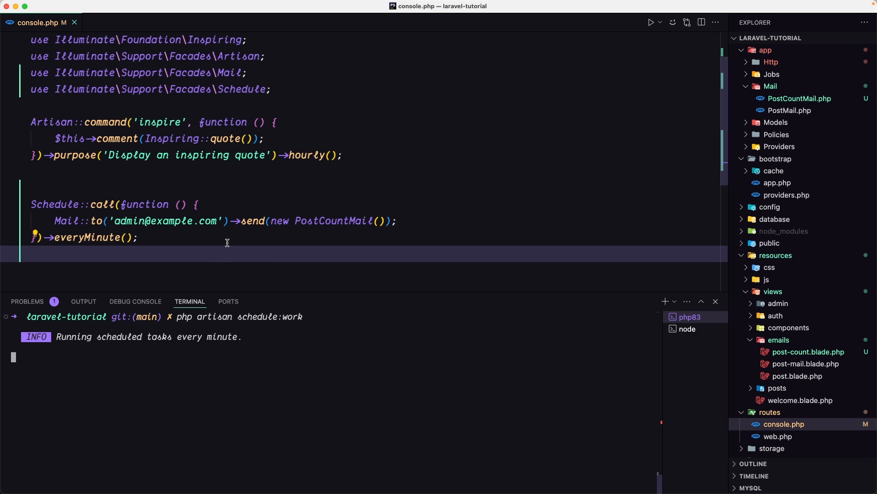
{"action": "scroll", "scroll_direction": "down", "scroll_amount": 3}
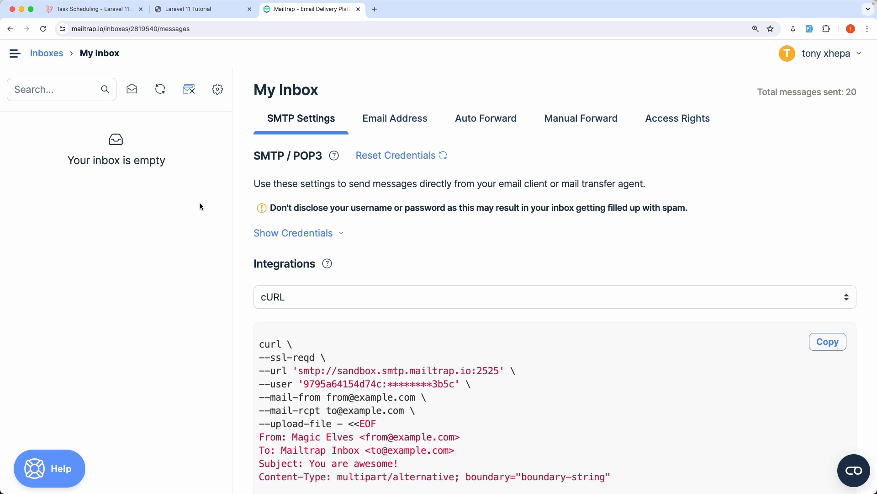
{"action": "mouse_move", "coordinate": [159, 179]}
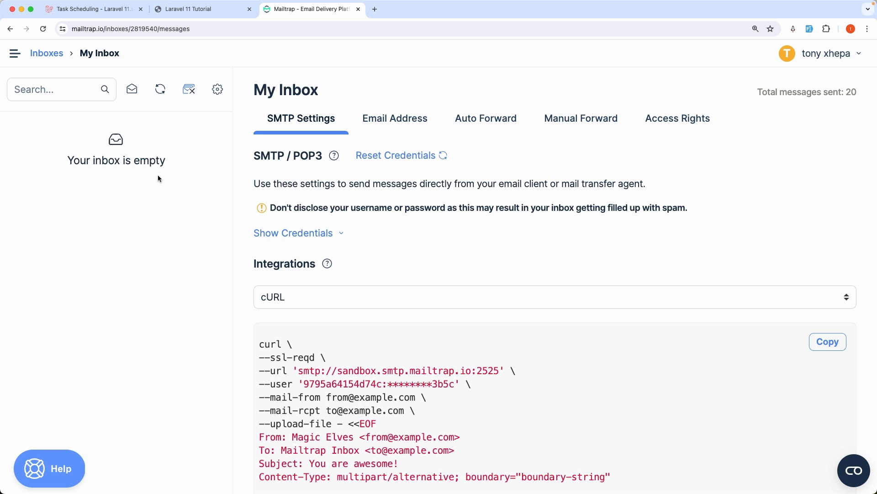
Check the posts page, then open the 'Laravel Tutorial Post Count' email reporting 8 posts
{"action": "left_click", "coordinate": [202, 9]}
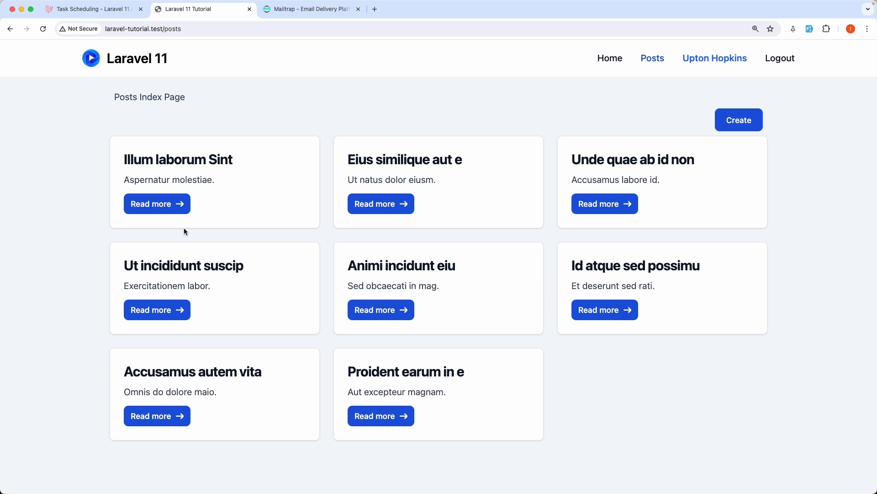
{"action": "mouse_move", "coordinate": [235, 237]}
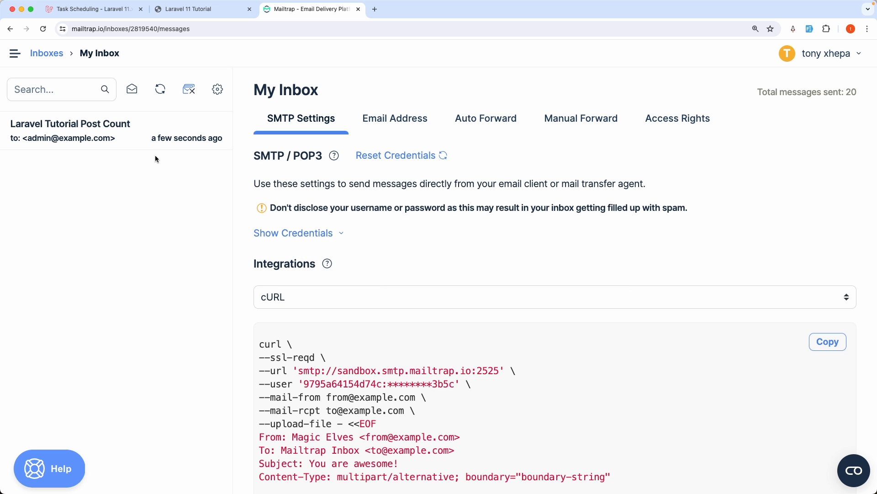
{"action": "left_click", "coordinate": [69, 131]}
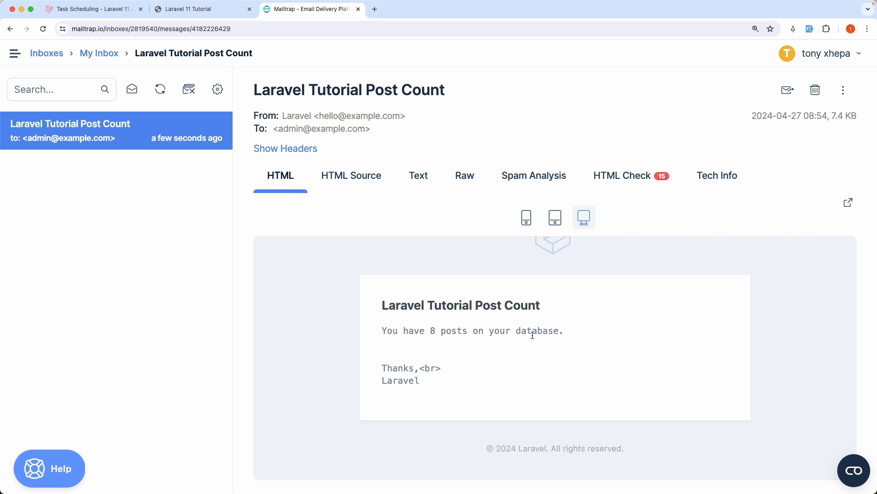
{"action": "mouse_move", "coordinate": [438, 365]}
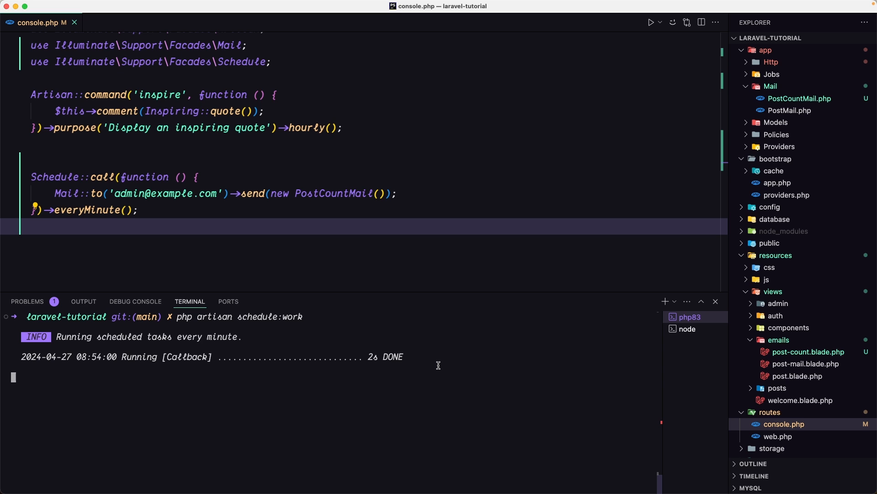
{"action": "mouse_move", "coordinate": [84, 210]}
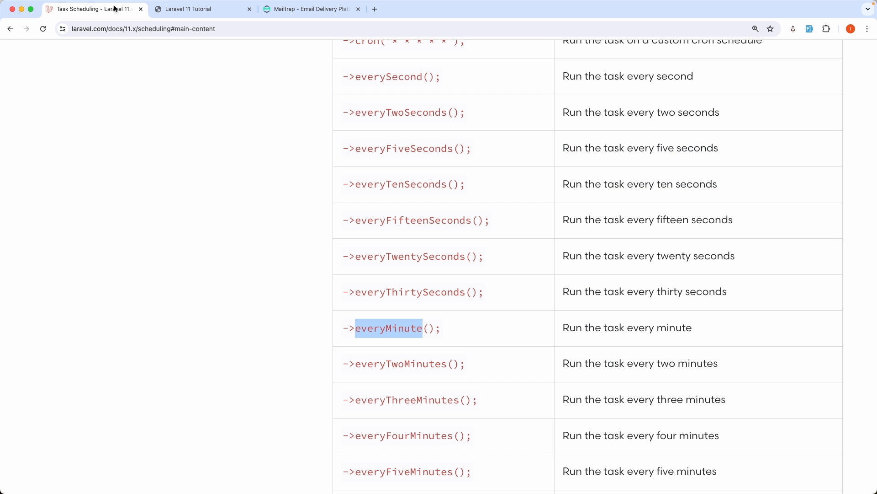
Scroll the schedule frequency table and select the everyTwoMinutes method name
{"action": "scroll", "scroll_direction": "down", "scroll_amount": 3}
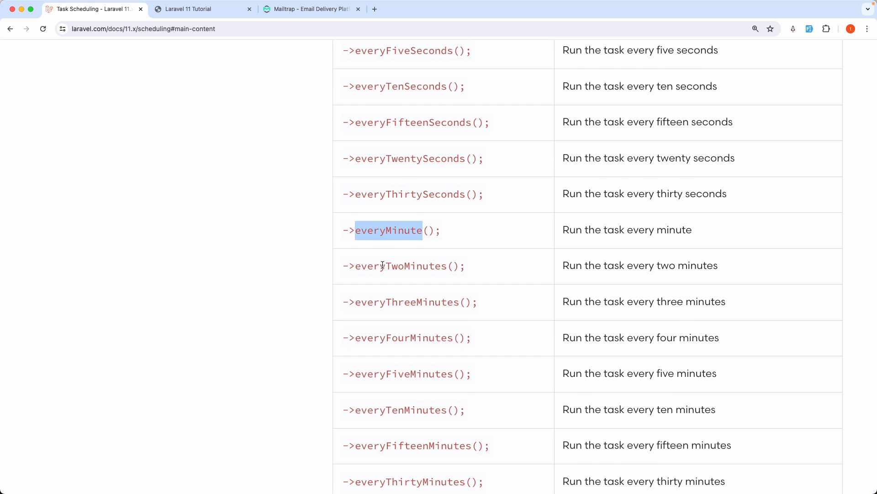
{"action": "double_click", "coordinate": [400, 266]}
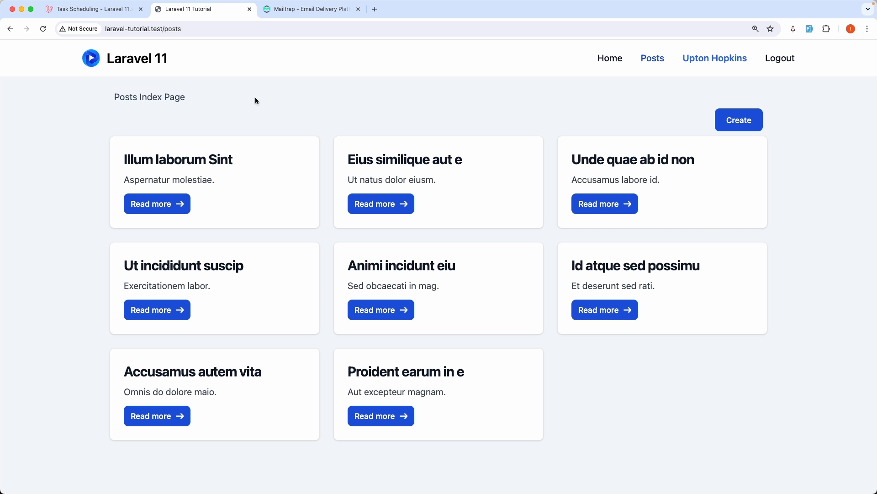
Create a post with sample content and a Falling Behind.png thumbnail, and store it
{"action": "left_click", "coordinate": [739, 119]}
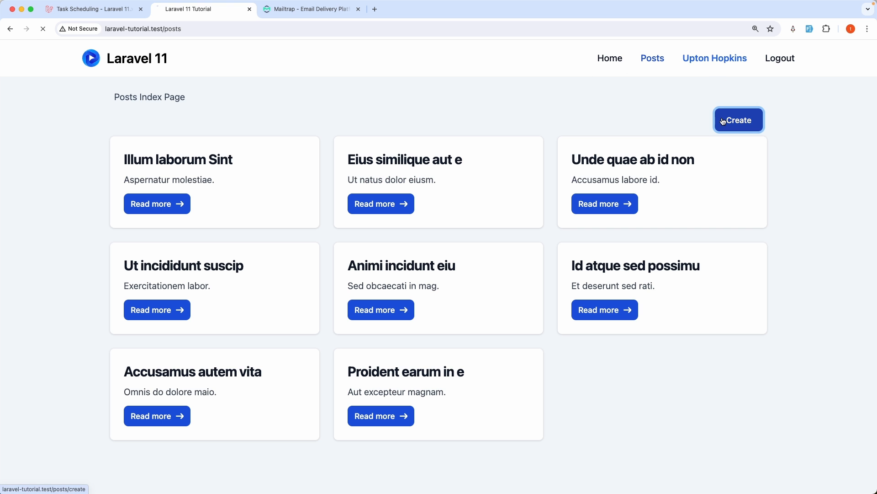
{"action": "left_click", "coordinate": [738, 120]}
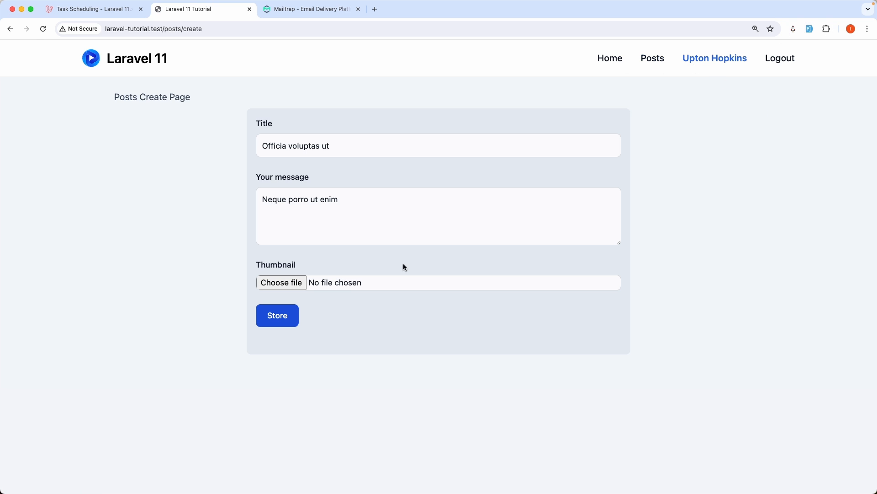
{"action": "left_click", "coordinate": [282, 282]}
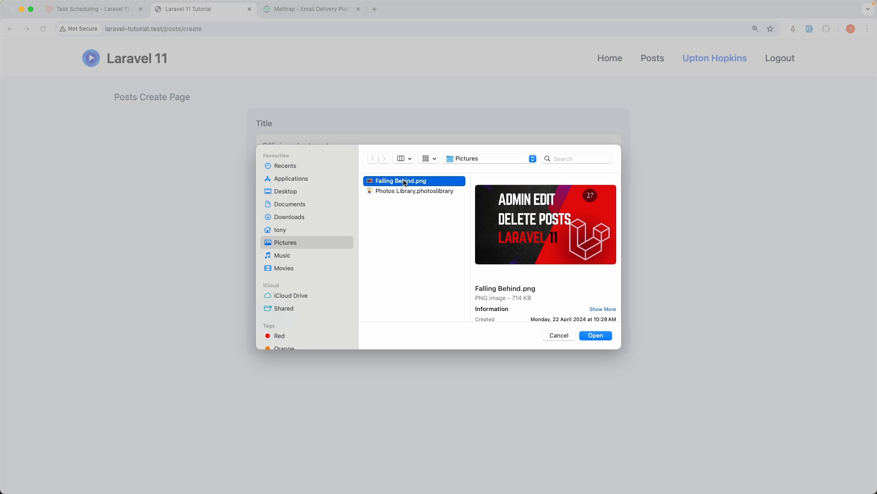
{"action": "left_click", "coordinate": [595, 335]}
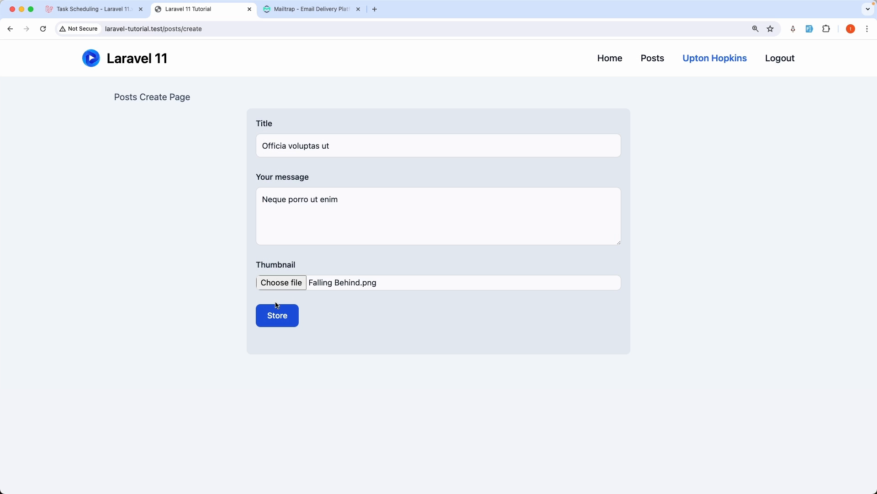
{"action": "left_click", "coordinate": [276, 314]}
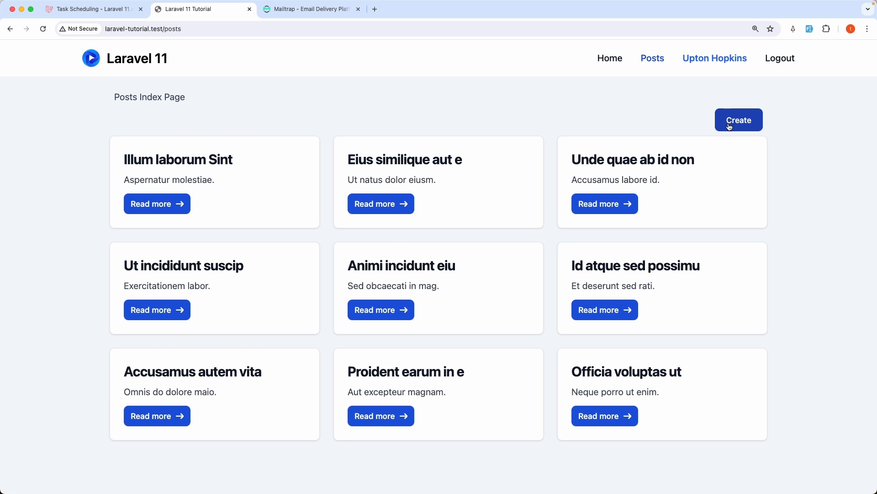
Attach the Falling Behind.png thumbnail again and store another new post
{"action": "left_click", "coordinate": [738, 120]}
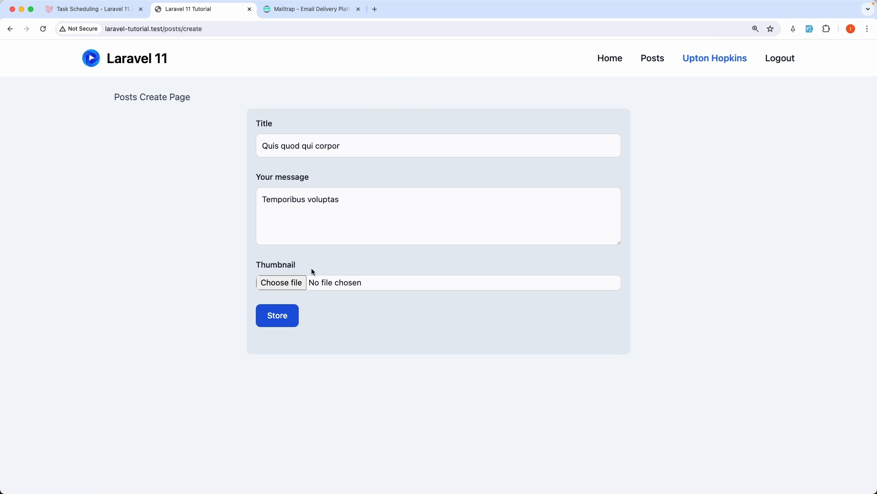
{"action": "left_click", "coordinate": [281, 282]}
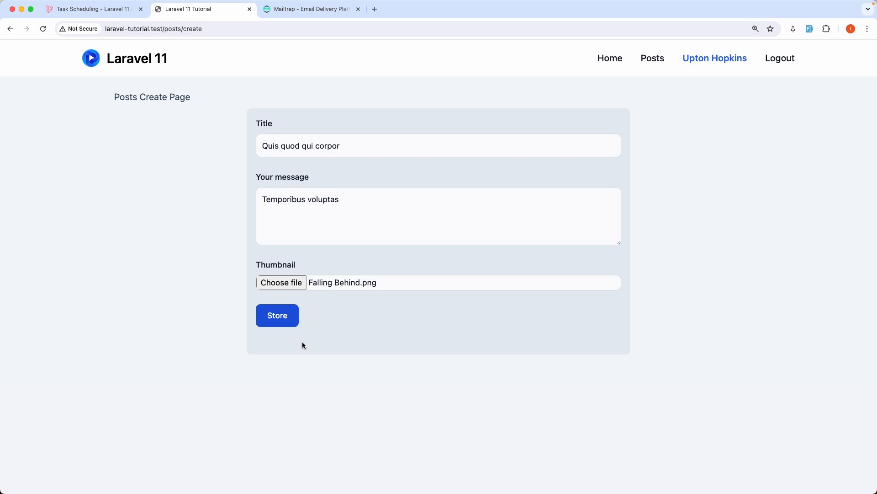
{"action": "left_click", "coordinate": [277, 314]}
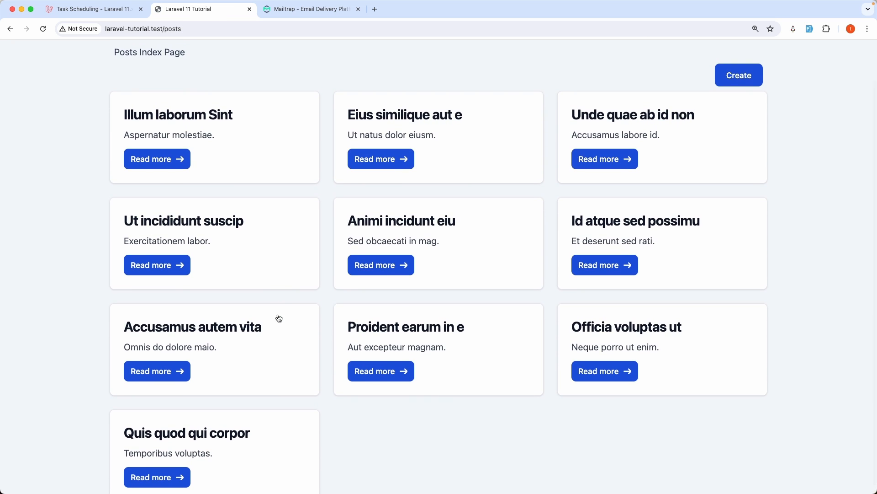
{"action": "left_click", "coordinate": [310, 10]}
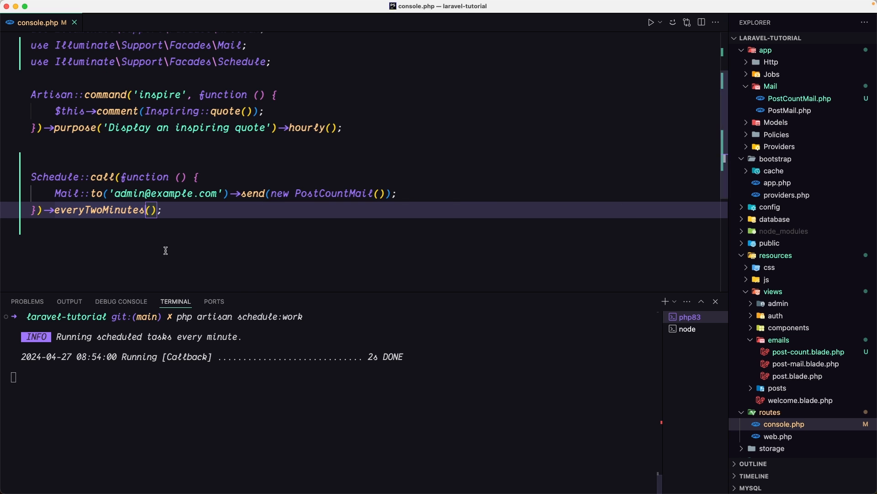
{"action": "mouse_move", "coordinate": [227, 398]}
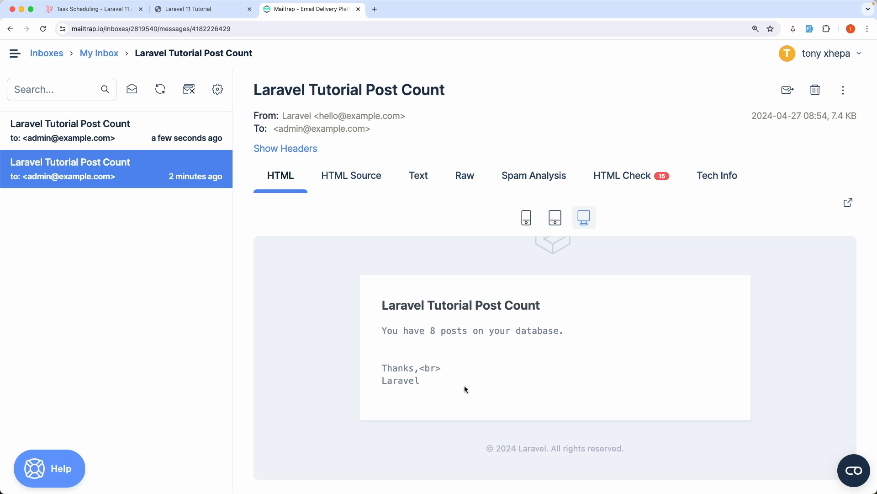
{"action": "mouse_move", "coordinate": [152, 124]}
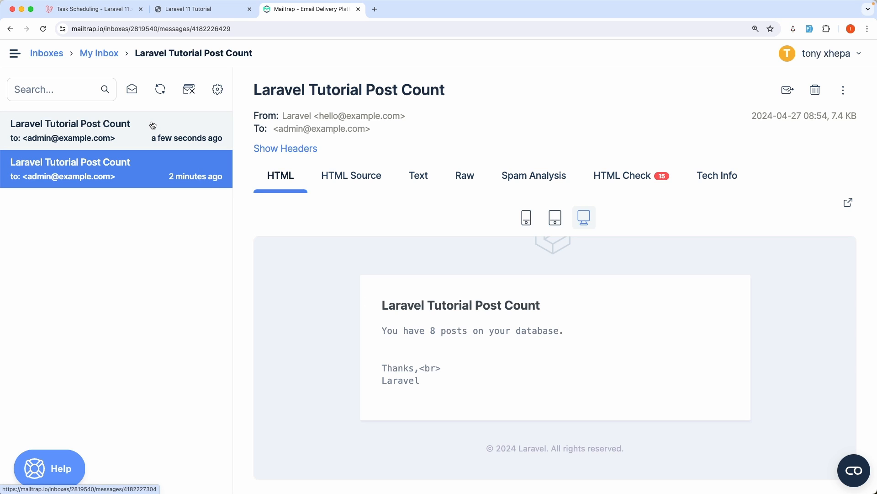
Open the top 'Laravel Tutorial Post Count' email in the Mailtrap inbox
{"action": "left_click", "coordinate": [69, 131]}
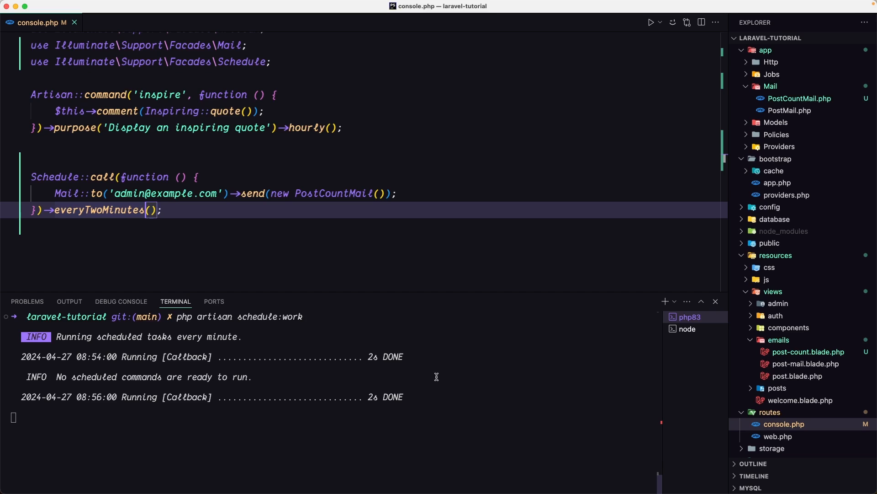
Stop the schedule worker and comment out the Schedule::call block in routes/console.php
{"action": "key", "text": "ctrl+z"}
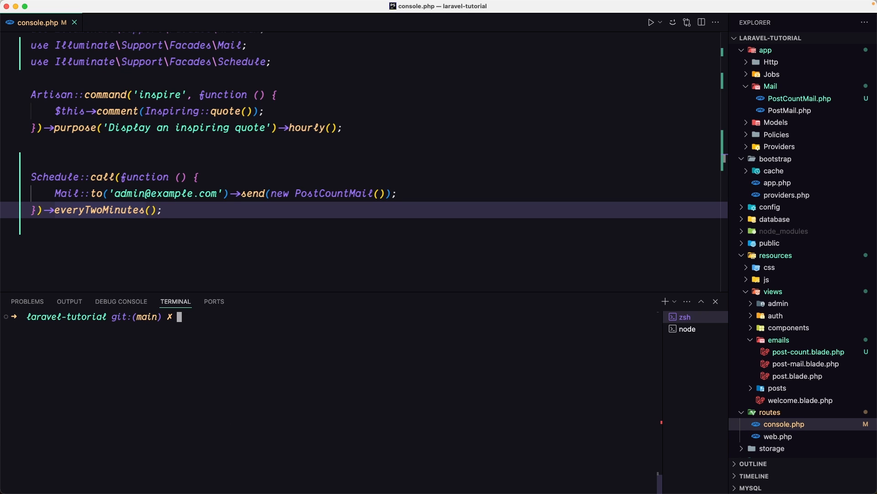
{"action": "left_click", "coordinate": [150, 210]}
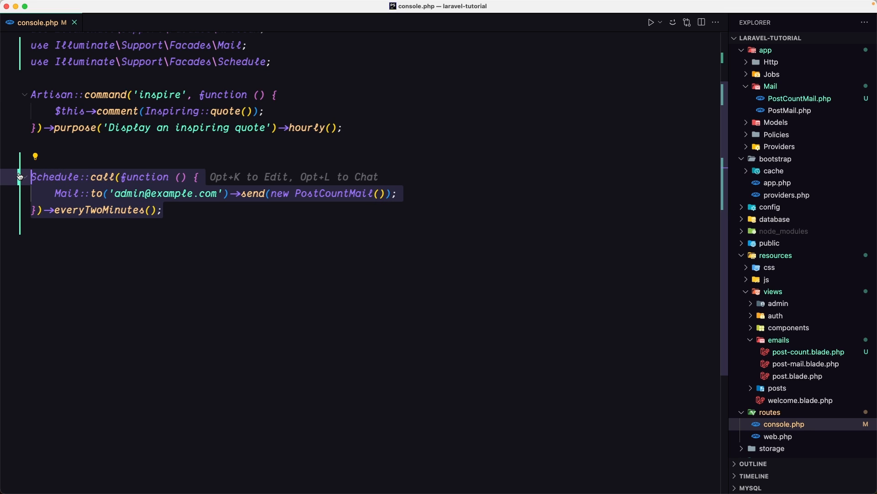
{"action": "key", "text": "cmd+/"}
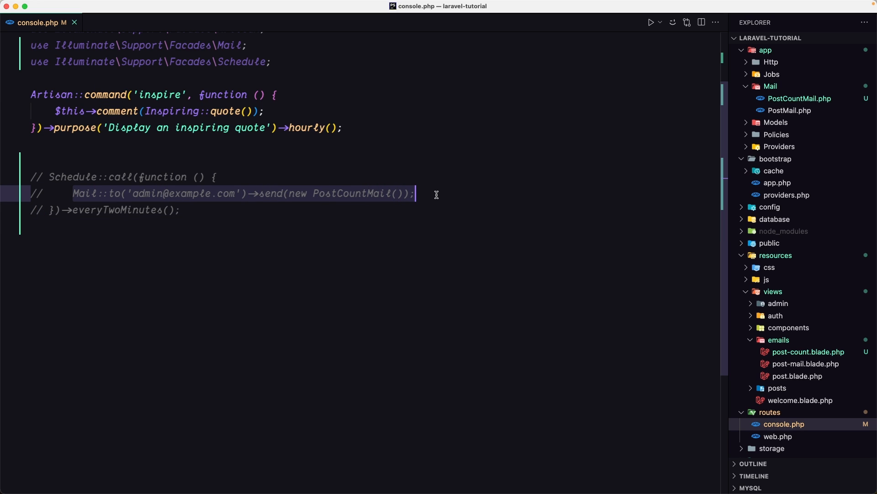
{"action": "mouse_move", "coordinate": [777, 134]}
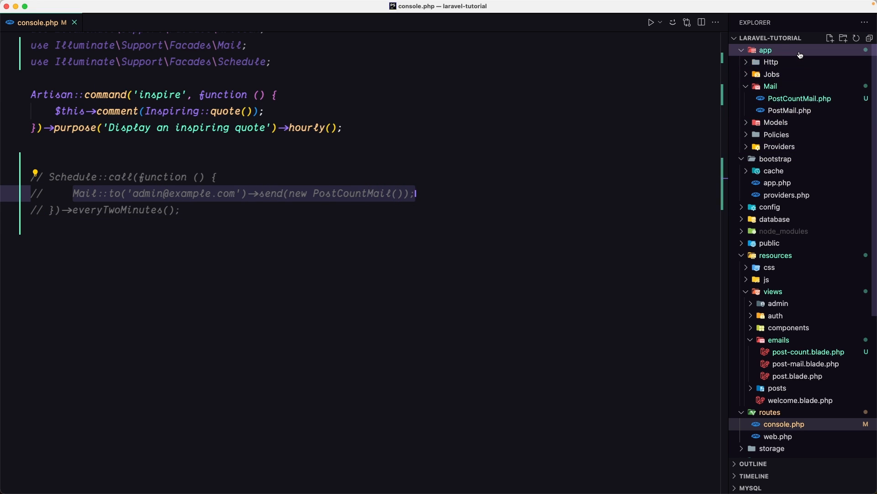
Collapse the app folder and open bootstrap/app.php from the Explorer
{"action": "left_click", "coordinate": [765, 50]}
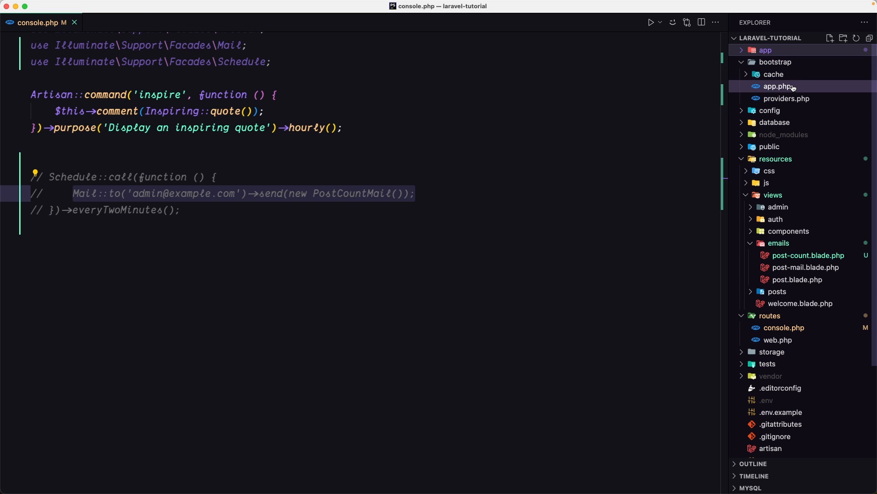
{"action": "left_click", "coordinate": [779, 86]}
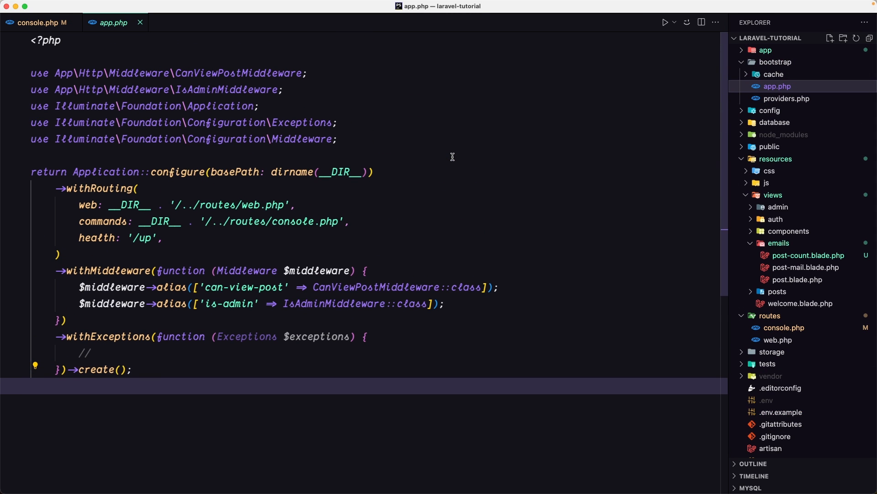
{"action": "scroll", "scroll_direction": "down", "scroll_amount": 3}
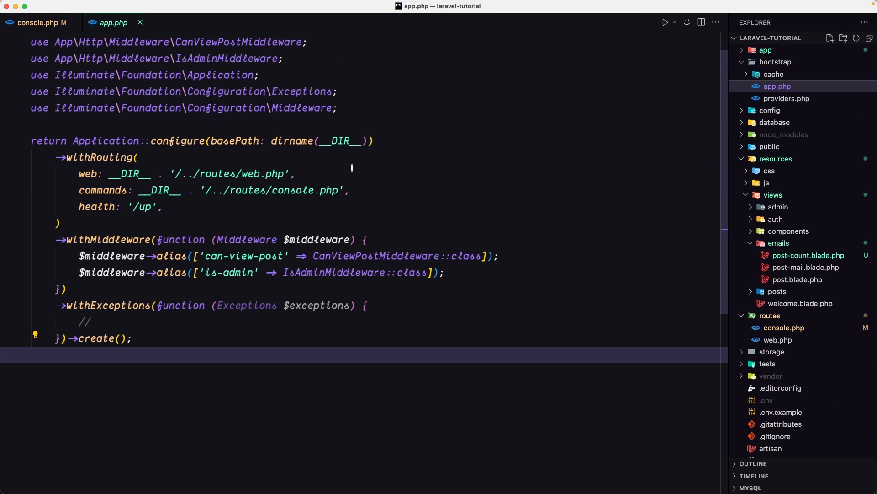
{"action": "mouse_move", "coordinate": [182, 240]}
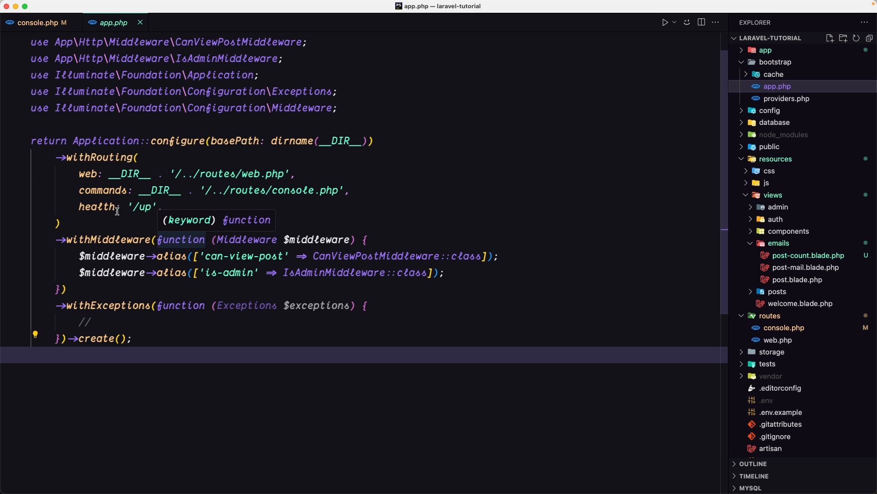
{"action": "mouse_move", "coordinate": [120, 296]}
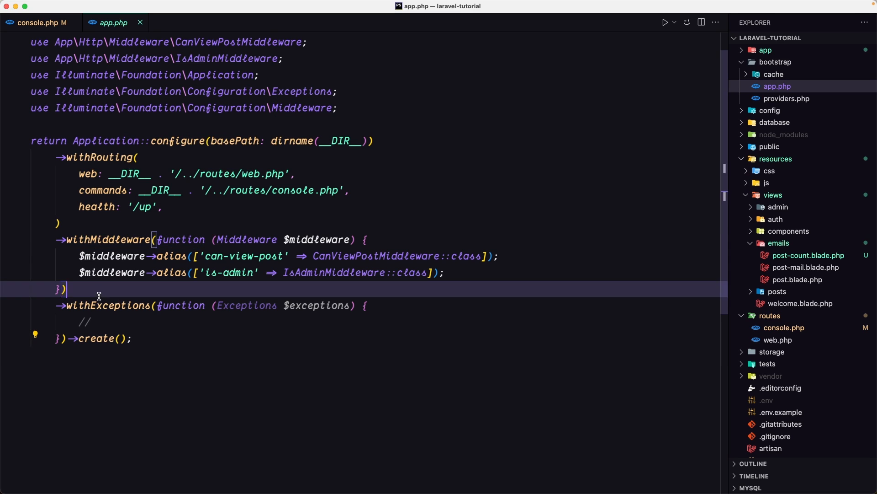
Chain a withSchedule method taking a $schedule closure onto the app configuration
{"action": "type", "text": "->"}
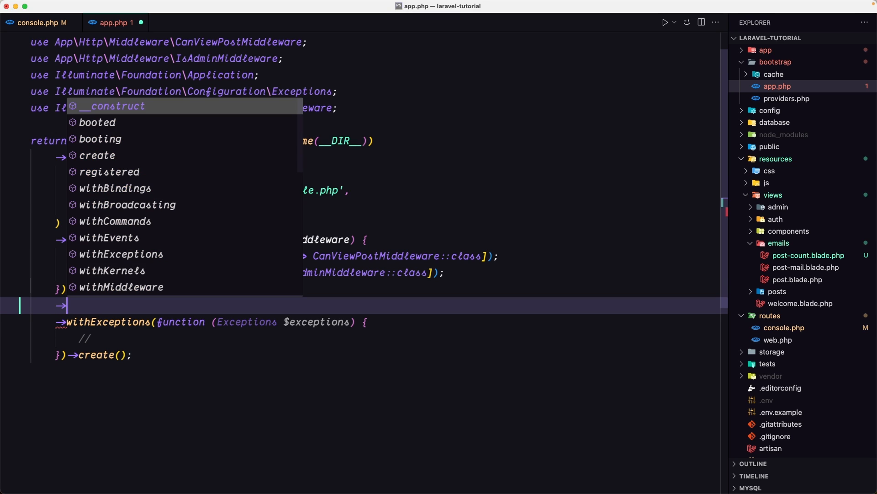
{"action": "type", "text": "with"}
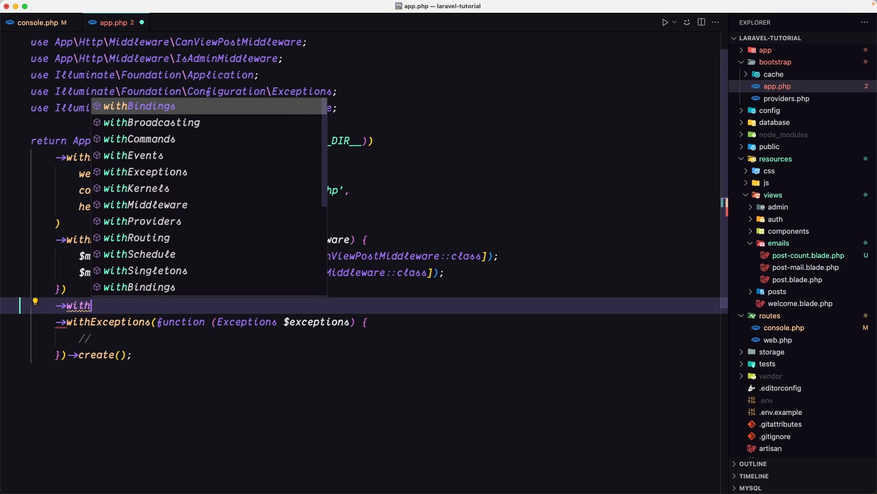
{"action": "mouse_move", "coordinate": [139, 254]}
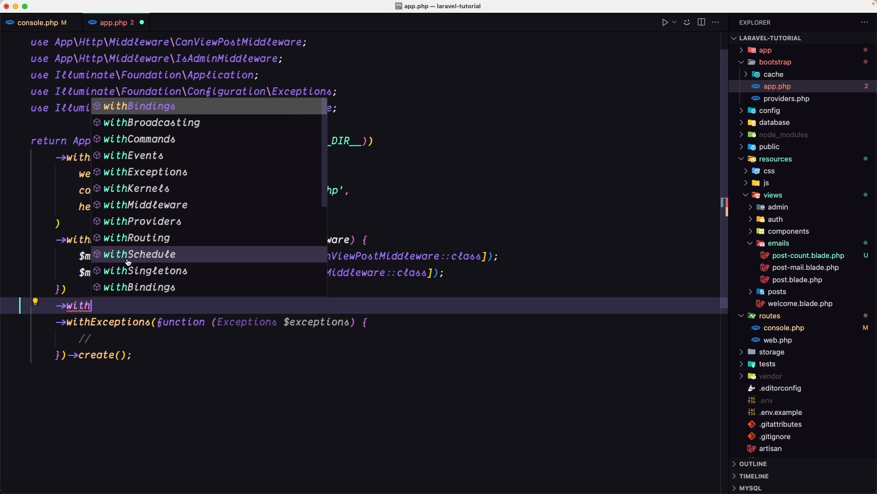
{"action": "left_click", "coordinate": [139, 254]}
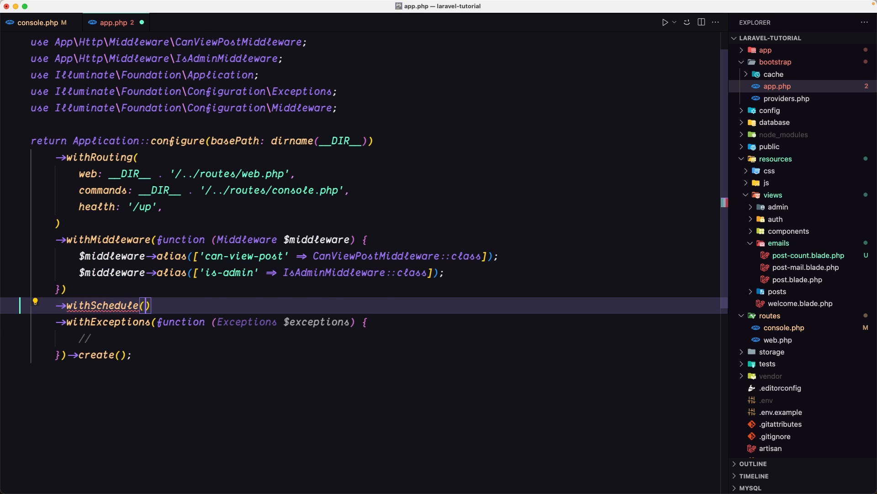
{"action": "mouse_move", "coordinate": [129, 305]}
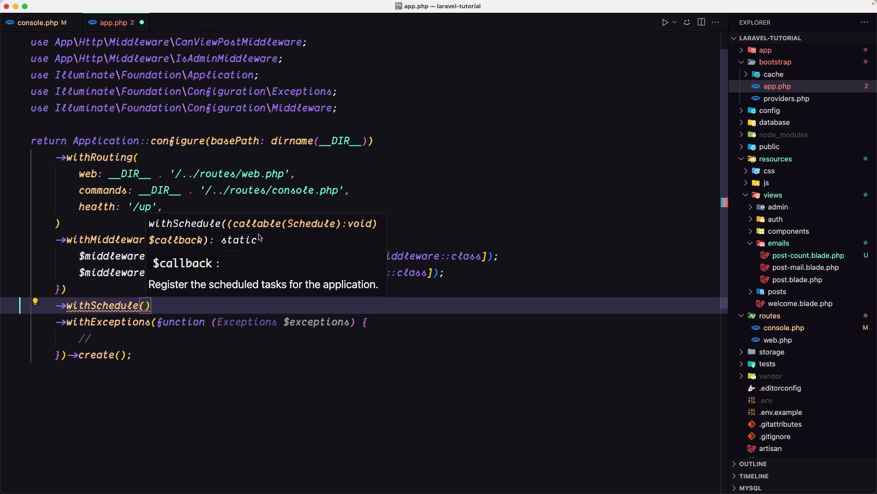
{"action": "mouse_move", "coordinate": [267, 232]}
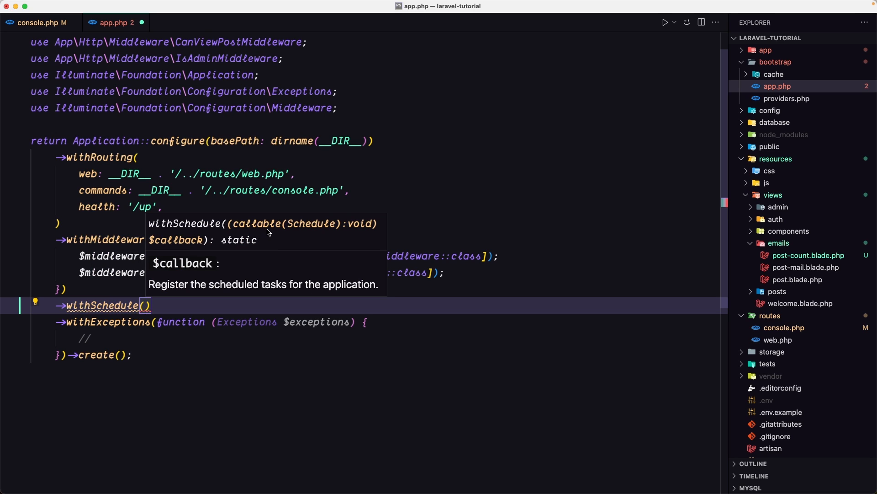
{"action": "type", "text": "$"}
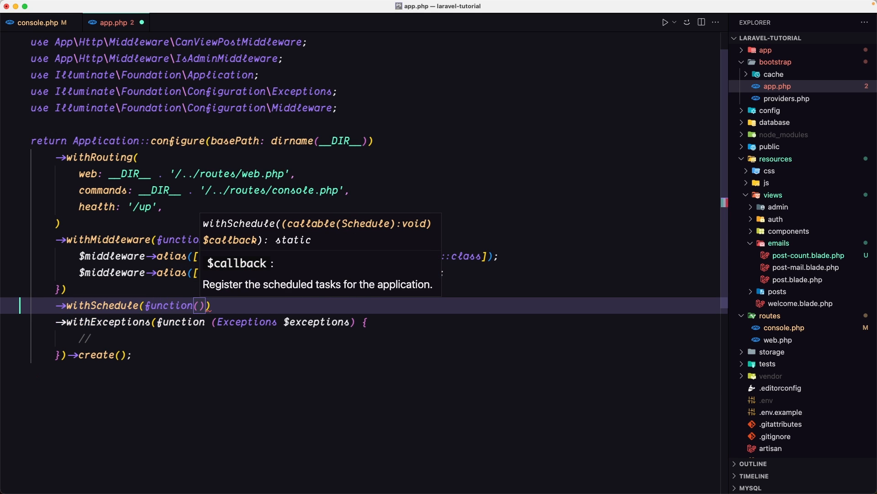
{"action": "type", "text": "Schedule"}
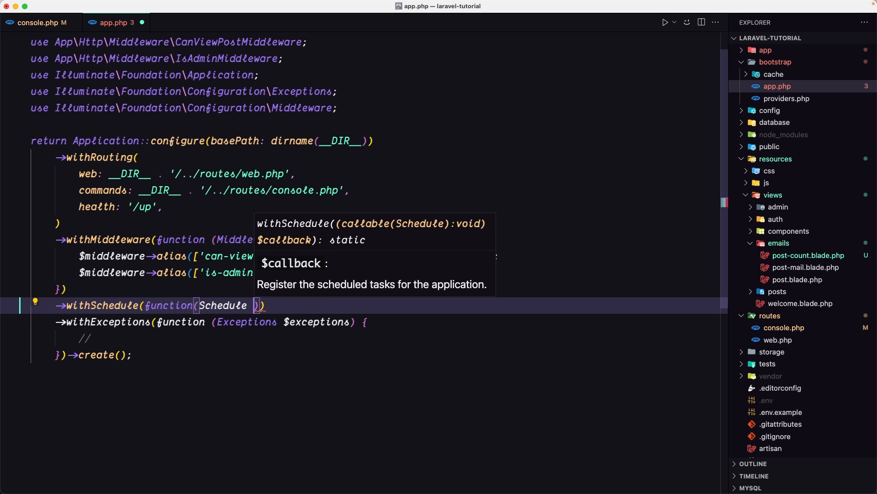
{"action": "type", "text": "$schedule"}
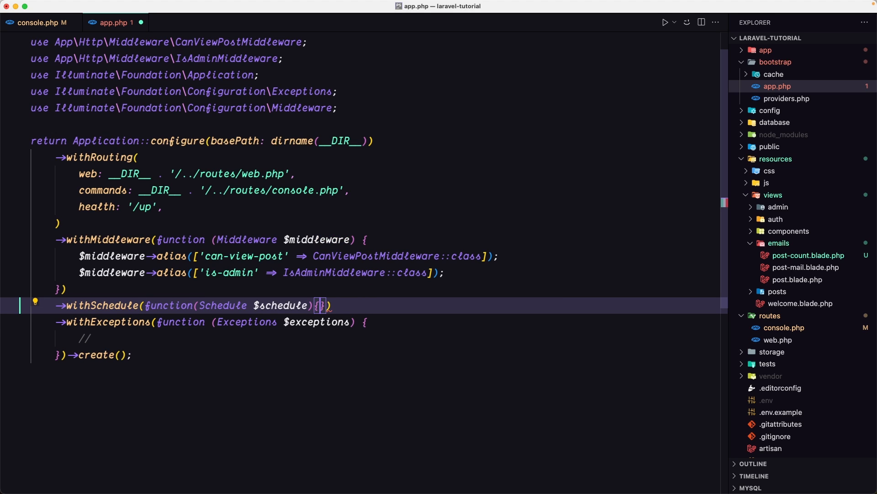
{"action": "key", "text": "enter"}
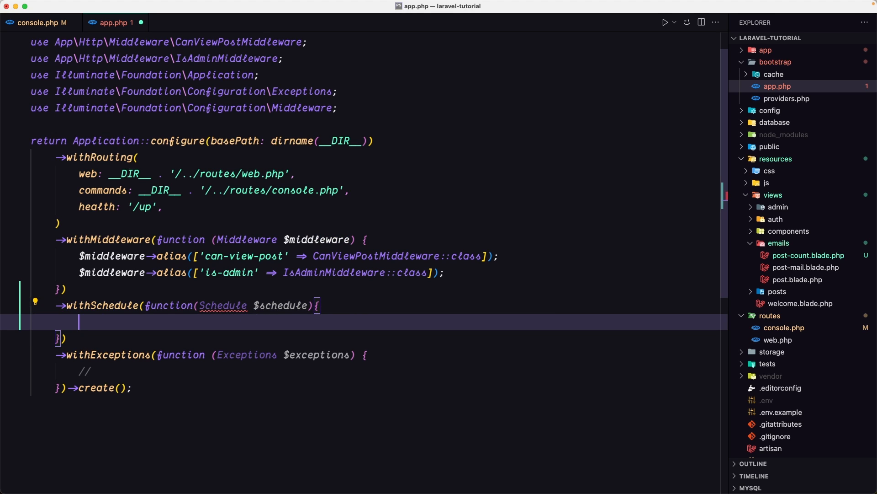
{"action": "type", "text": "$schedule->ca"}
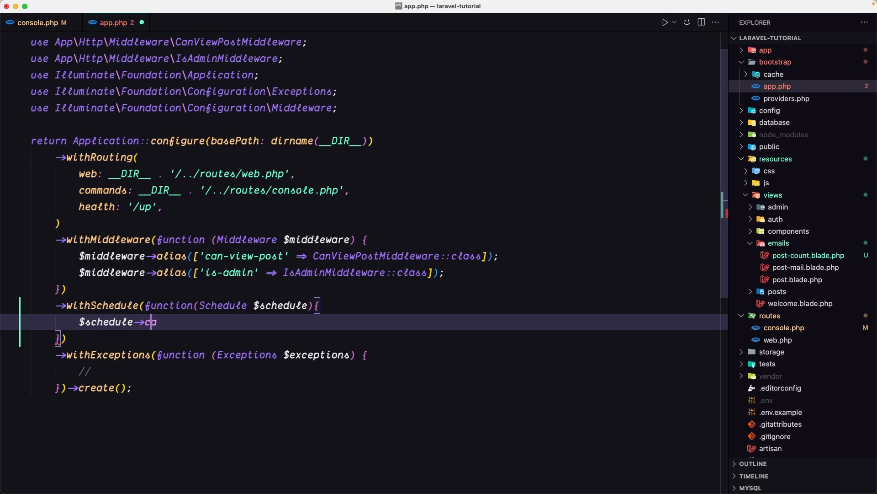
{"action": "type", "text": "ll"}
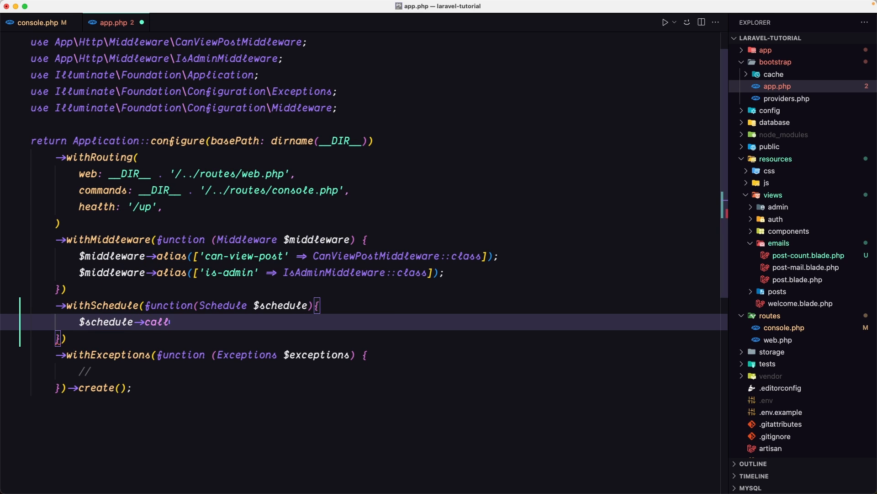
{"action": "type", "text": "("}
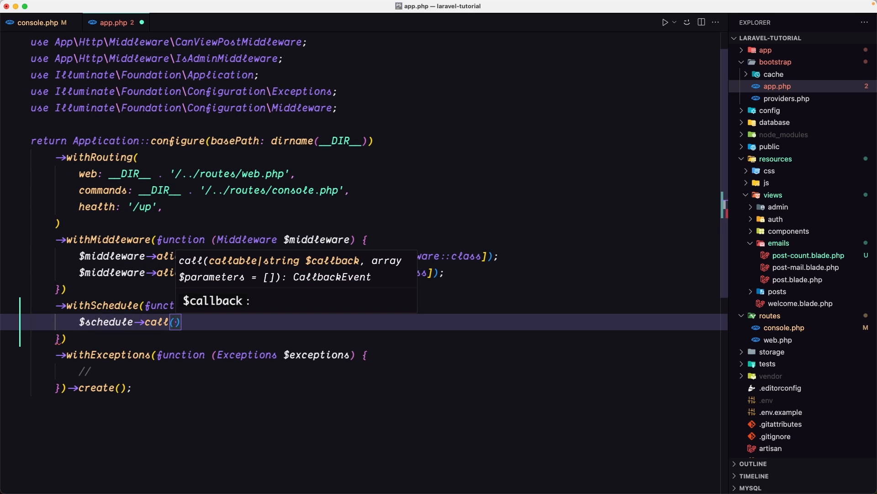
{"action": "type", "text": "function("}
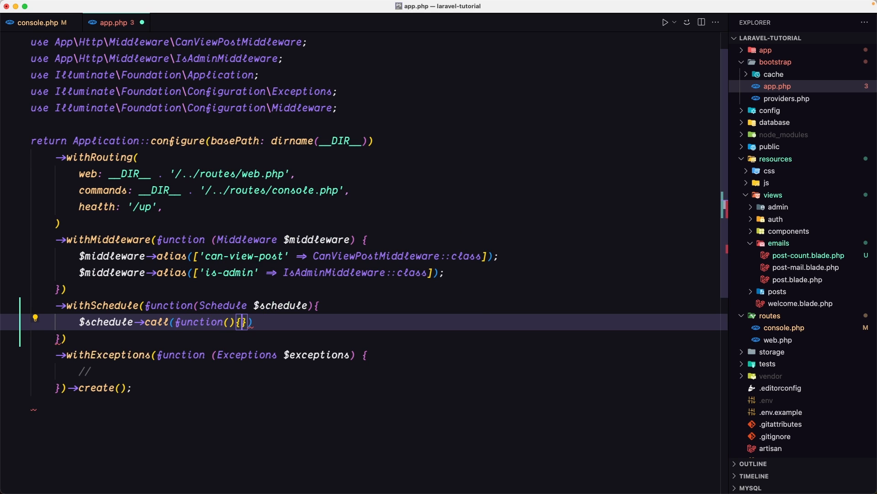
{"action": "type", "text": "Mail::to('admin@example.com')->send(new PostCountMail());"}
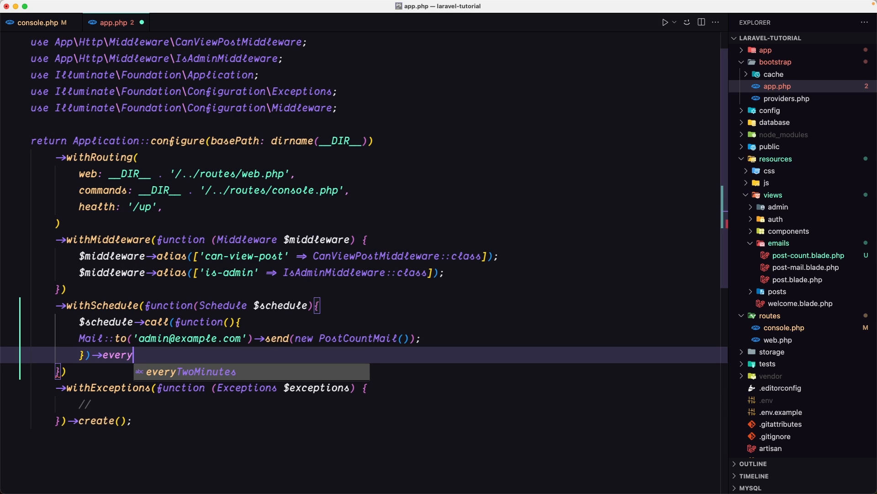
{"action": "type", "text": "Minute();"}
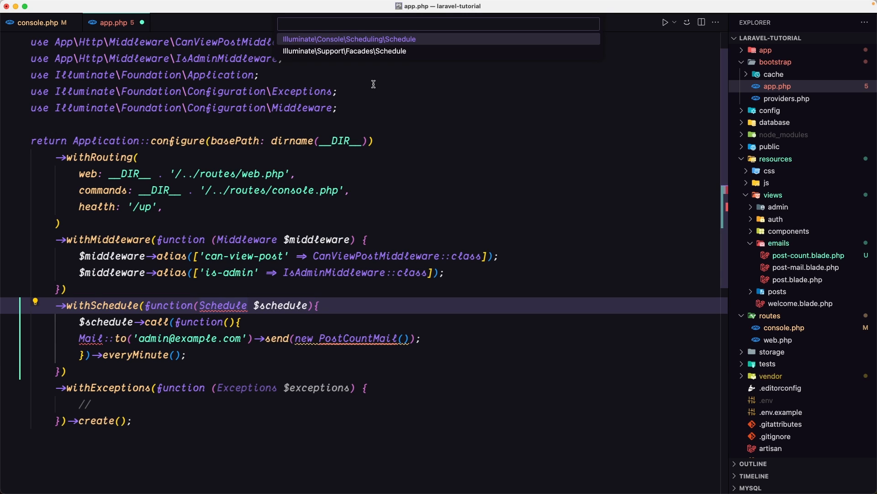
{"action": "mouse_move", "coordinate": [380, 51]}
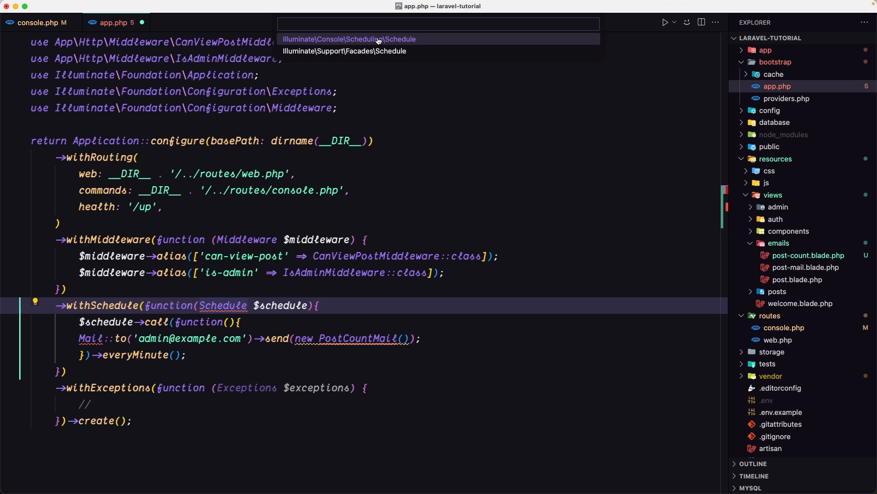
Import Illuminate\Console\Scheduling\Schedule and enter php artisan schedule:work in the terminal
{"action": "left_click", "coordinate": [348, 39]}
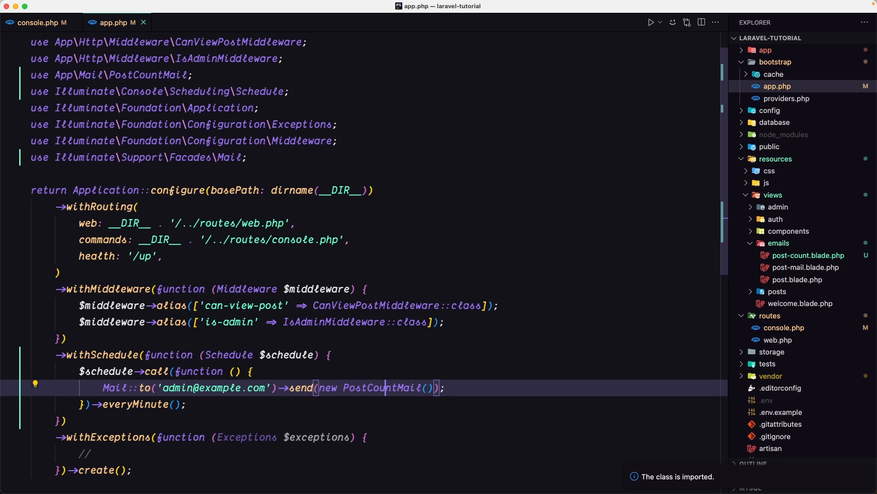
{"action": "type", "text": "php artisan schedule:work"}
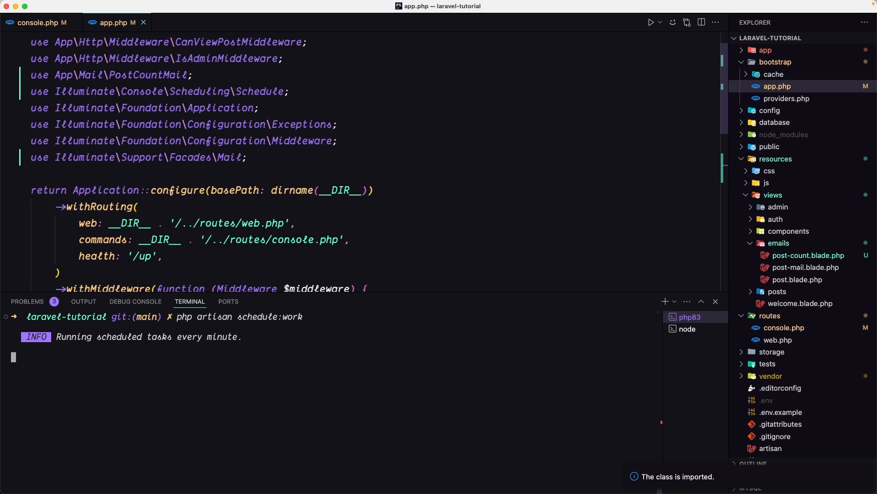
{"action": "mouse_move", "coordinate": [307, 417]}
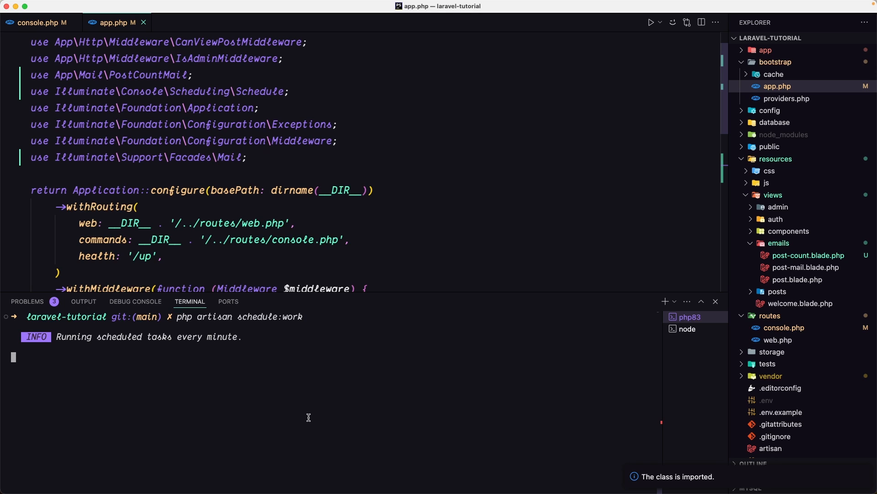
Scroll the scheduler terminal output and switch to Google Chrome
{"action": "scroll", "scroll_direction": "down", "scroll_amount": 3}
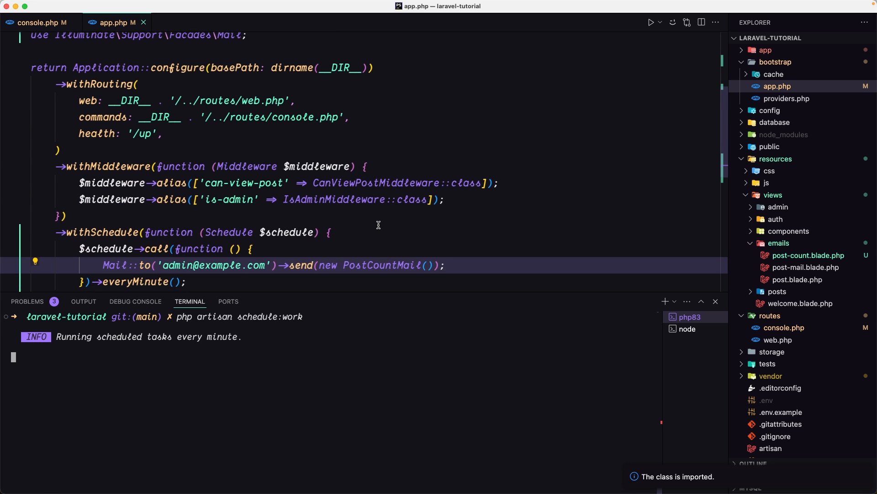
{"action": "key", "text": "cmd+tab"}
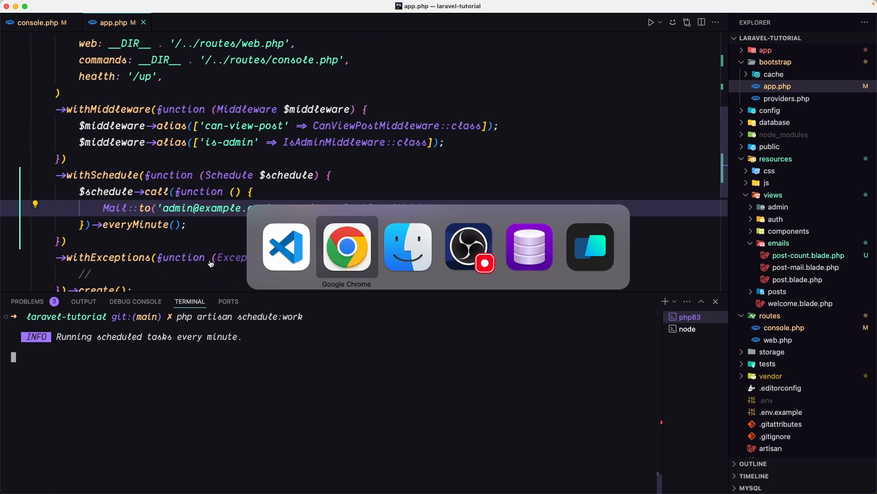
Create a post with sample content and the Falling Behind.png thumbnail, and store it
{"action": "left_click", "coordinate": [346, 246]}
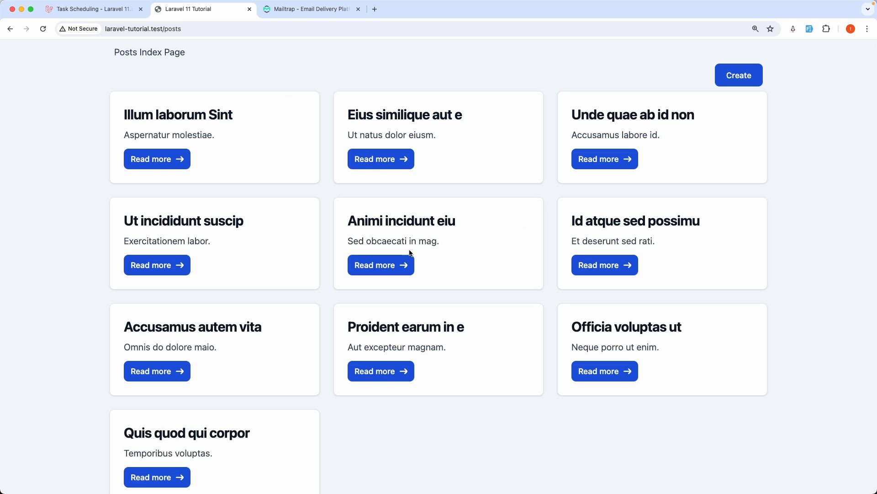
{"action": "left_click", "coordinate": [738, 75]}
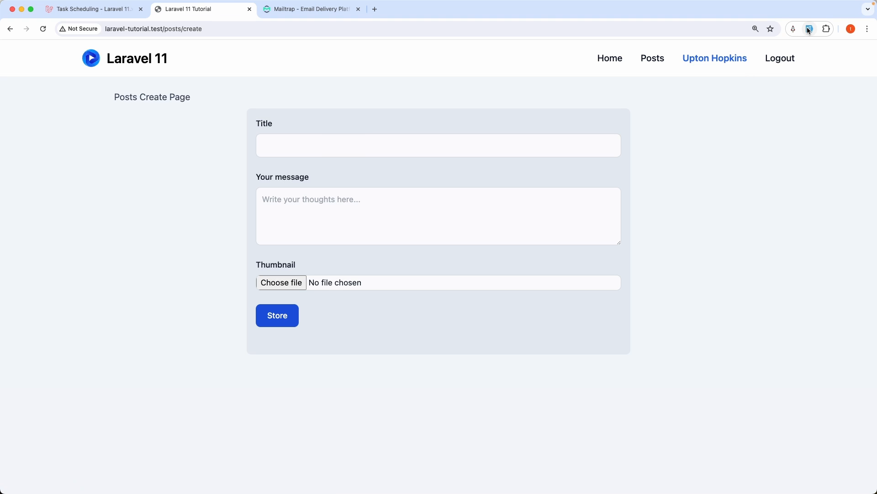
{"action": "left_click", "coordinate": [282, 282]}
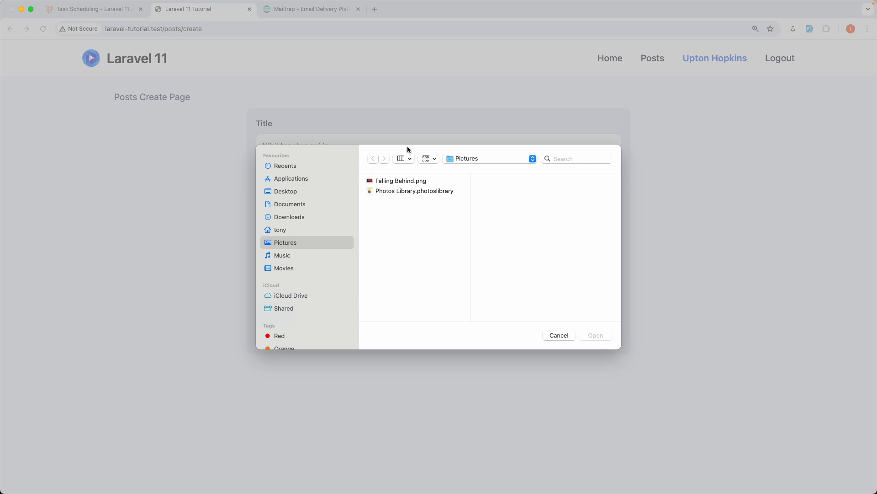
{"action": "left_click", "coordinate": [401, 181]}
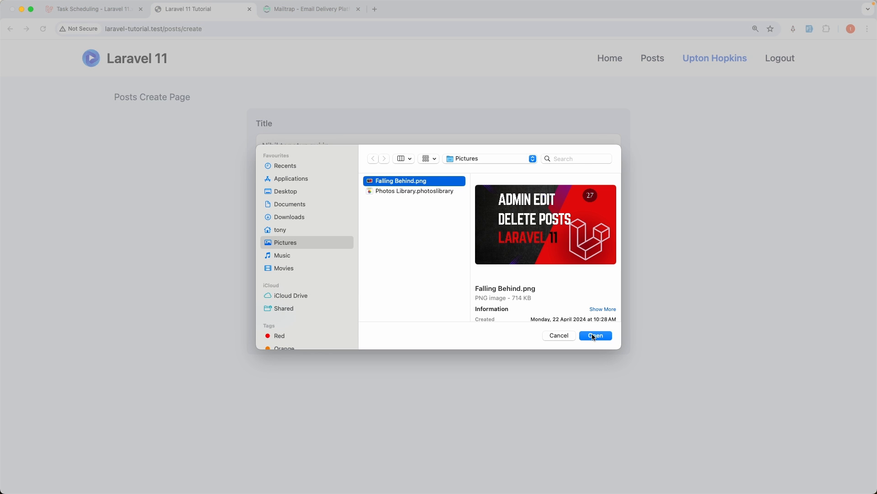
{"action": "left_click", "coordinate": [595, 334]}
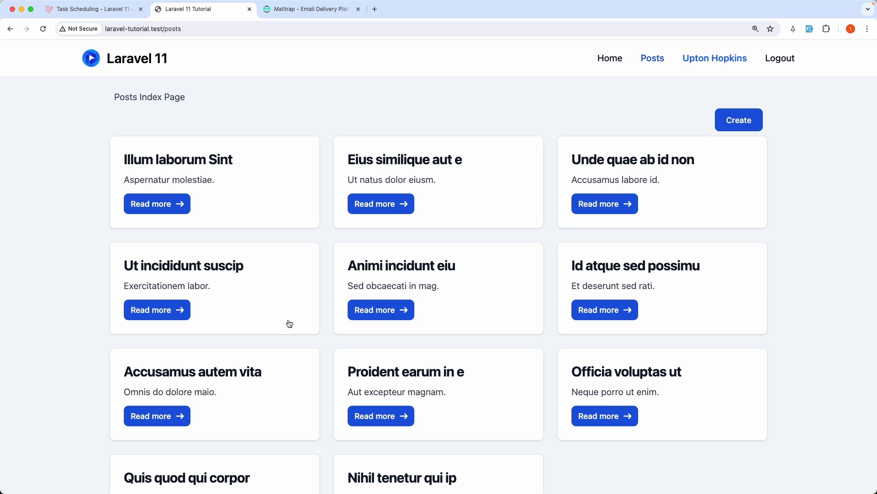
{"action": "left_click", "coordinate": [311, 9]}
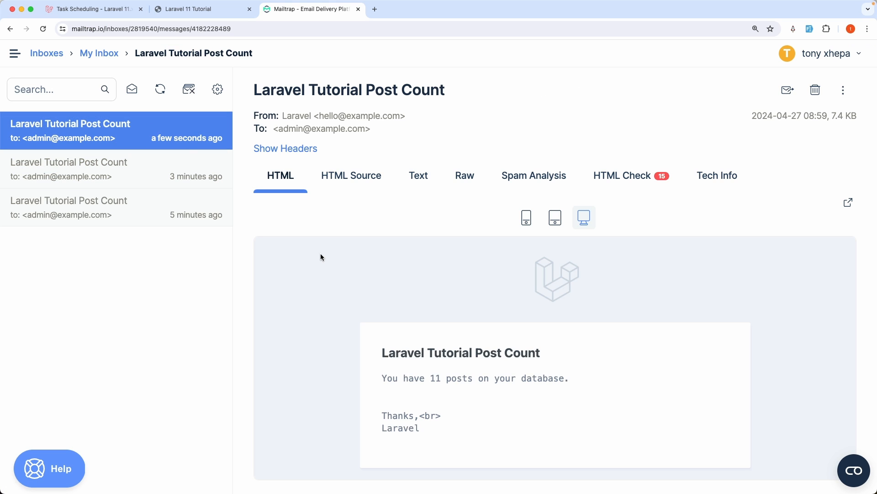
{"action": "scroll", "scroll_direction": "down", "scroll_amount": 3}
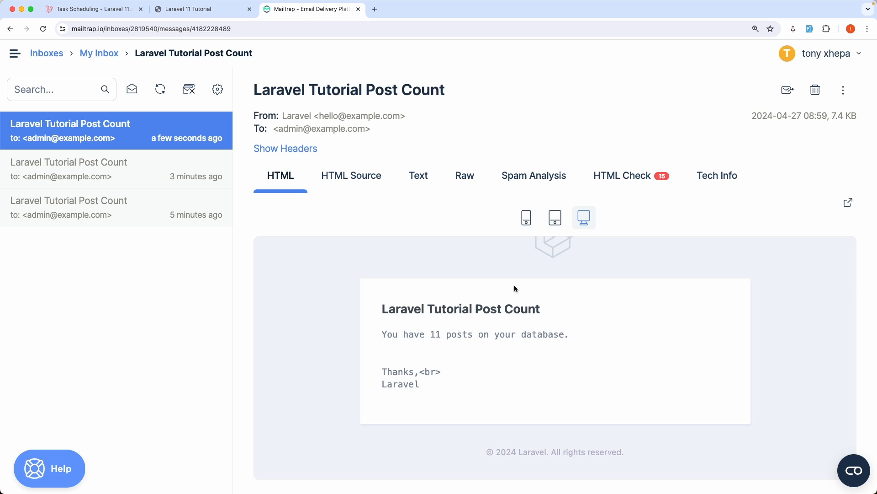
{"action": "mouse_move", "coordinate": [378, 263]}
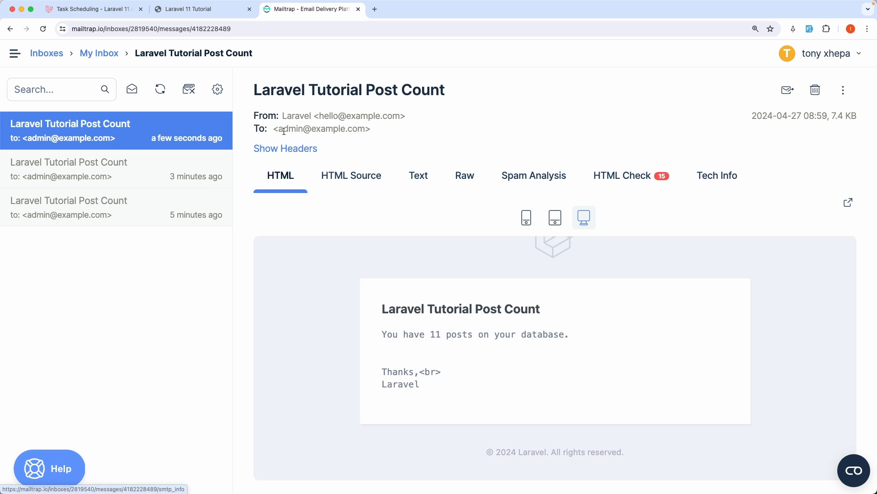
{"action": "double_click", "coordinate": [291, 129]}
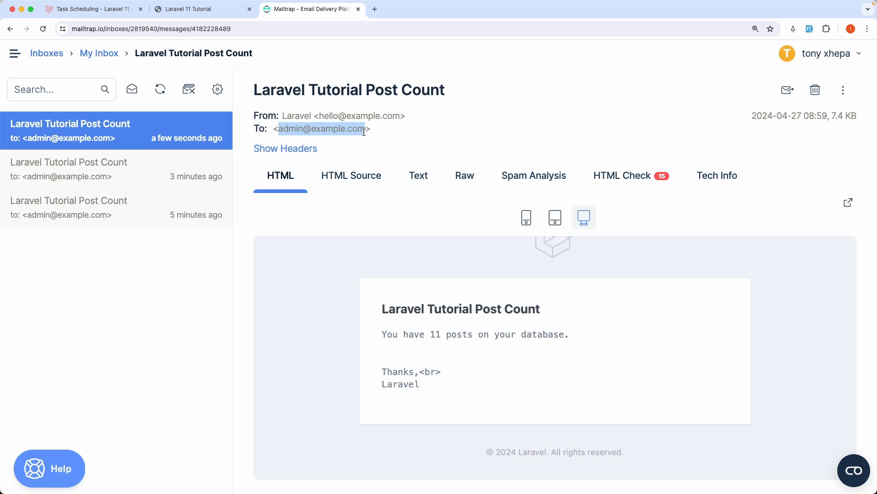
{"action": "mouse_move", "coordinate": [296, 287]}
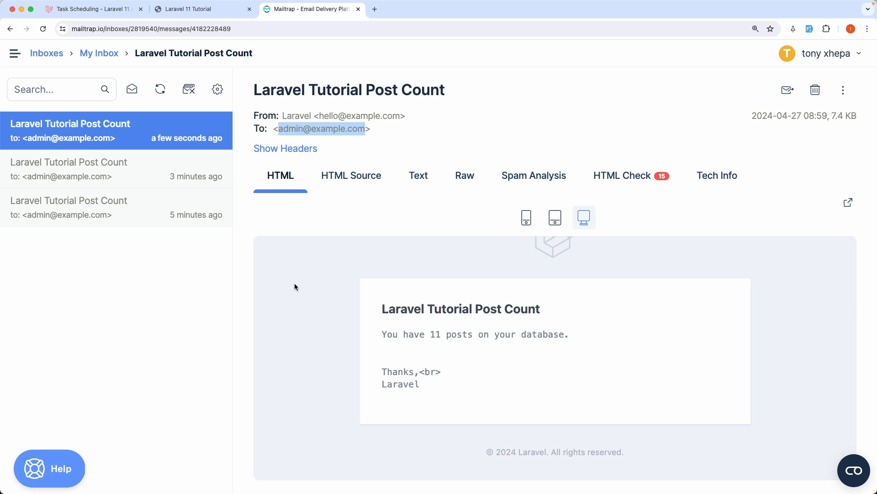
{"action": "left_click", "coordinate": [92, 9]}
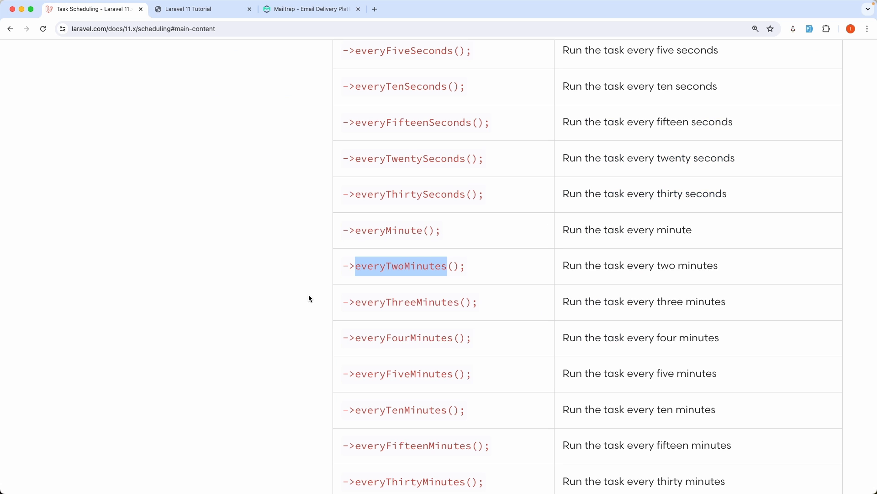
Scroll the Laravel frequency table down to the hourly, daily and twiceDaily methods
{"action": "scroll", "scroll_direction": "down", "scroll_amount": 3}
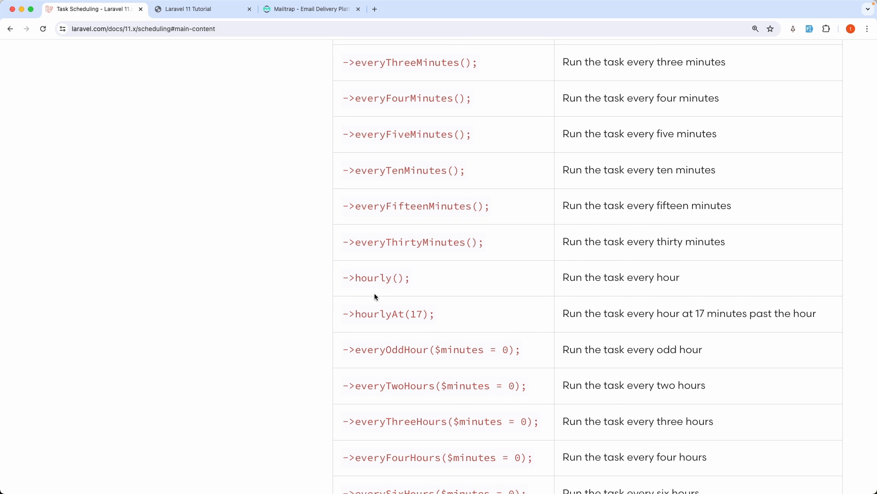
{"action": "scroll", "scroll_direction": "down", "scroll_amount": 3}
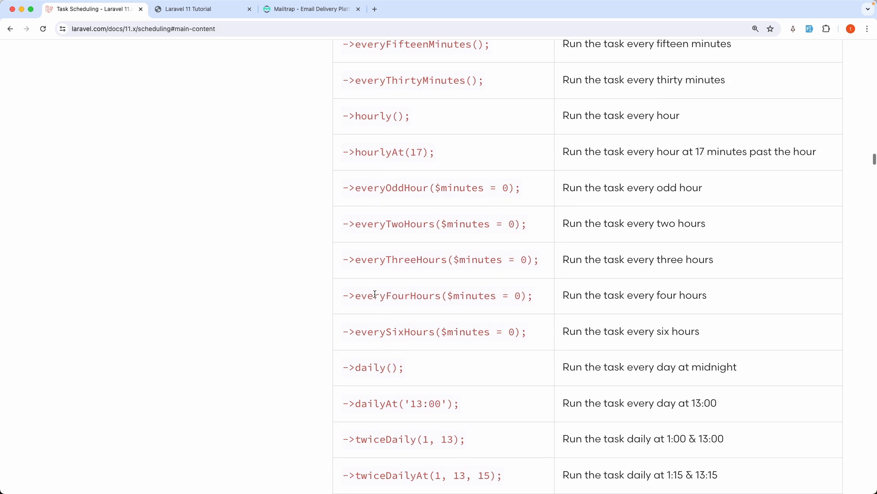